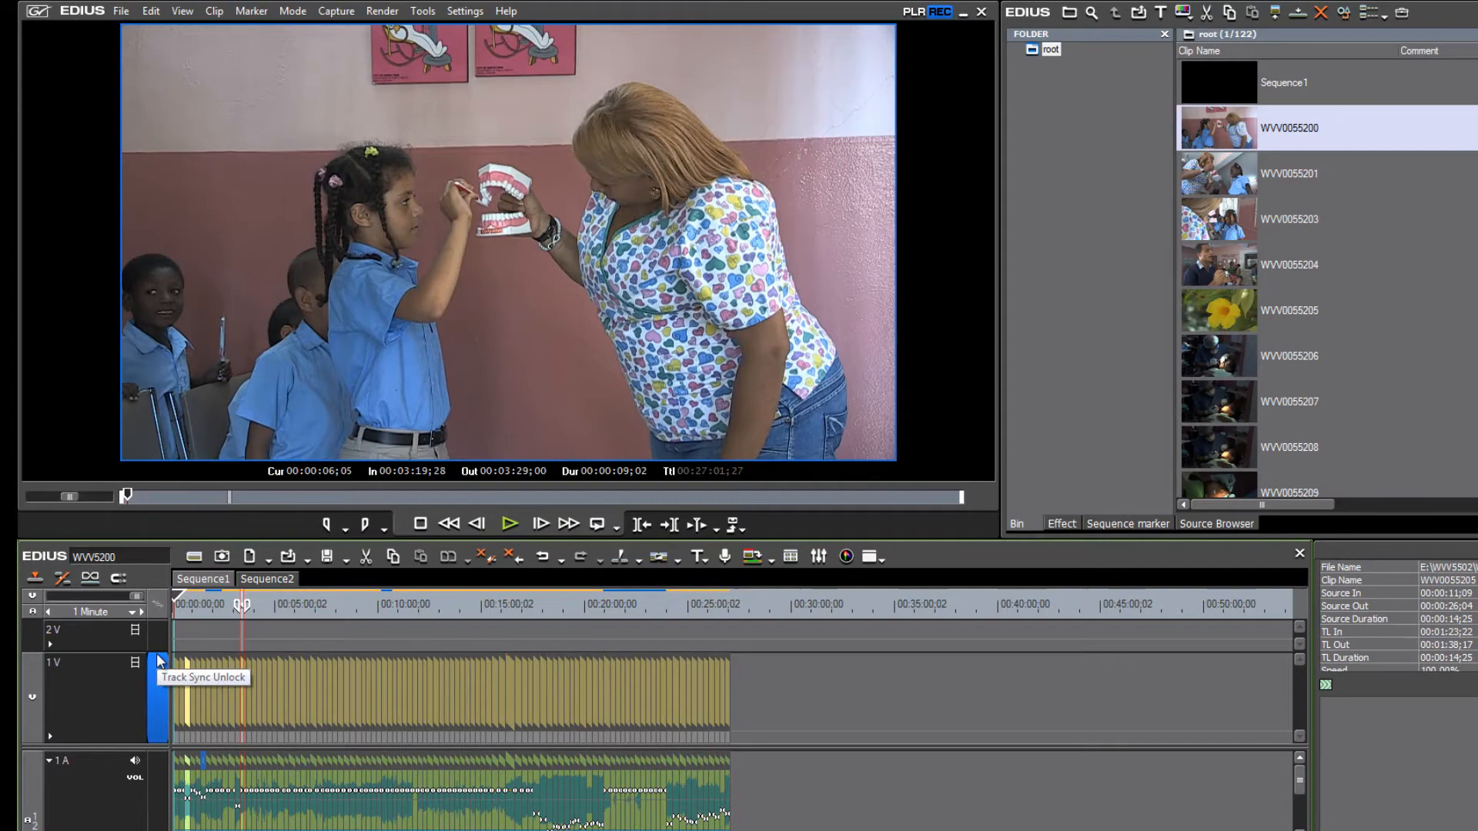
- Set the timeline scale to 2 Seconds so individual clips and names show
click(90, 612)
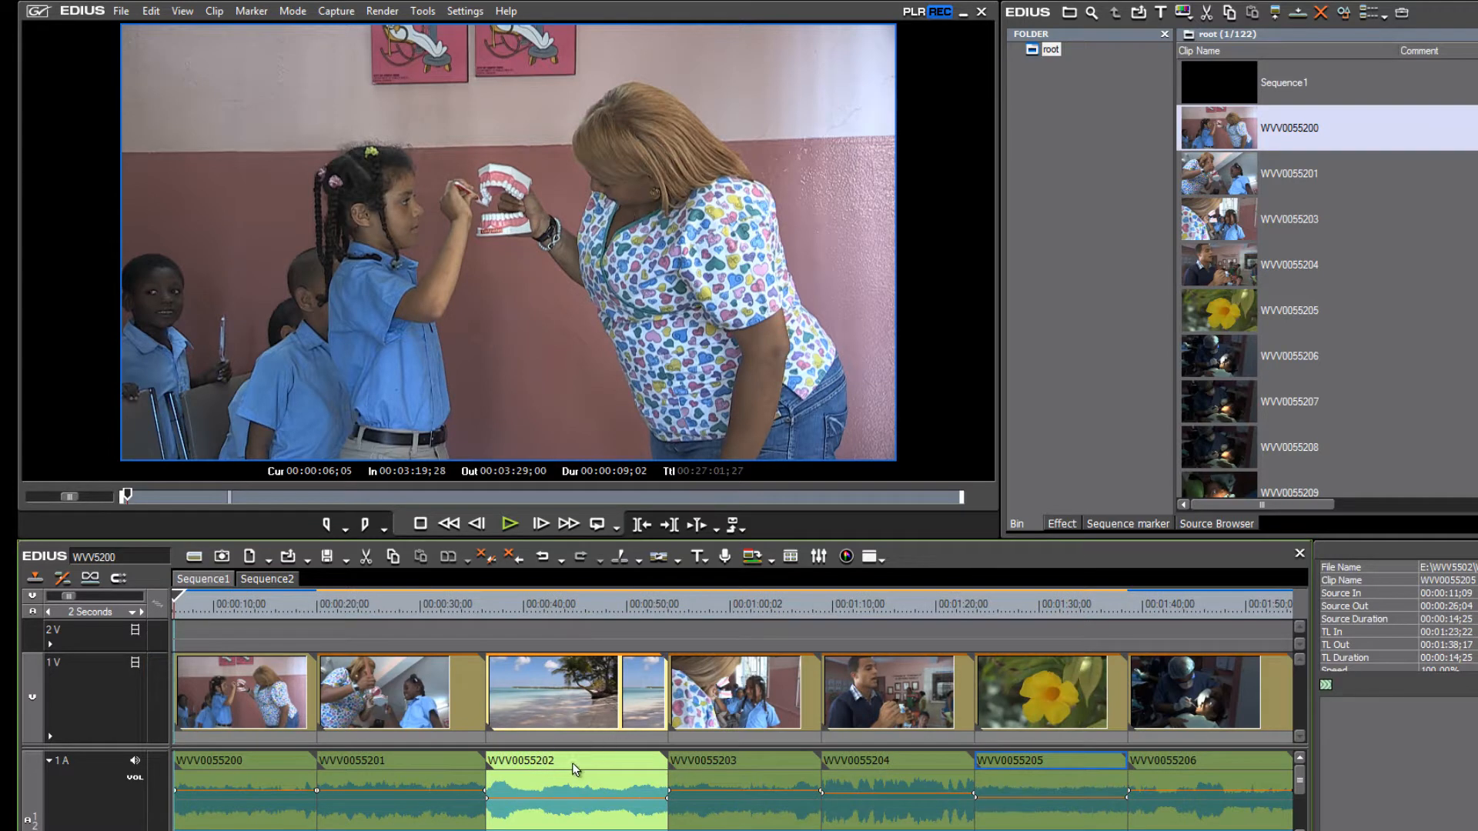
mouse_move(542, 768)
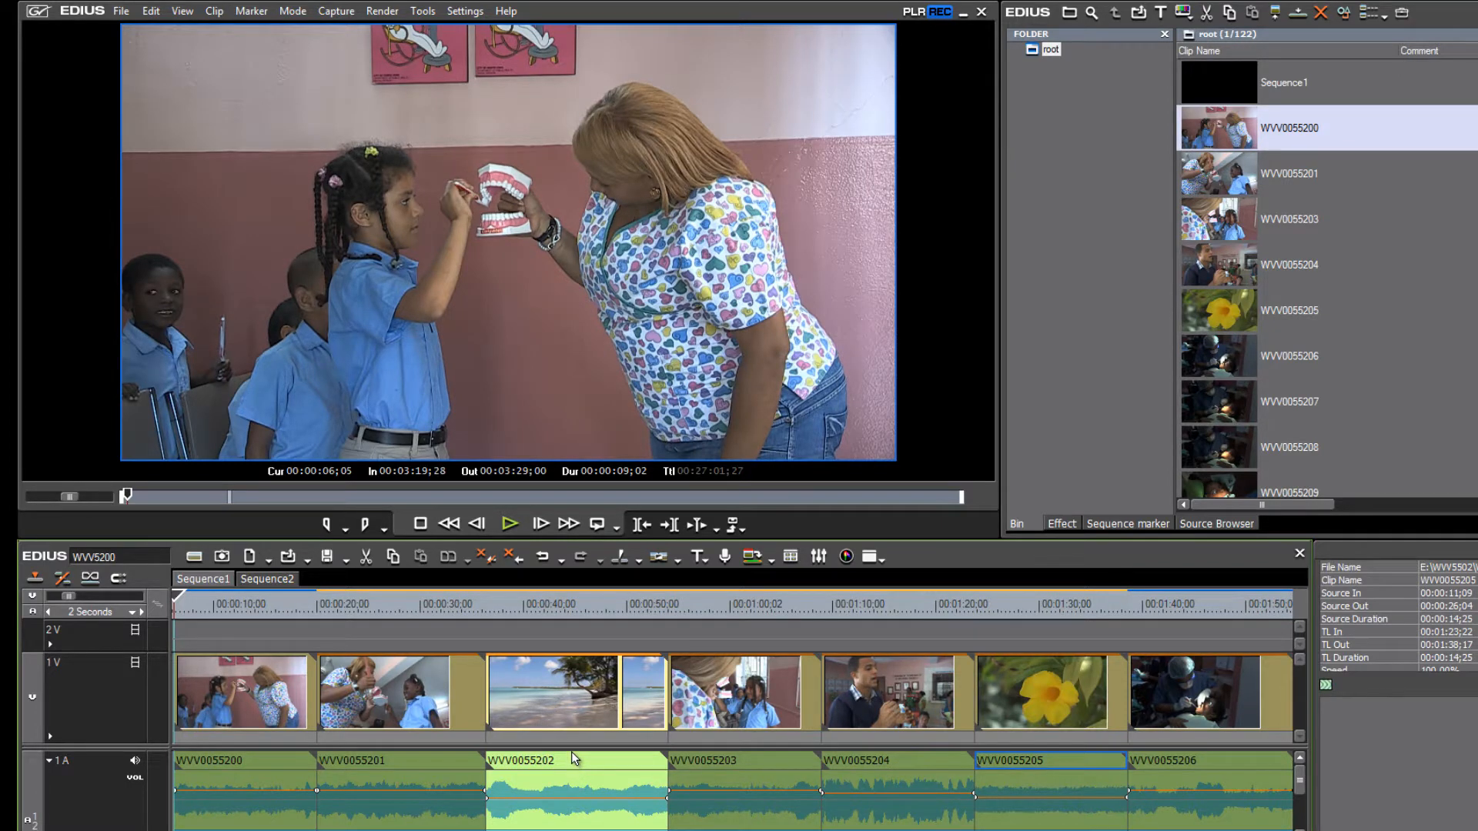
mouse_move(573, 759)
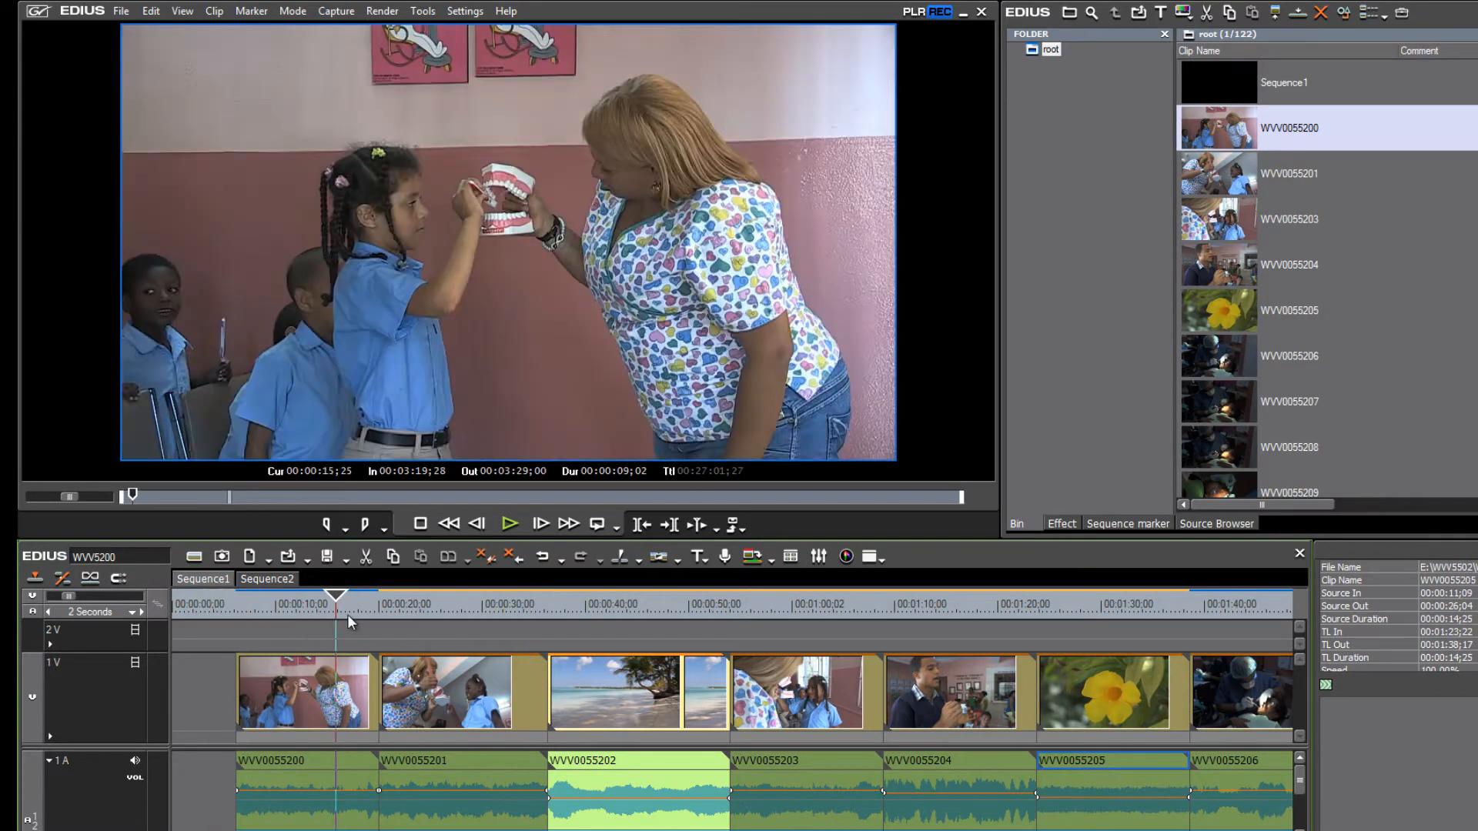
- Place the playhead in the first clip and select WVV0055200
click(295, 606)
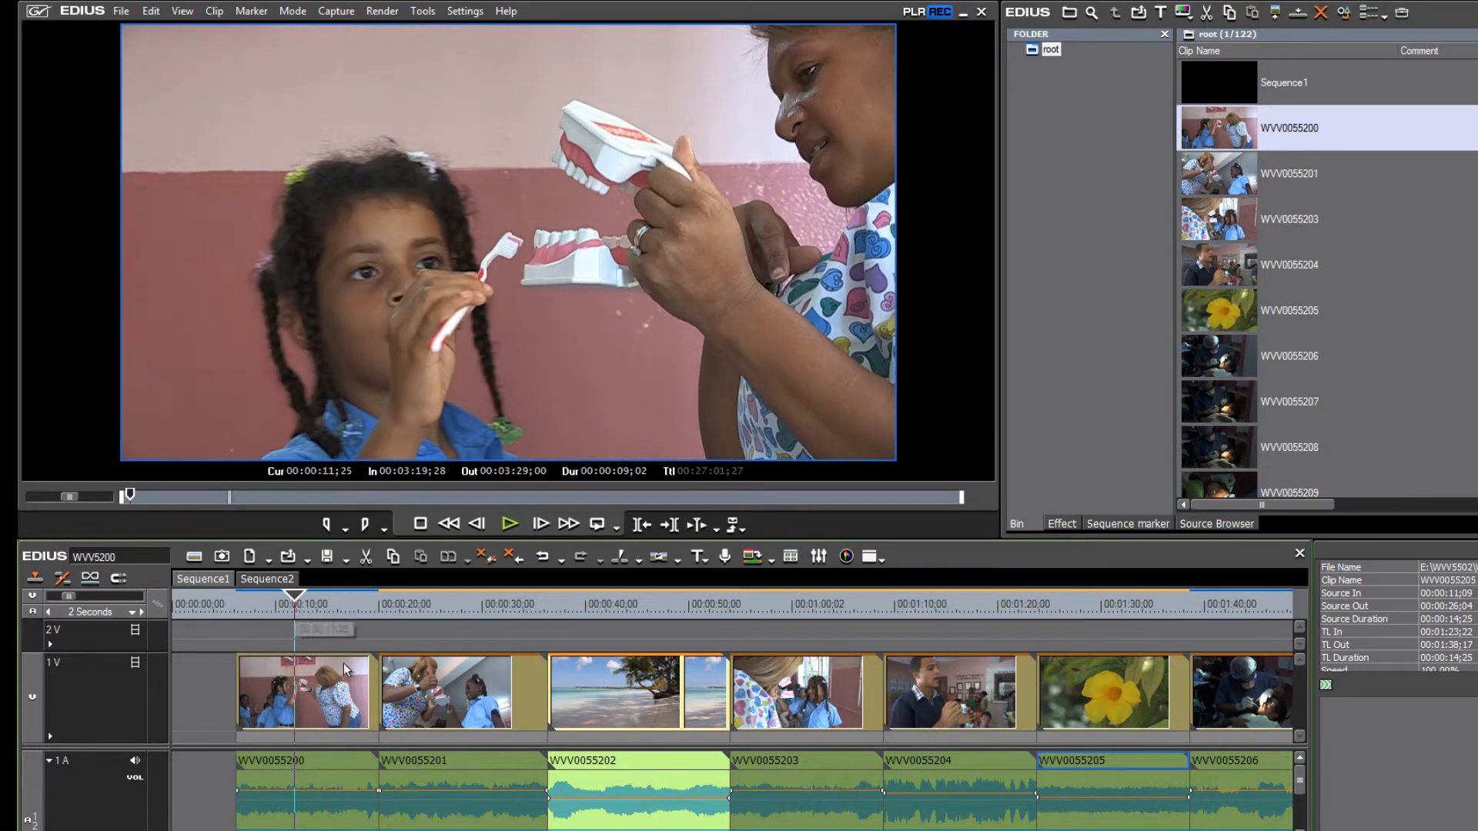
click(303, 693)
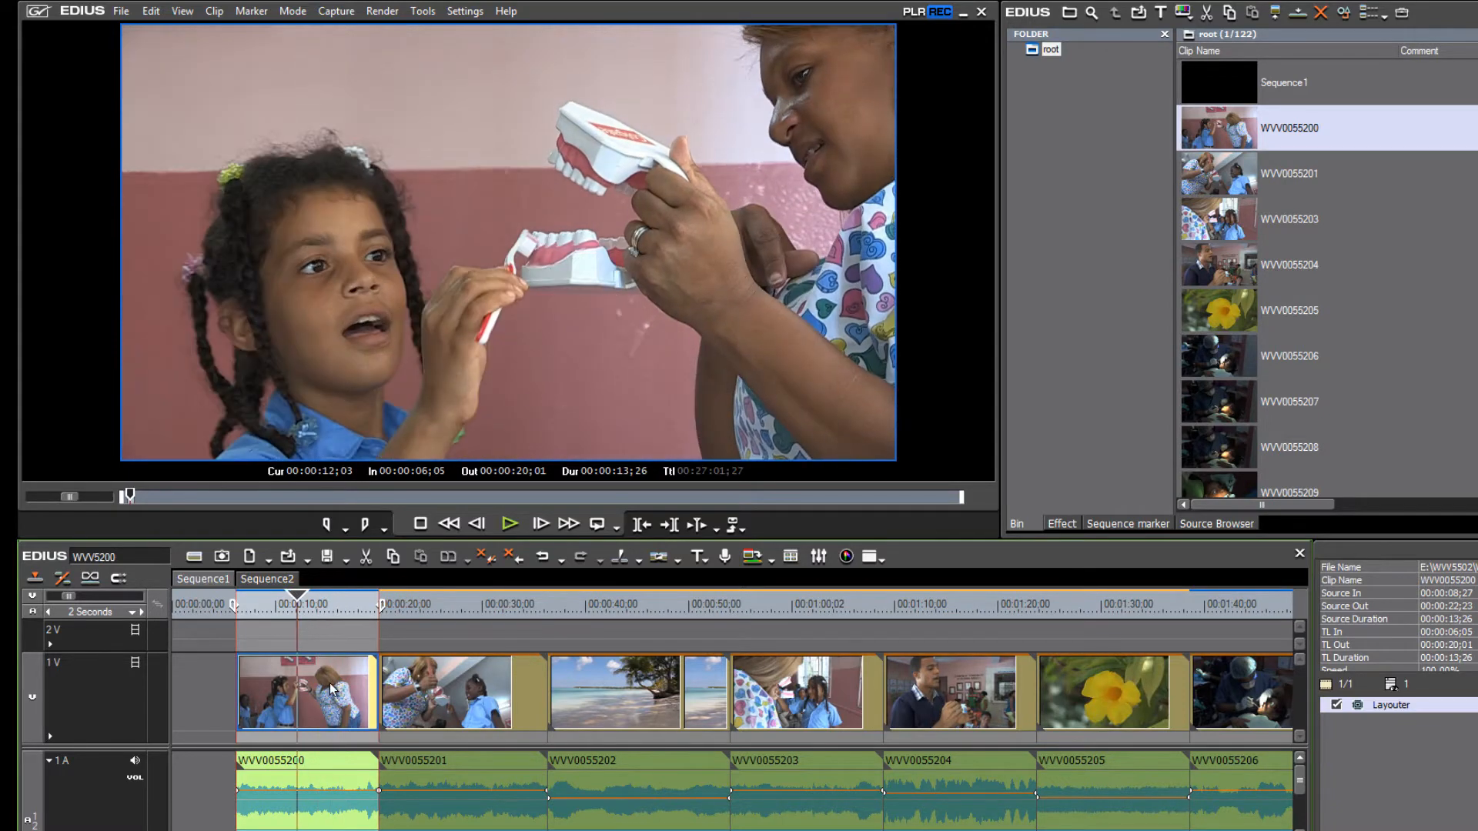
mouse_move(330, 688)
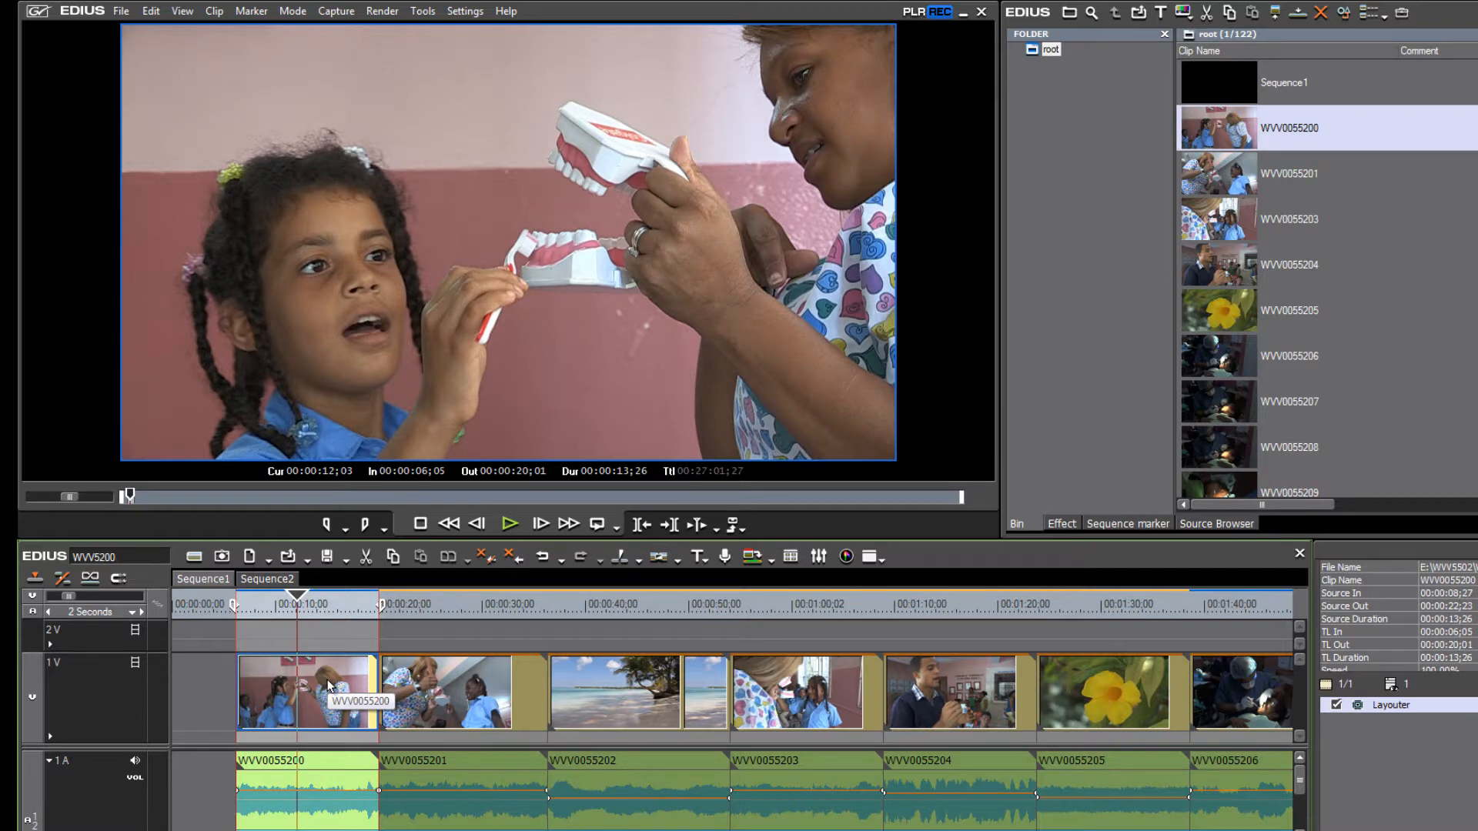
mouse_move(462, 709)
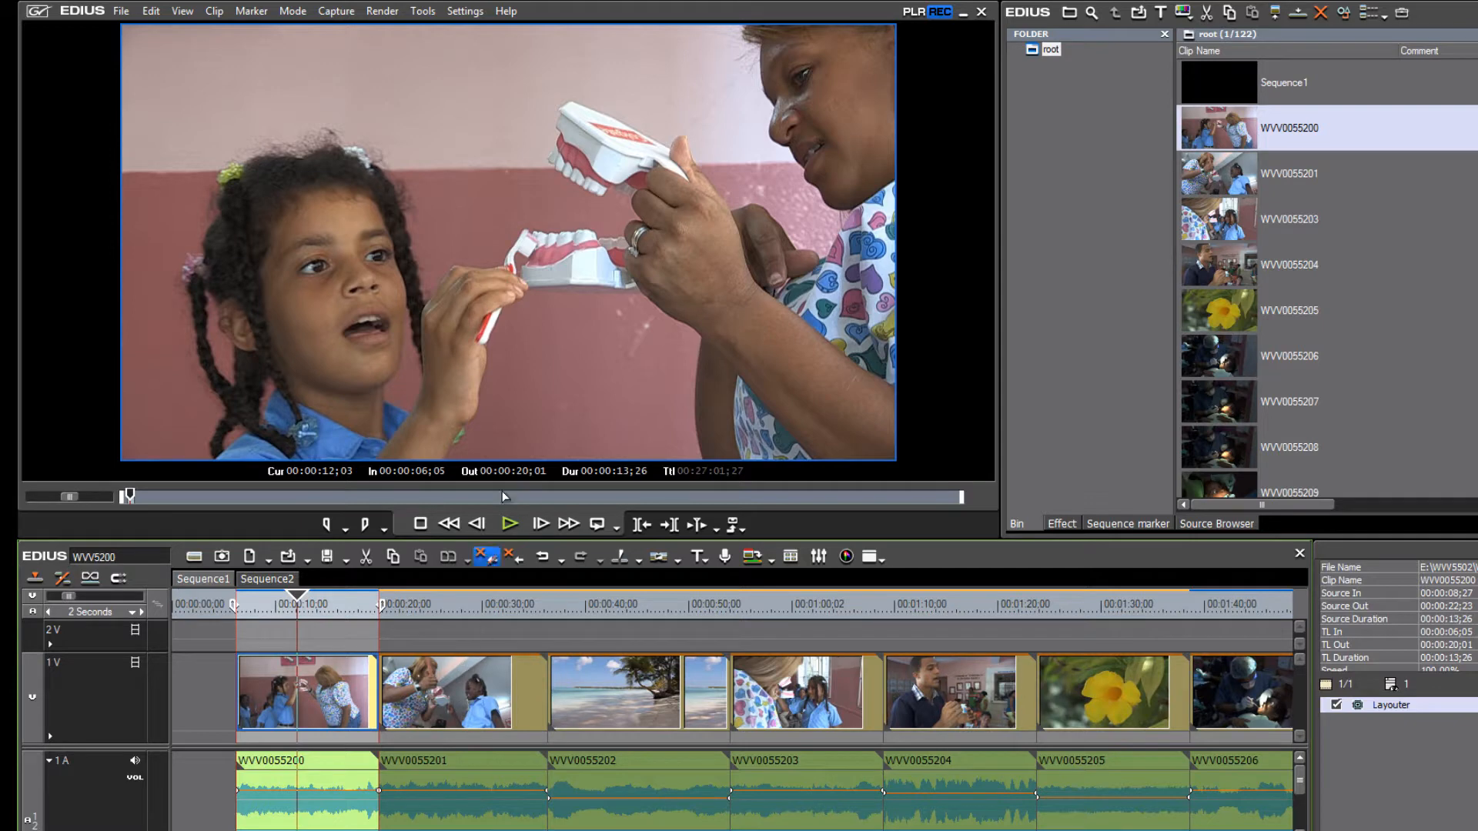
click(465, 10)
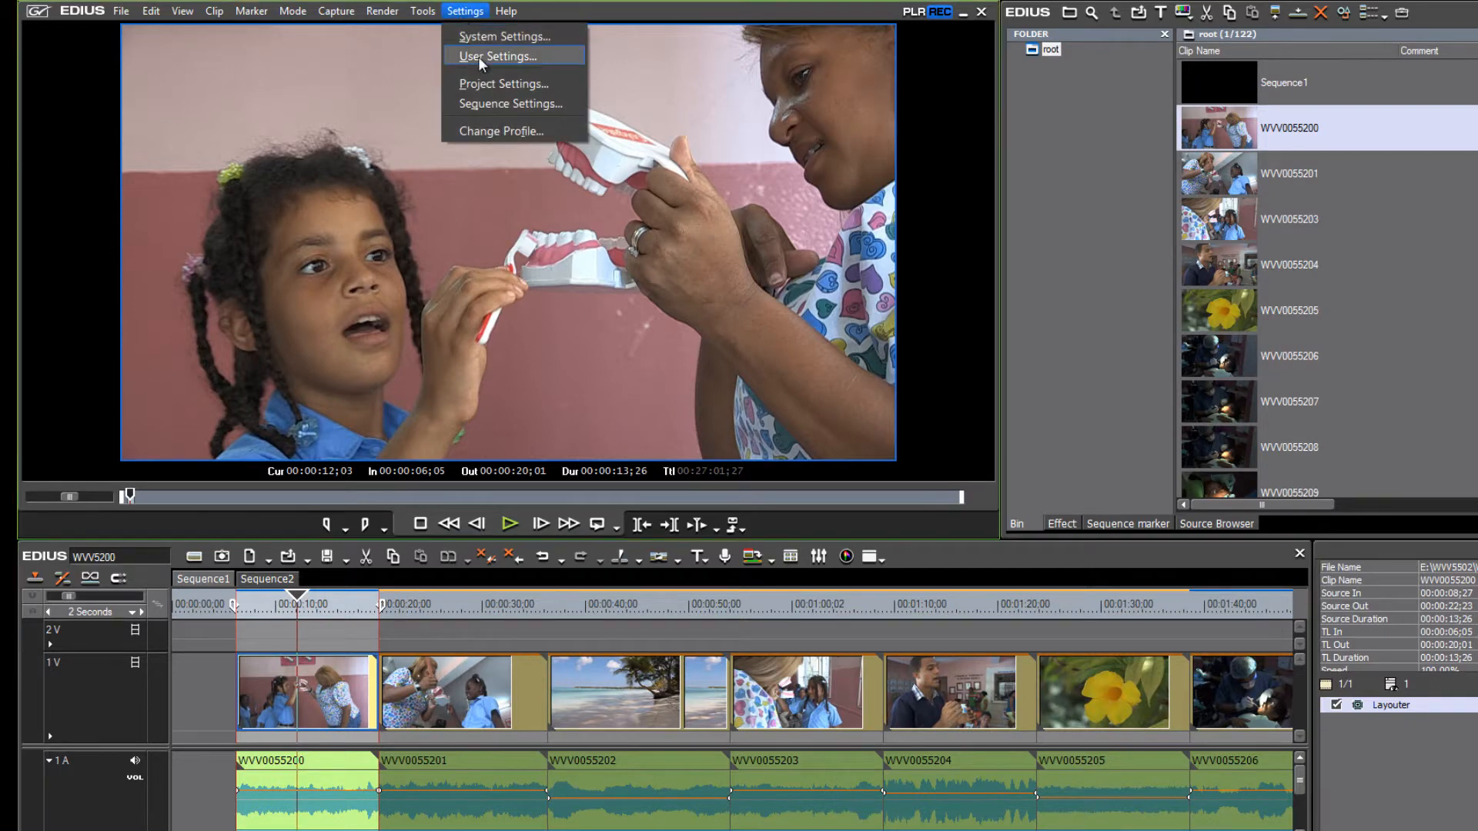
click(497, 57)
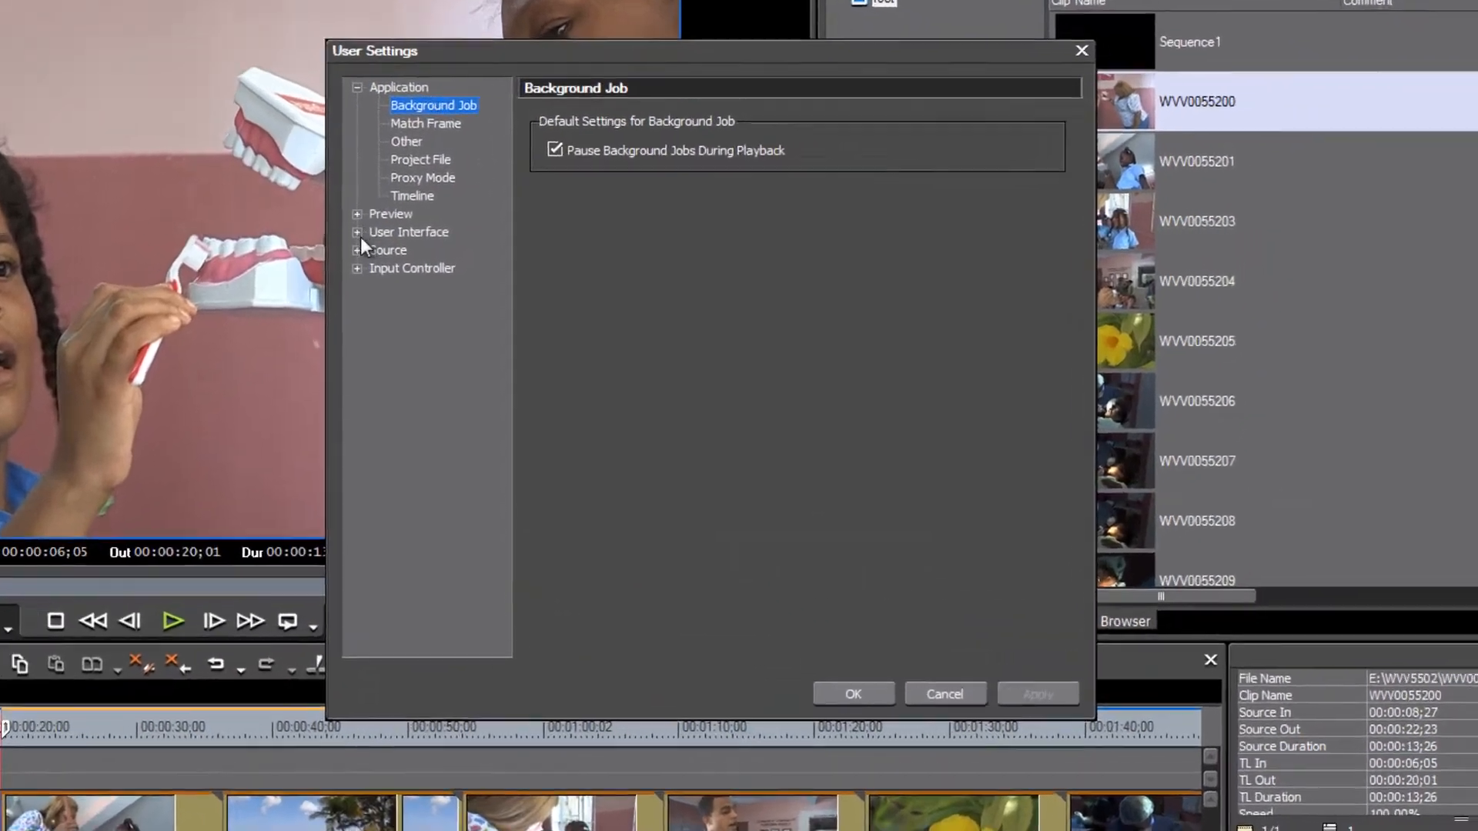
click(357, 232)
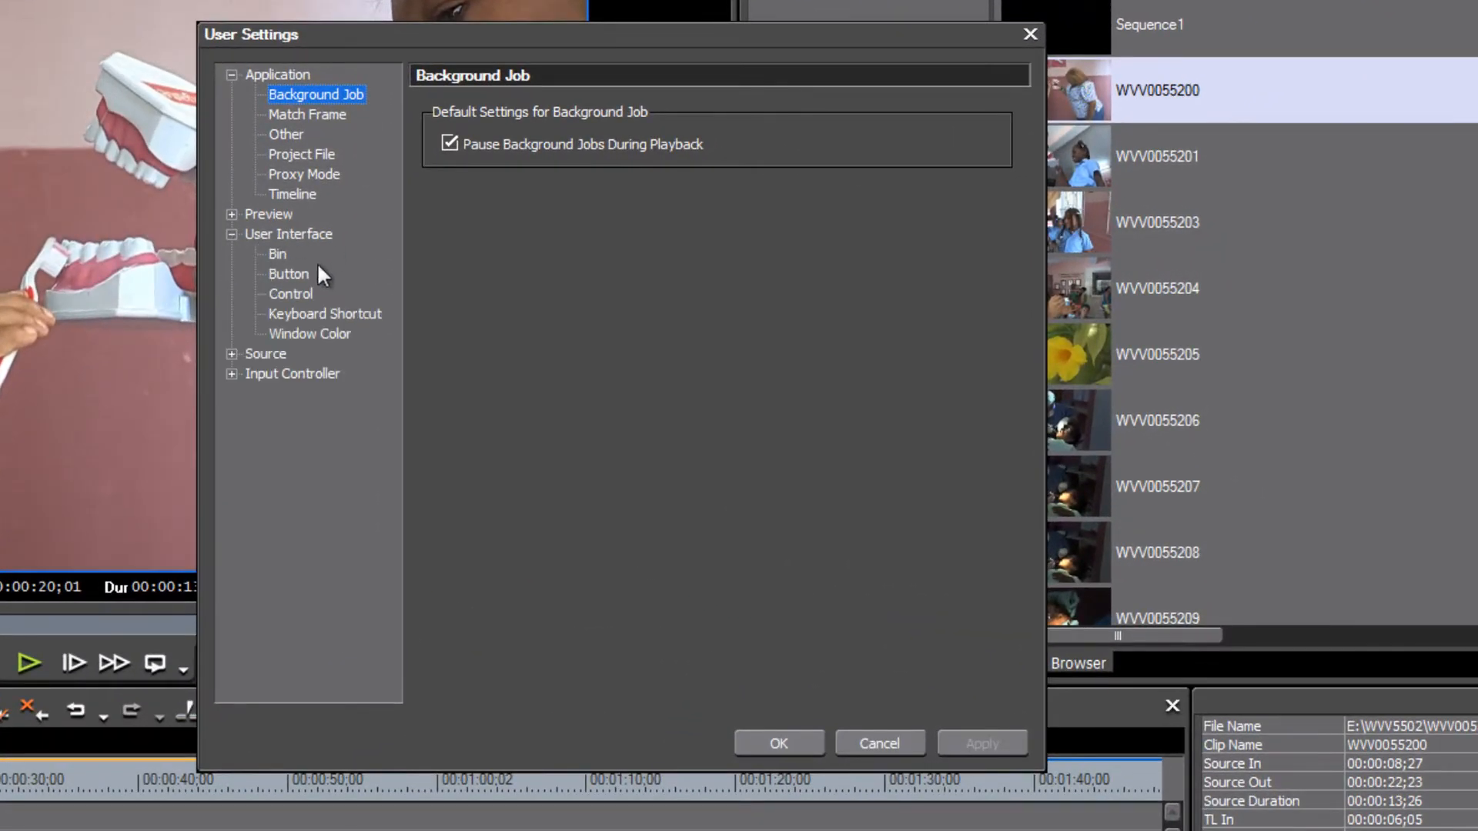
click(324, 314)
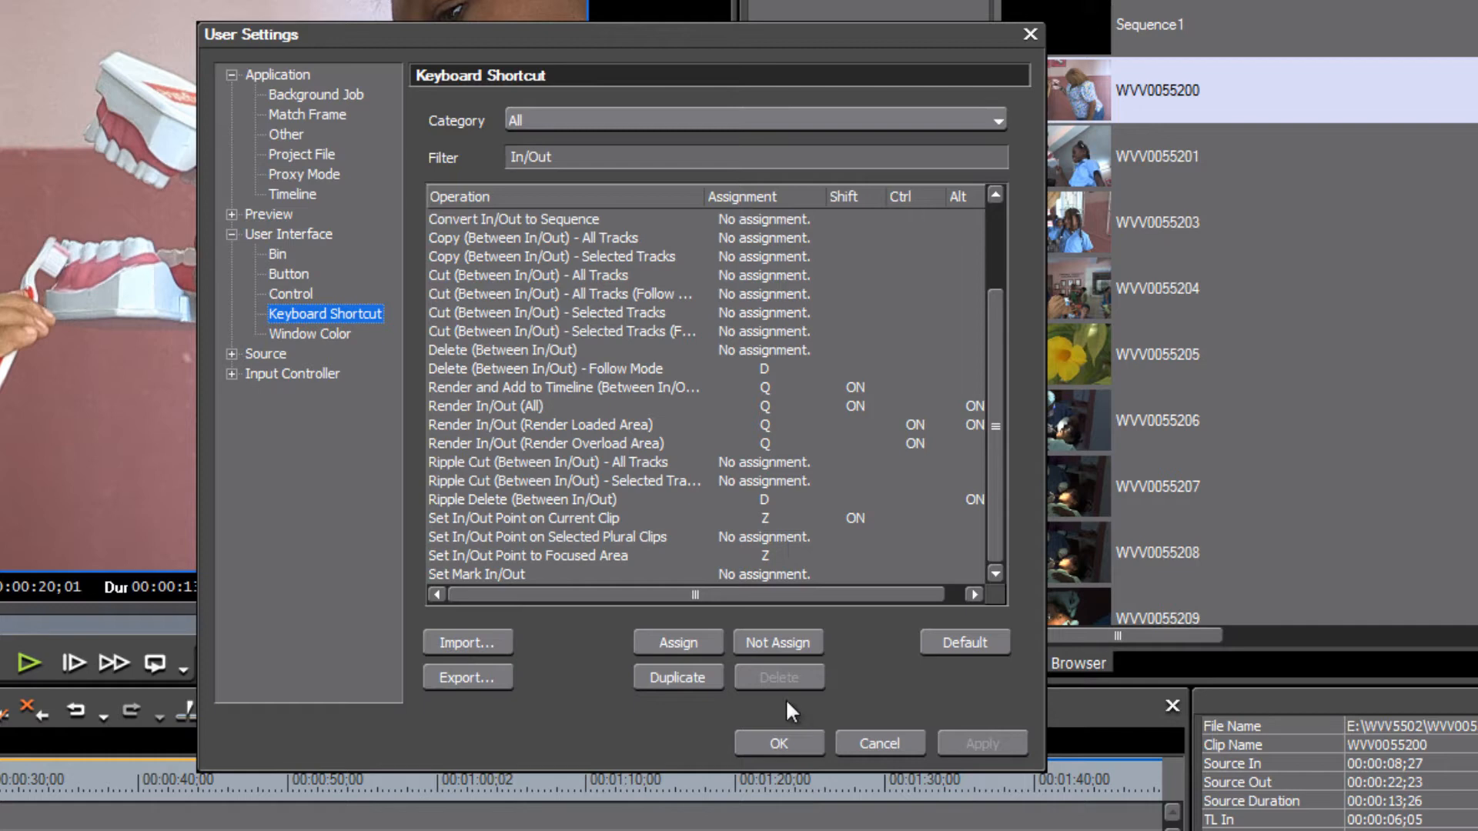
mouse_move(776, 754)
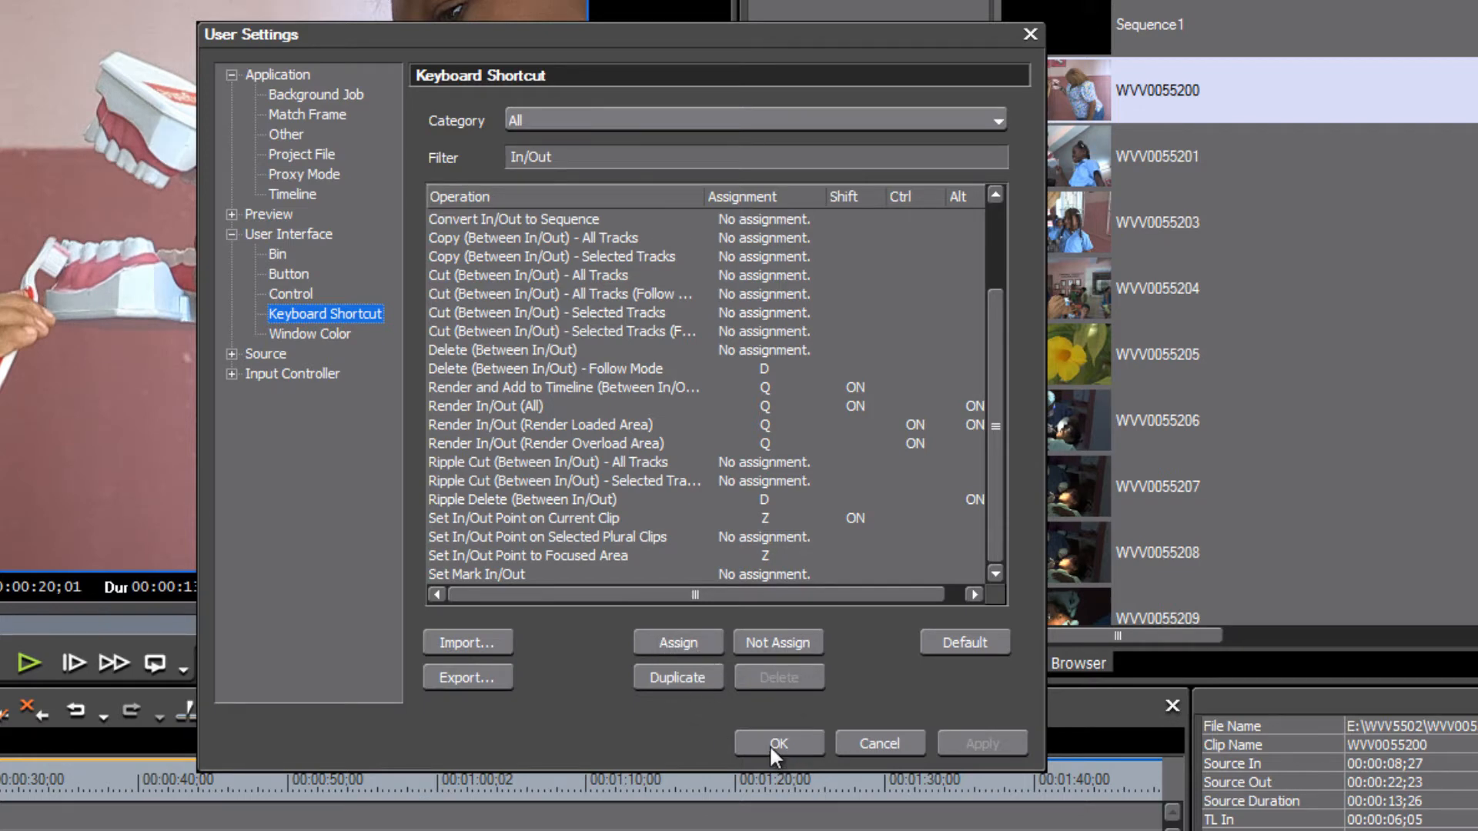
click(778, 744)
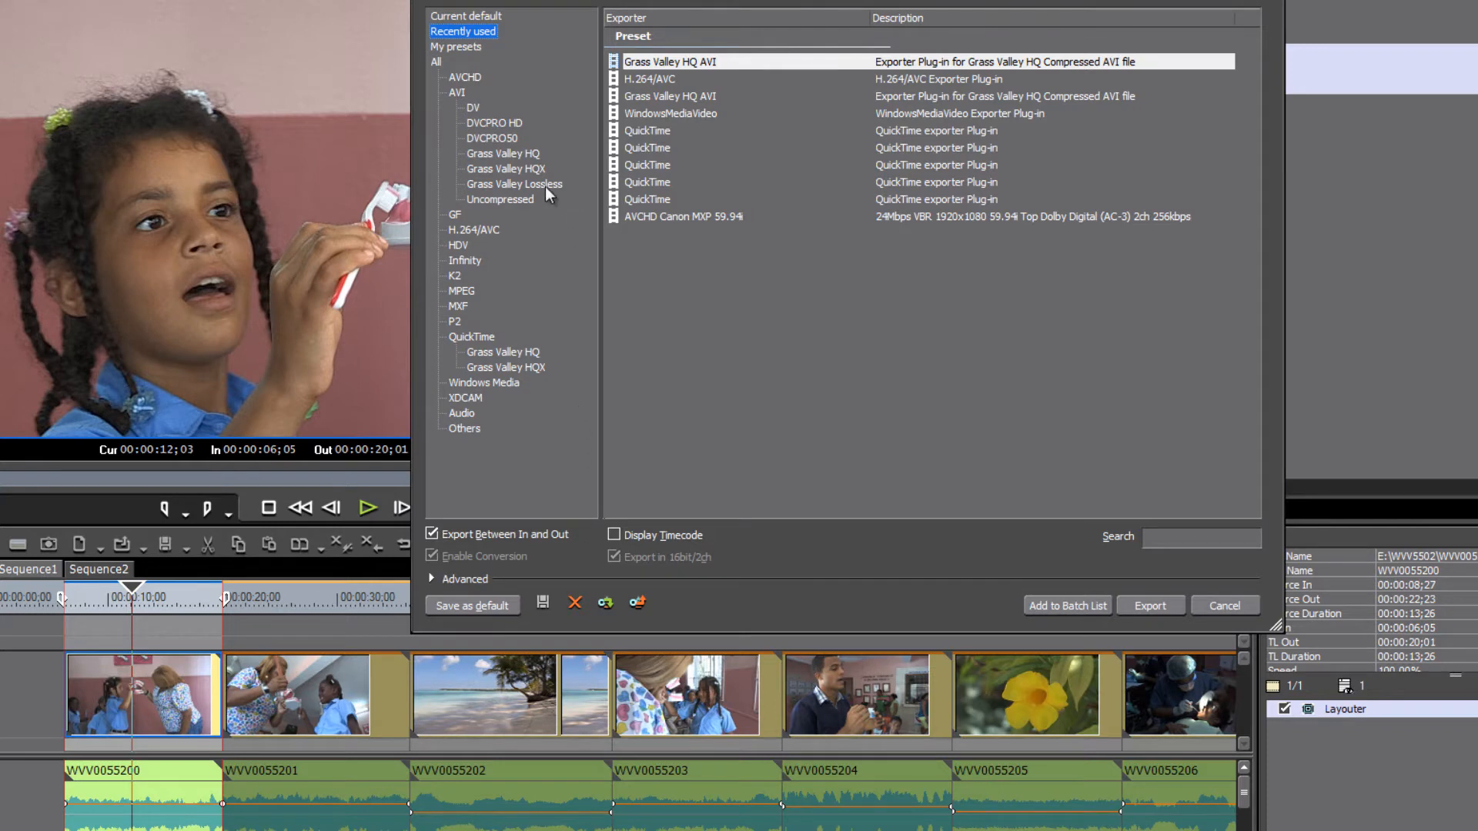
mouse_move(499, 160)
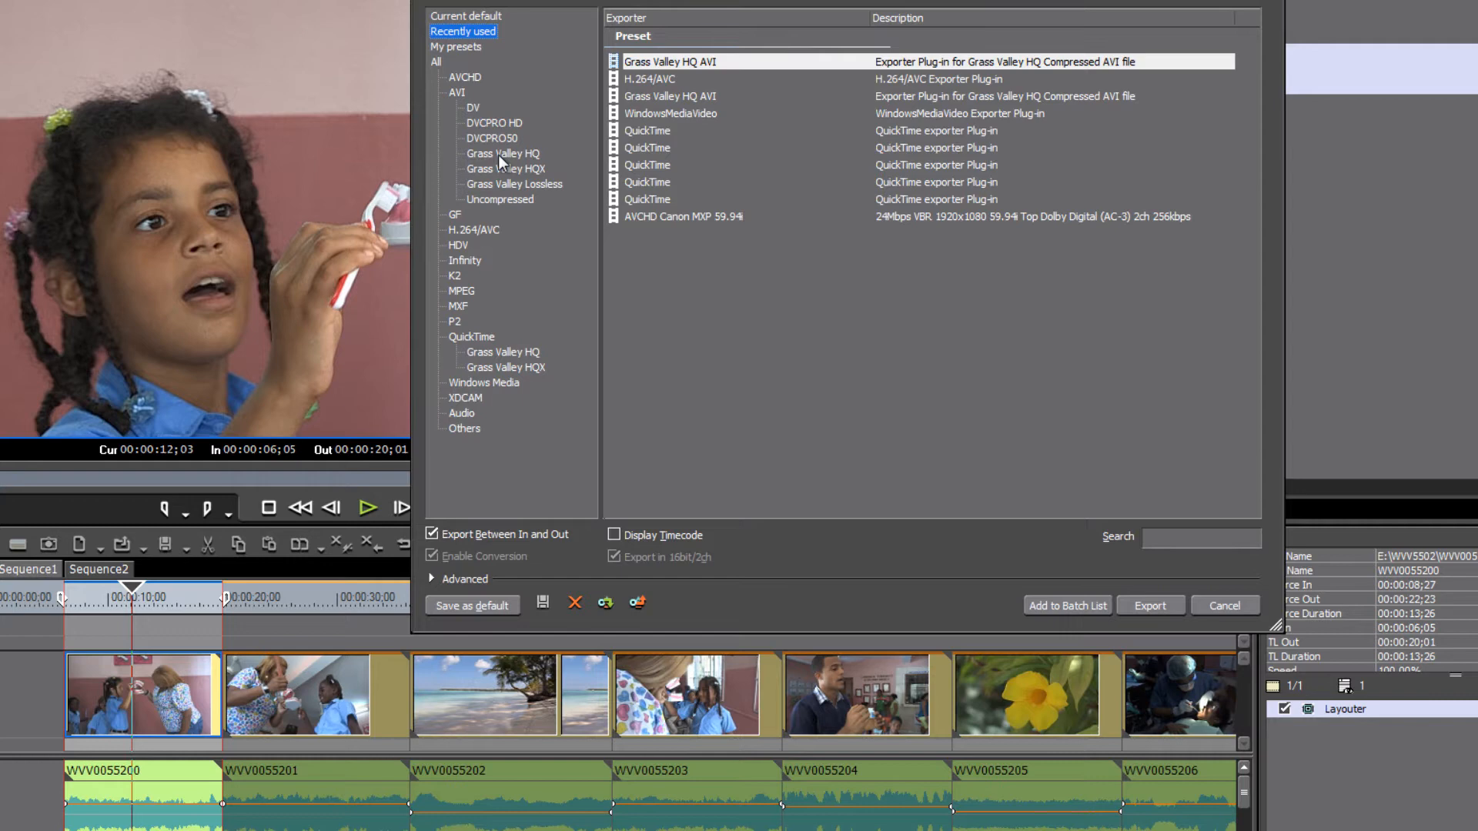
- Choose the Grass Valley HQ AVI exporter and start the export
click(502, 152)
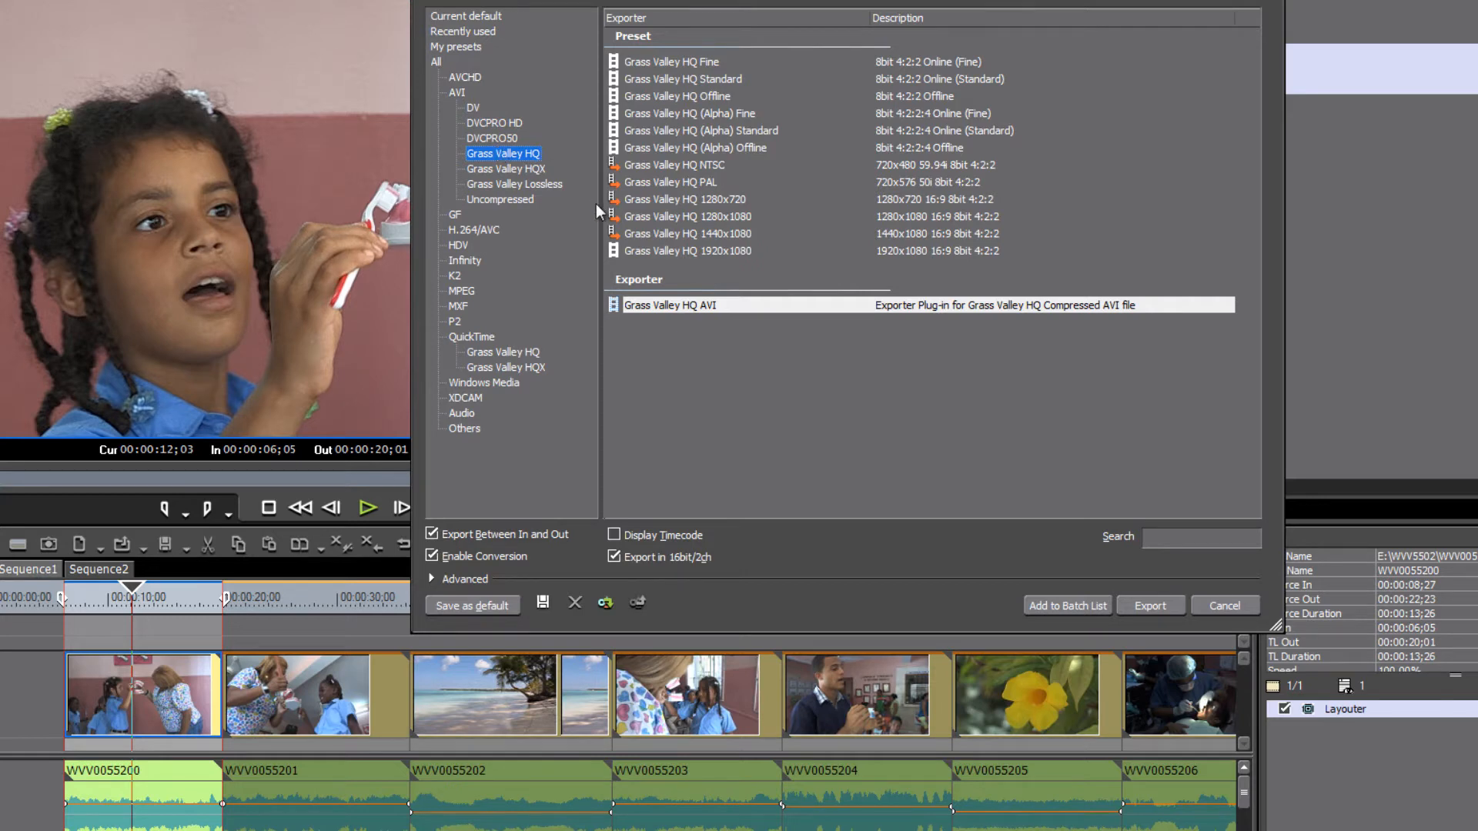
mouse_move(532, 162)
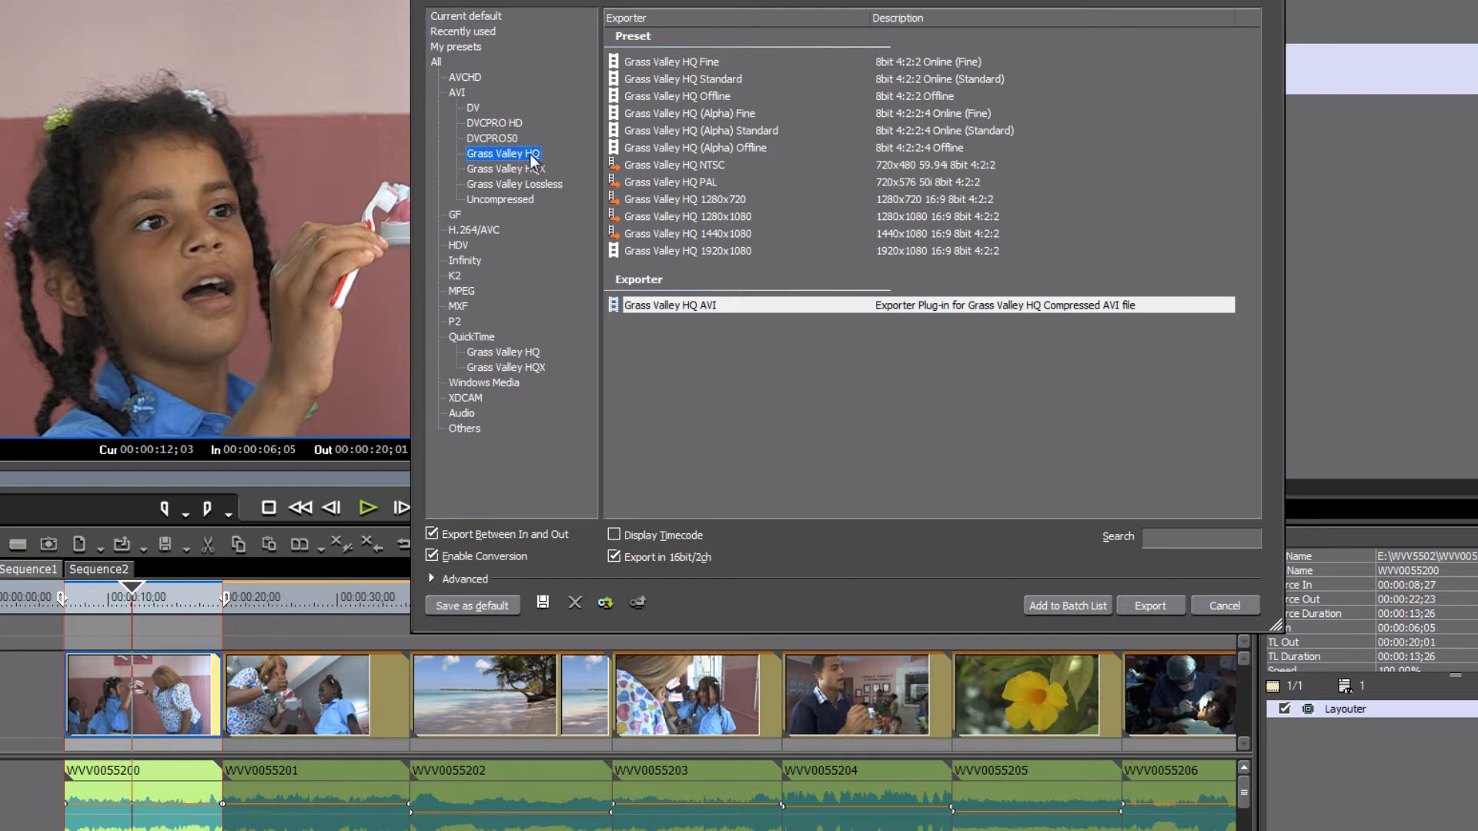
click(669, 305)
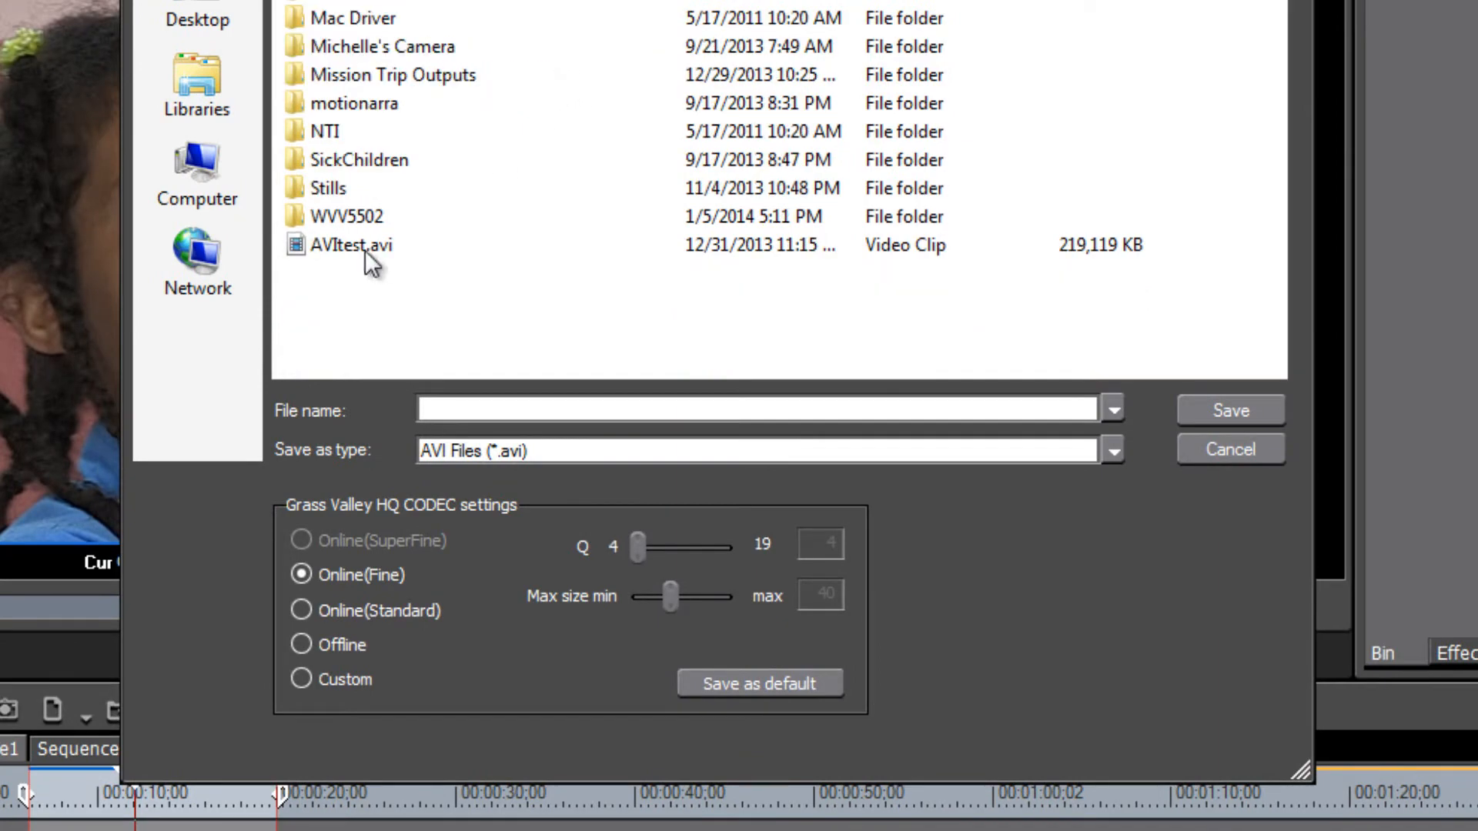
- Save the first clip's export as WVV005520 in the WVV5502 Batch Process folder
click(345, 217)
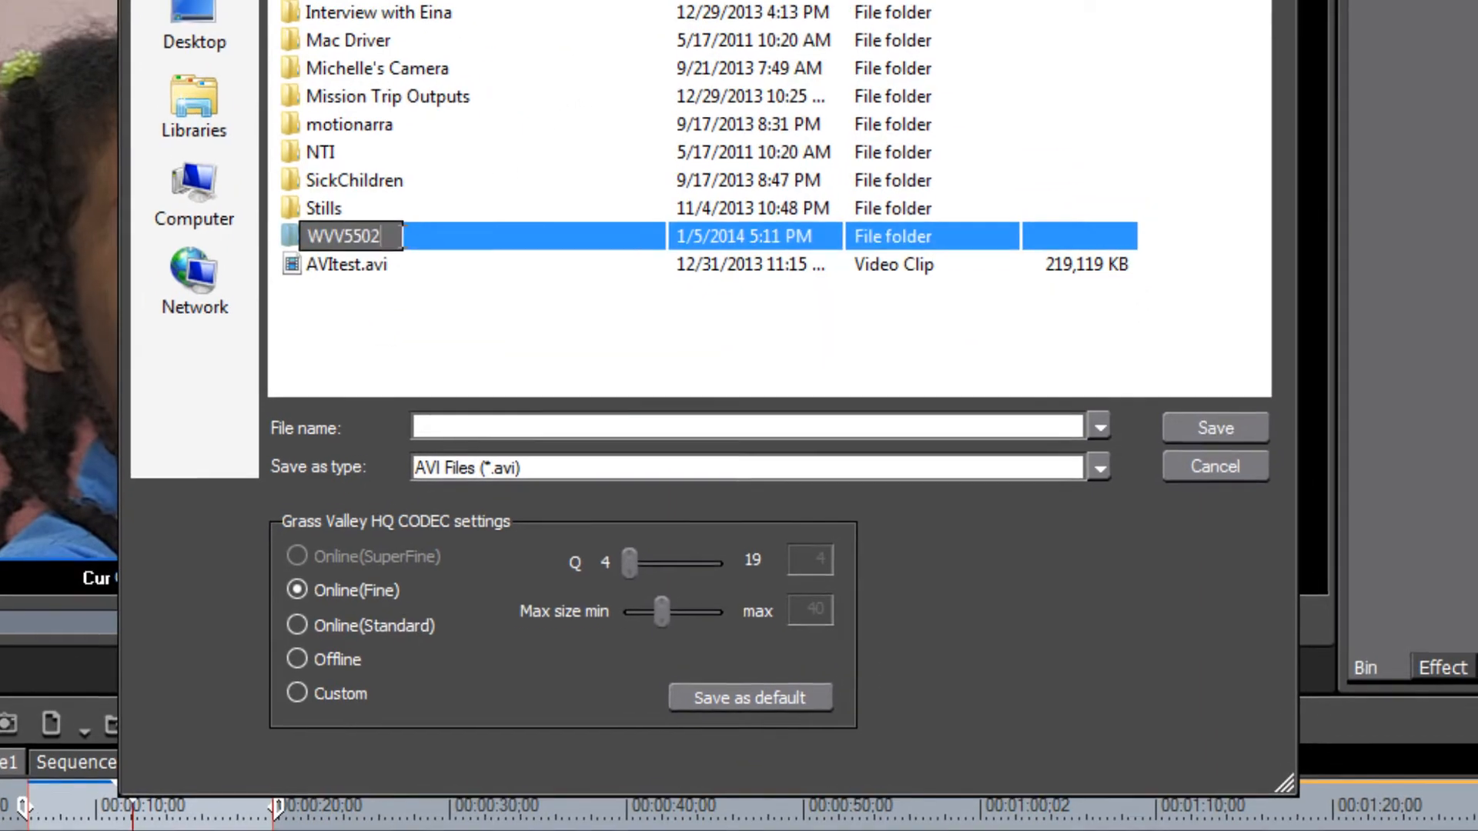
double_click(344, 236)
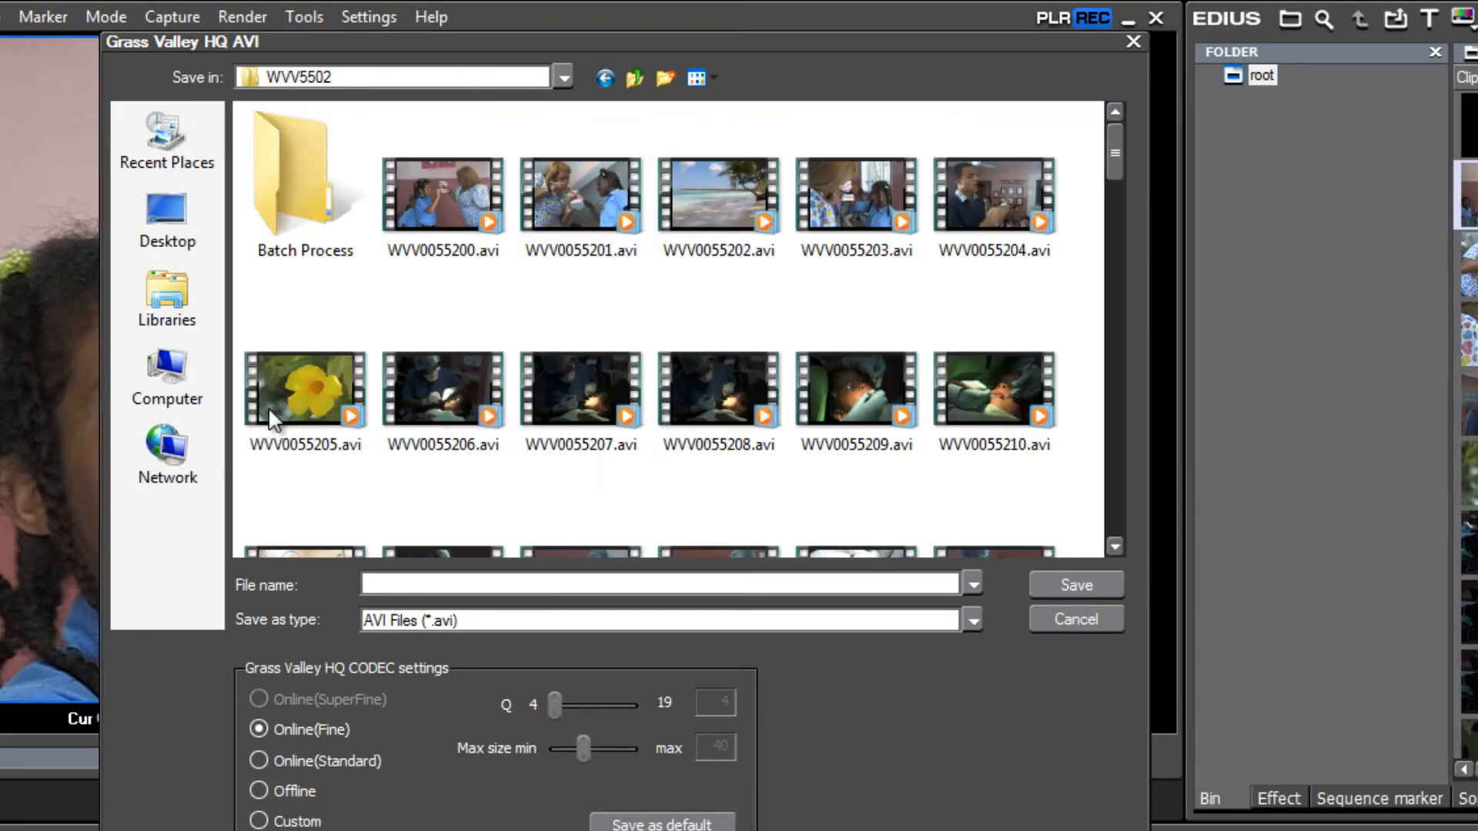
mouse_move(740, 231)
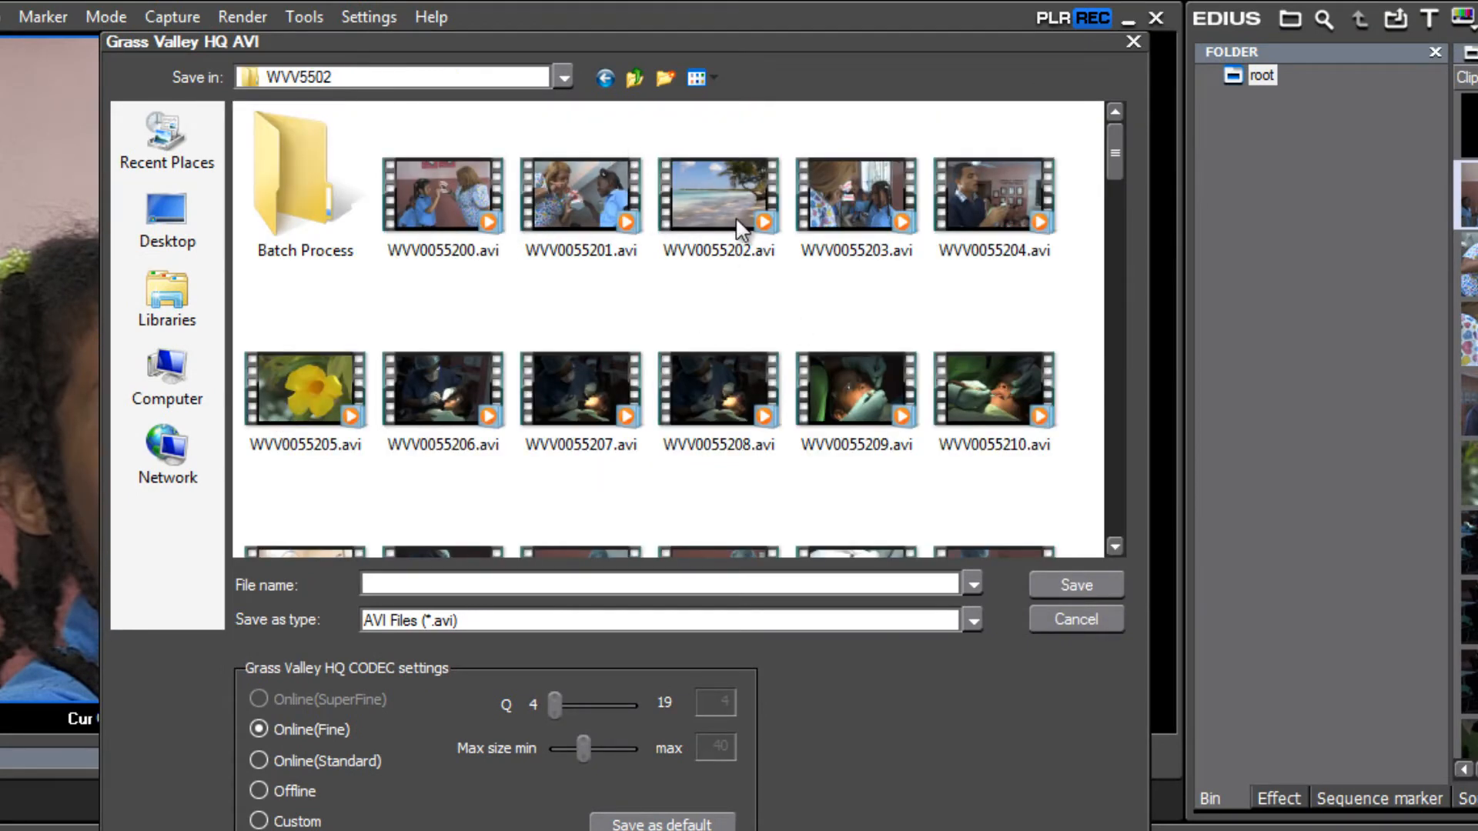
mouse_move(744, 231)
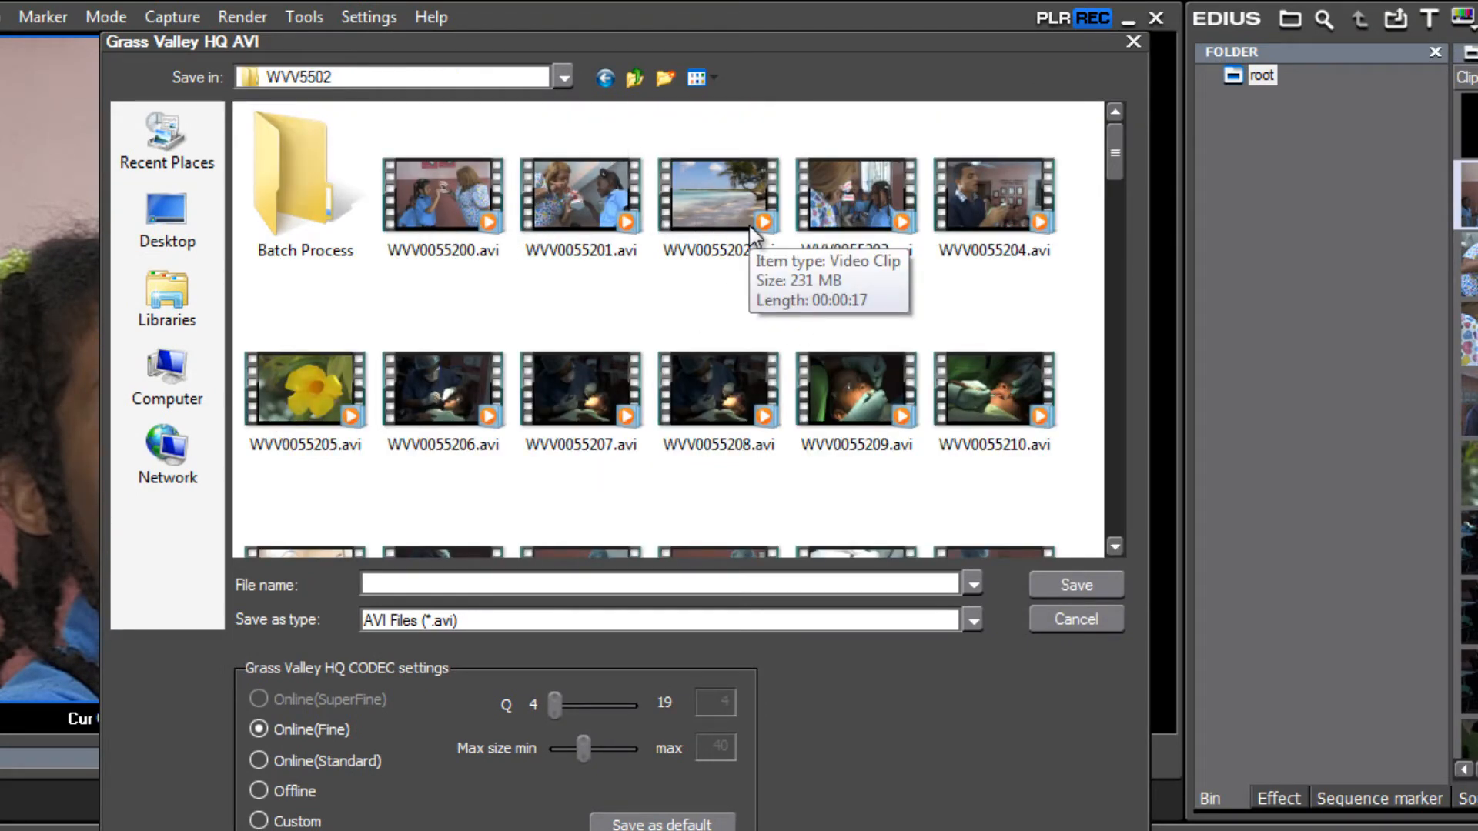
mouse_move(302, 179)
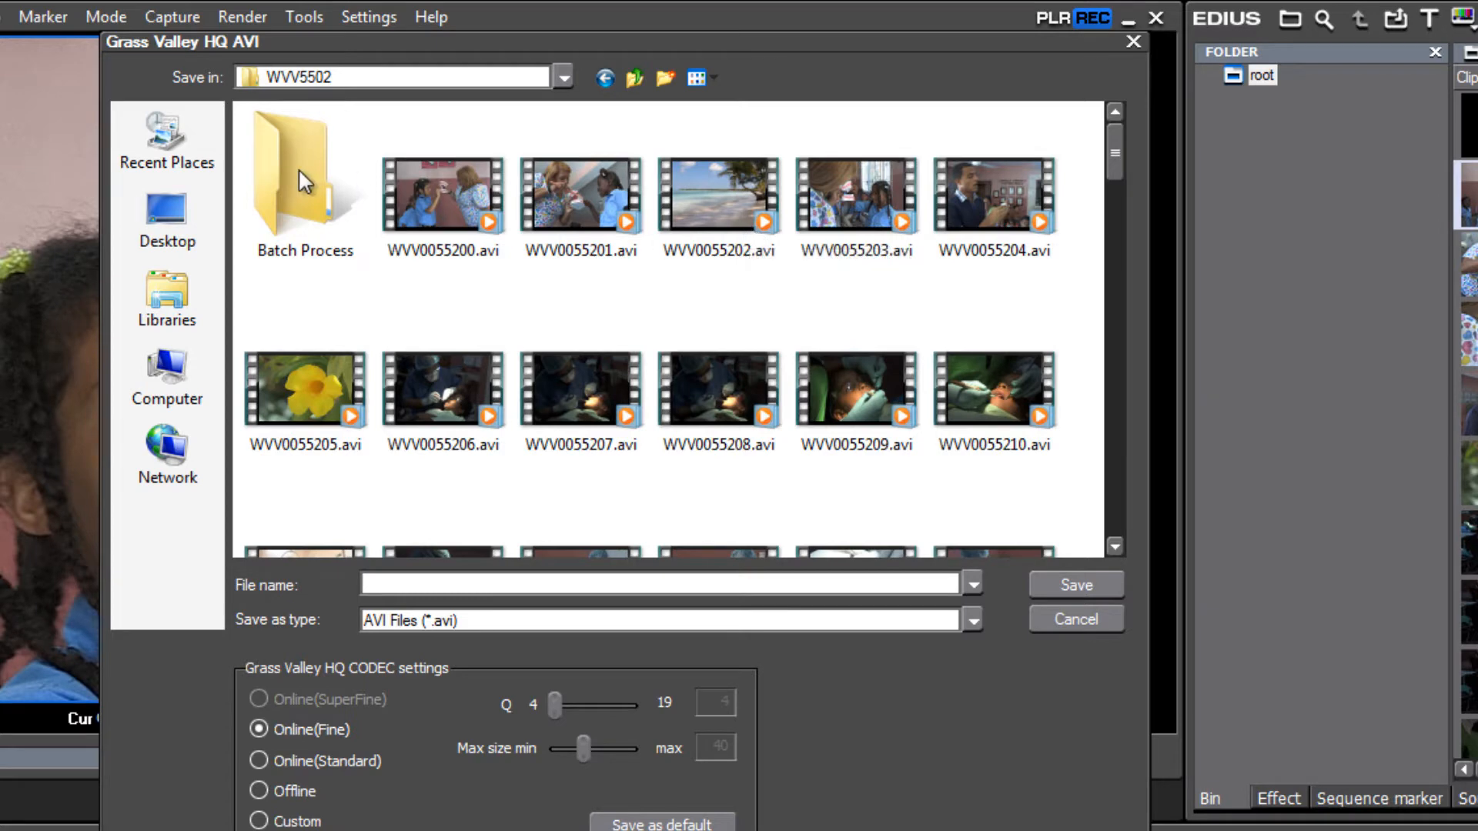
mouse_move(301, 188)
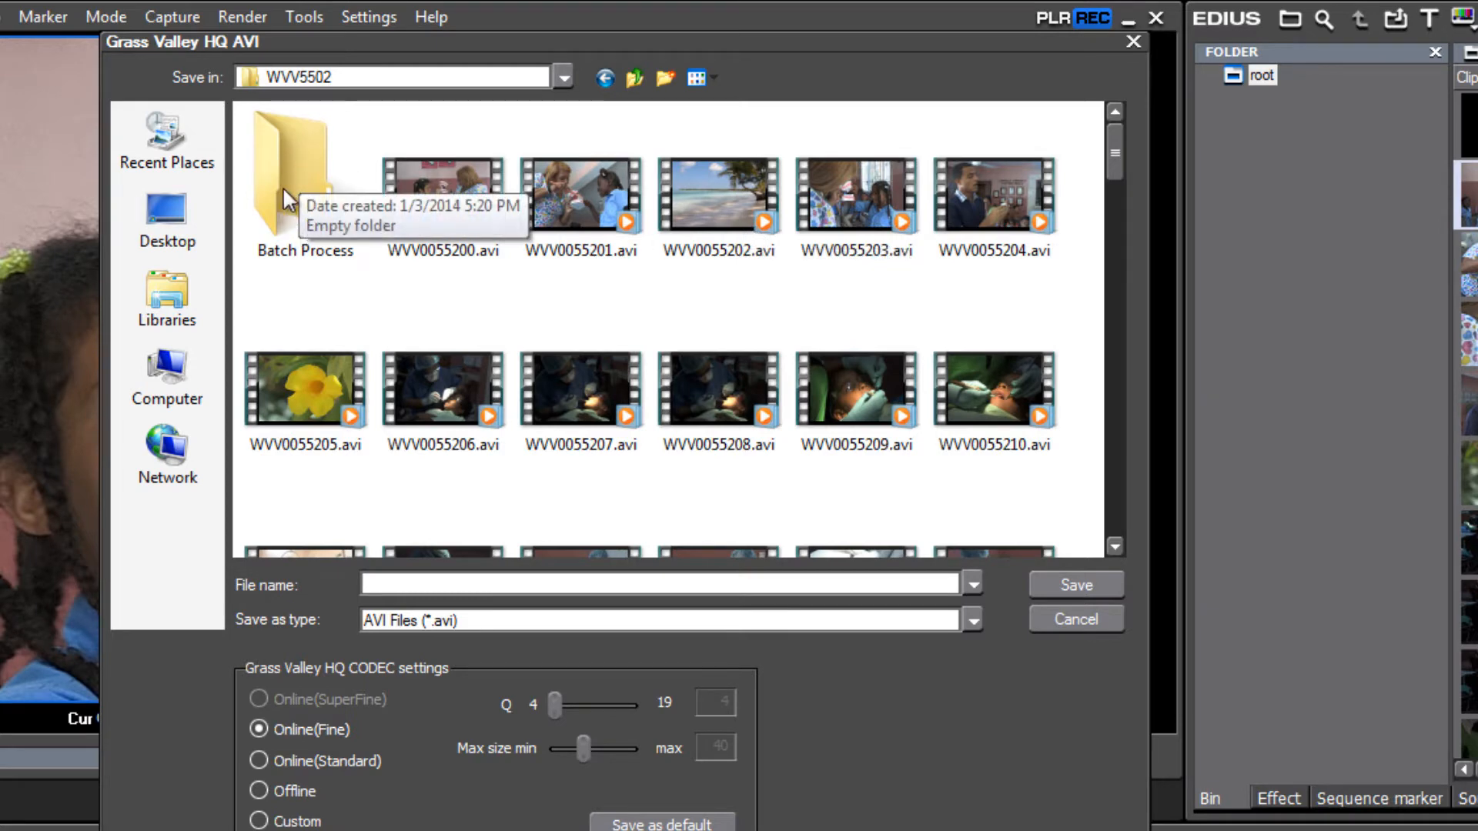
click(303, 175)
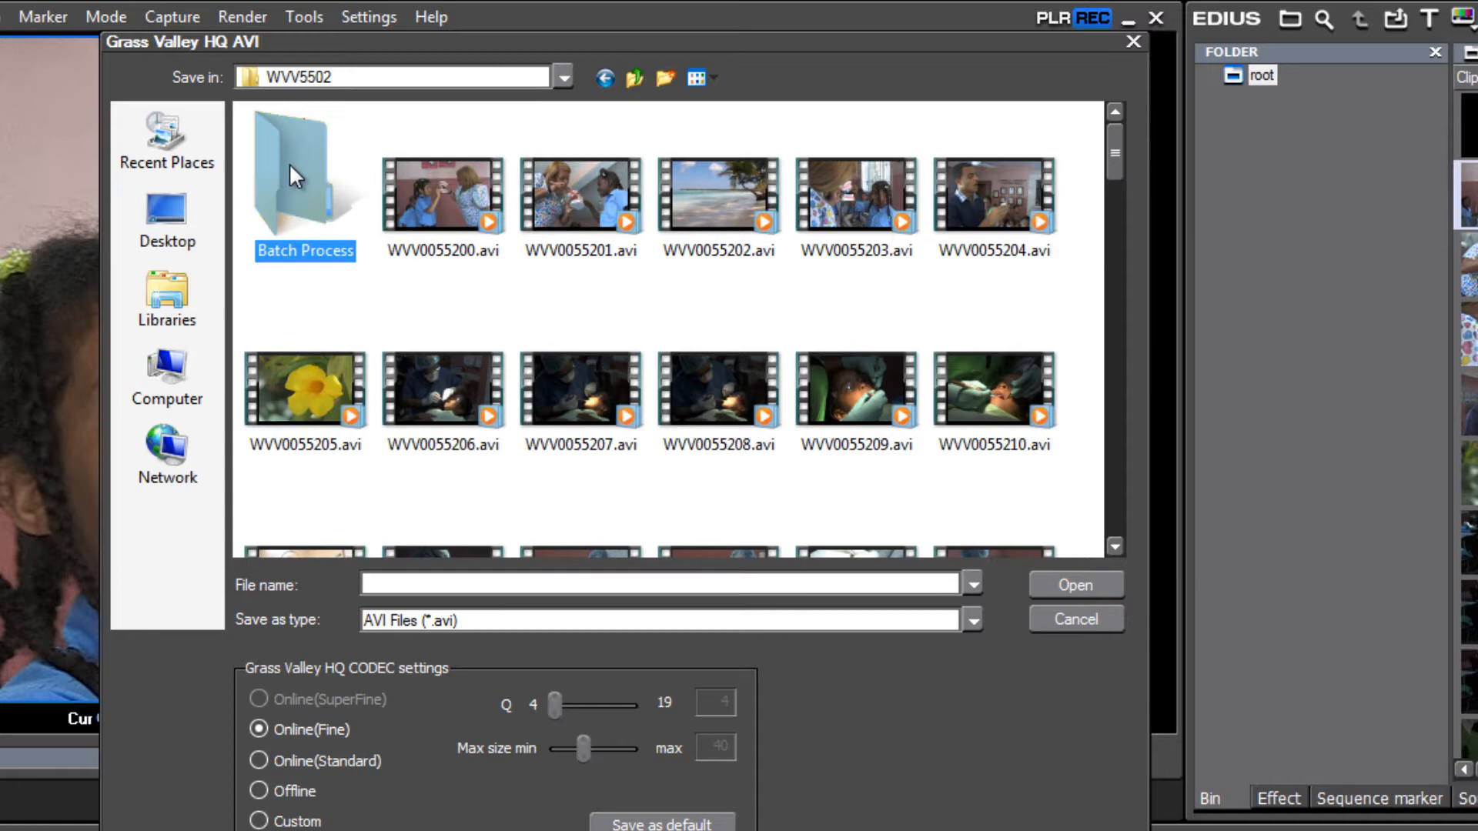
double_click(305, 174)
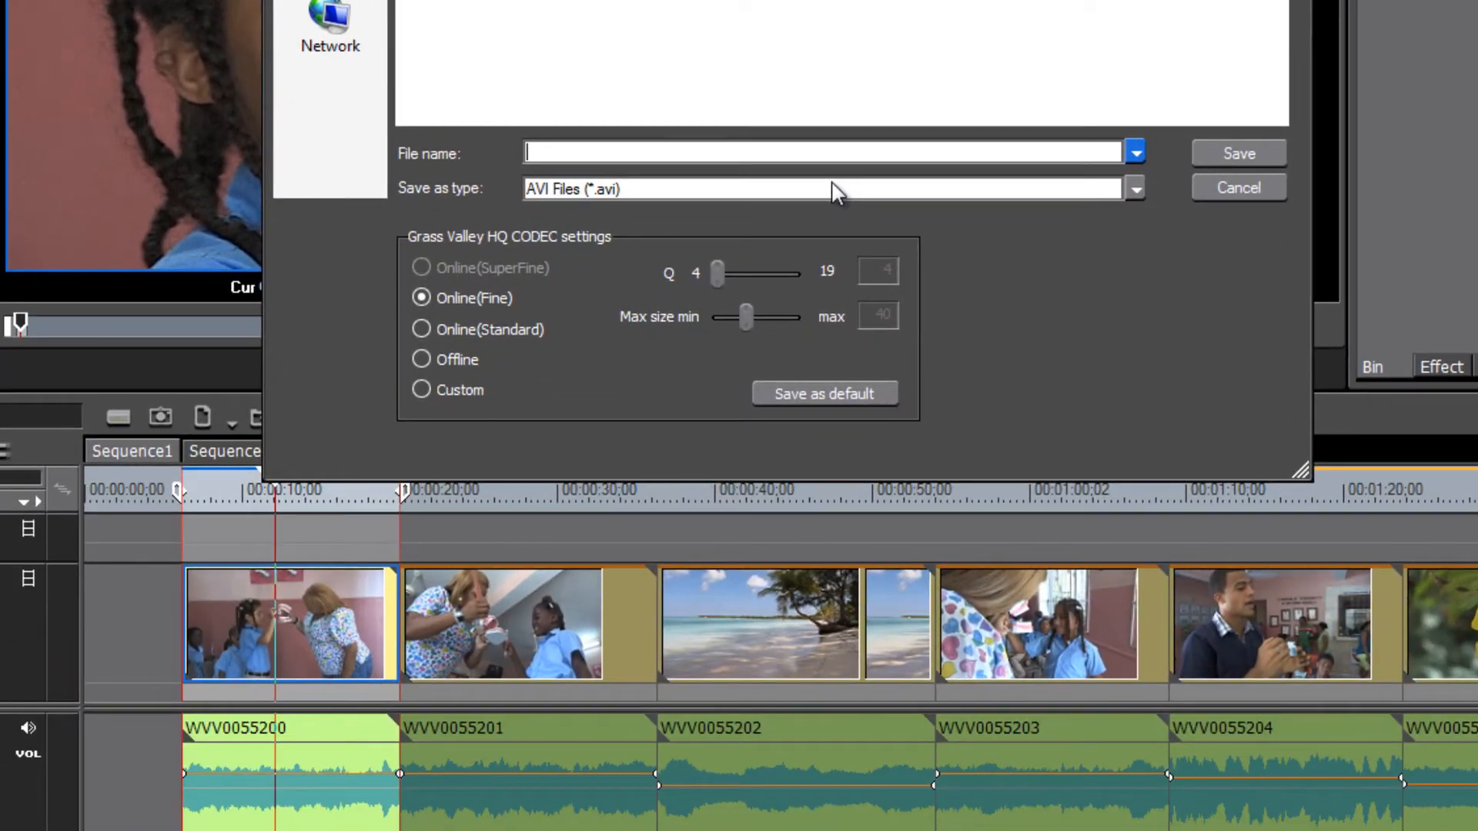
text(WVV0055200)
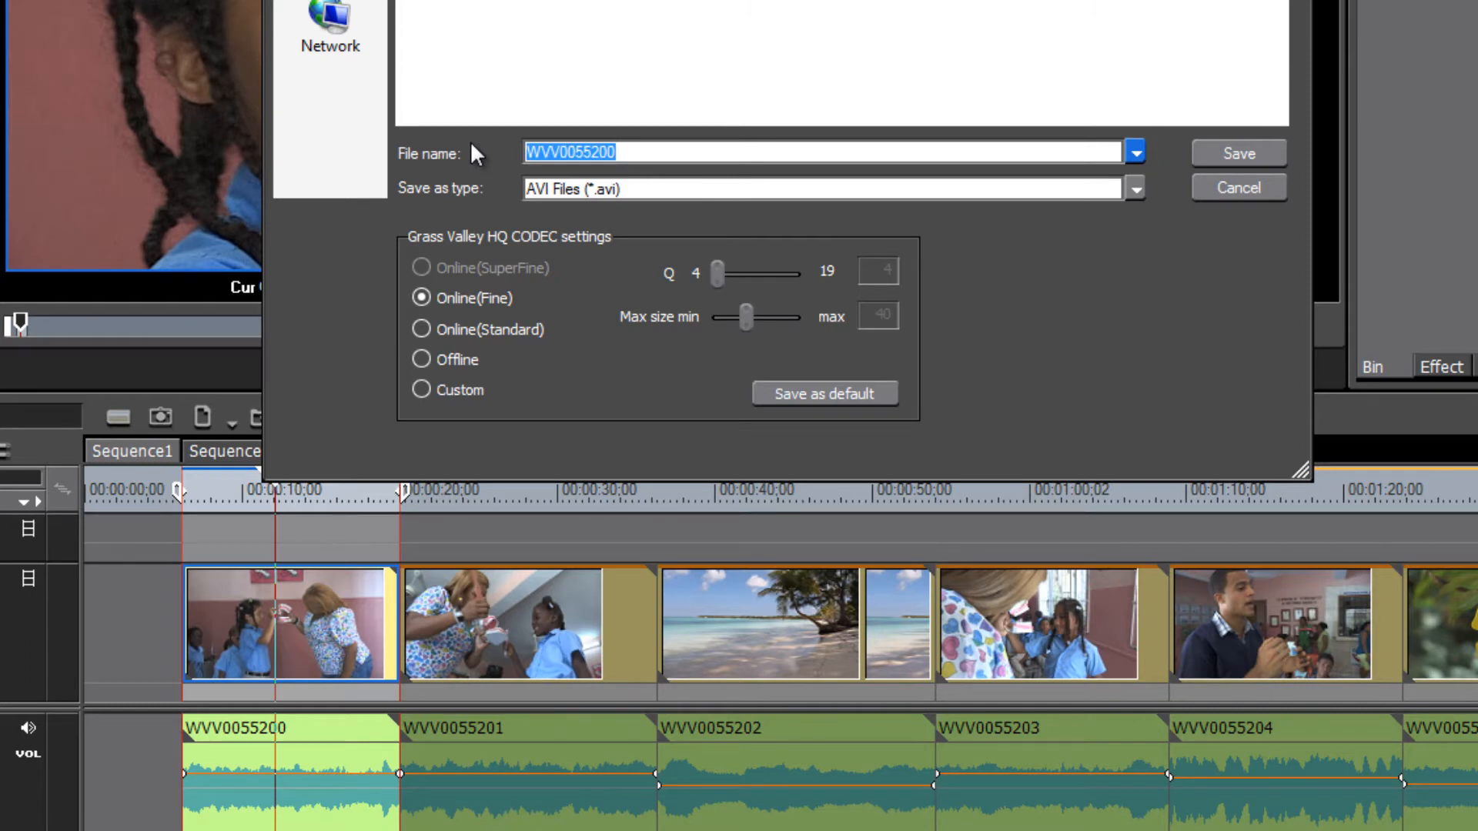
mouse_move(1003, 202)
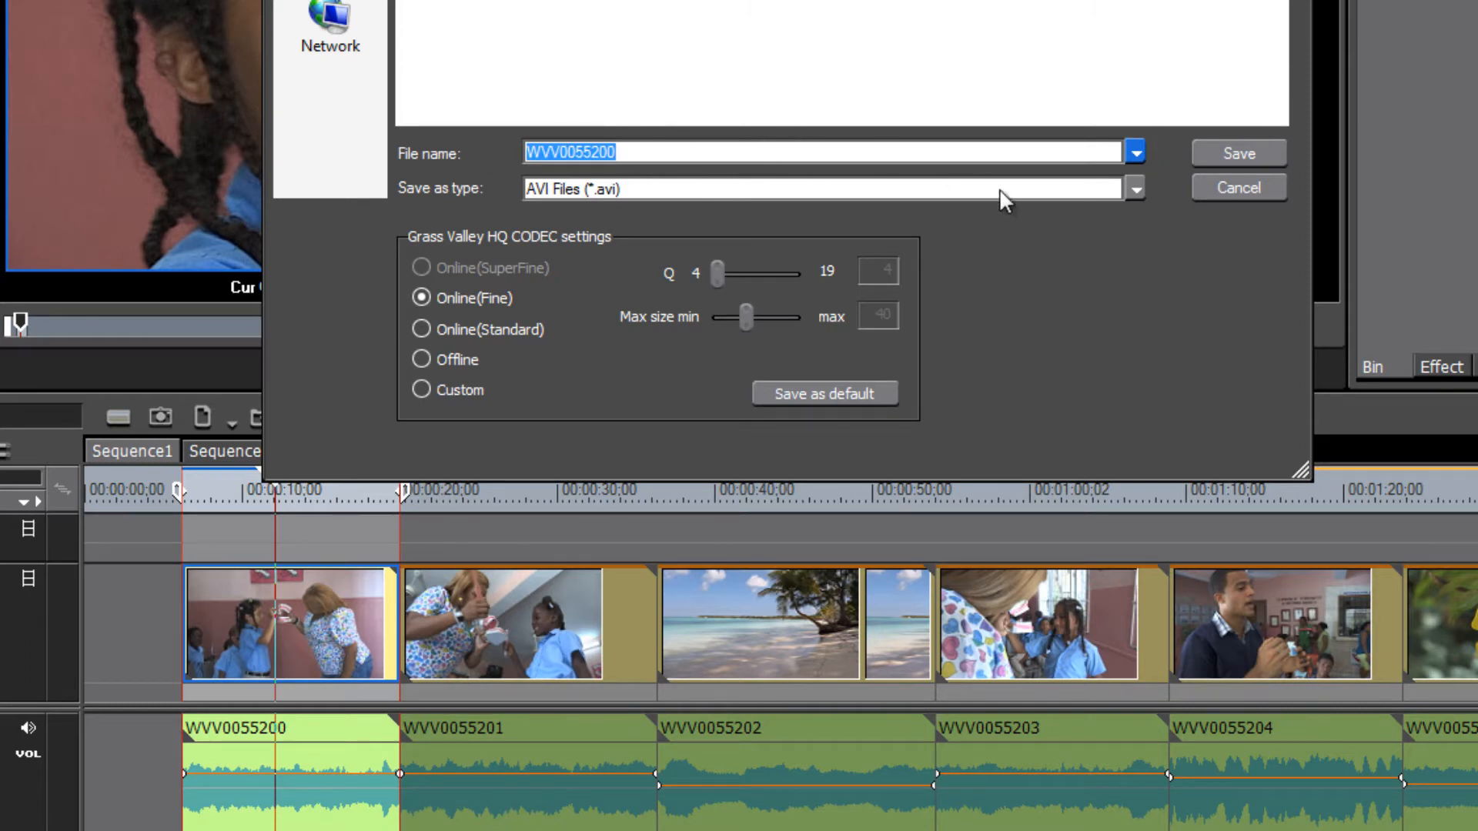
mouse_move(1223, 211)
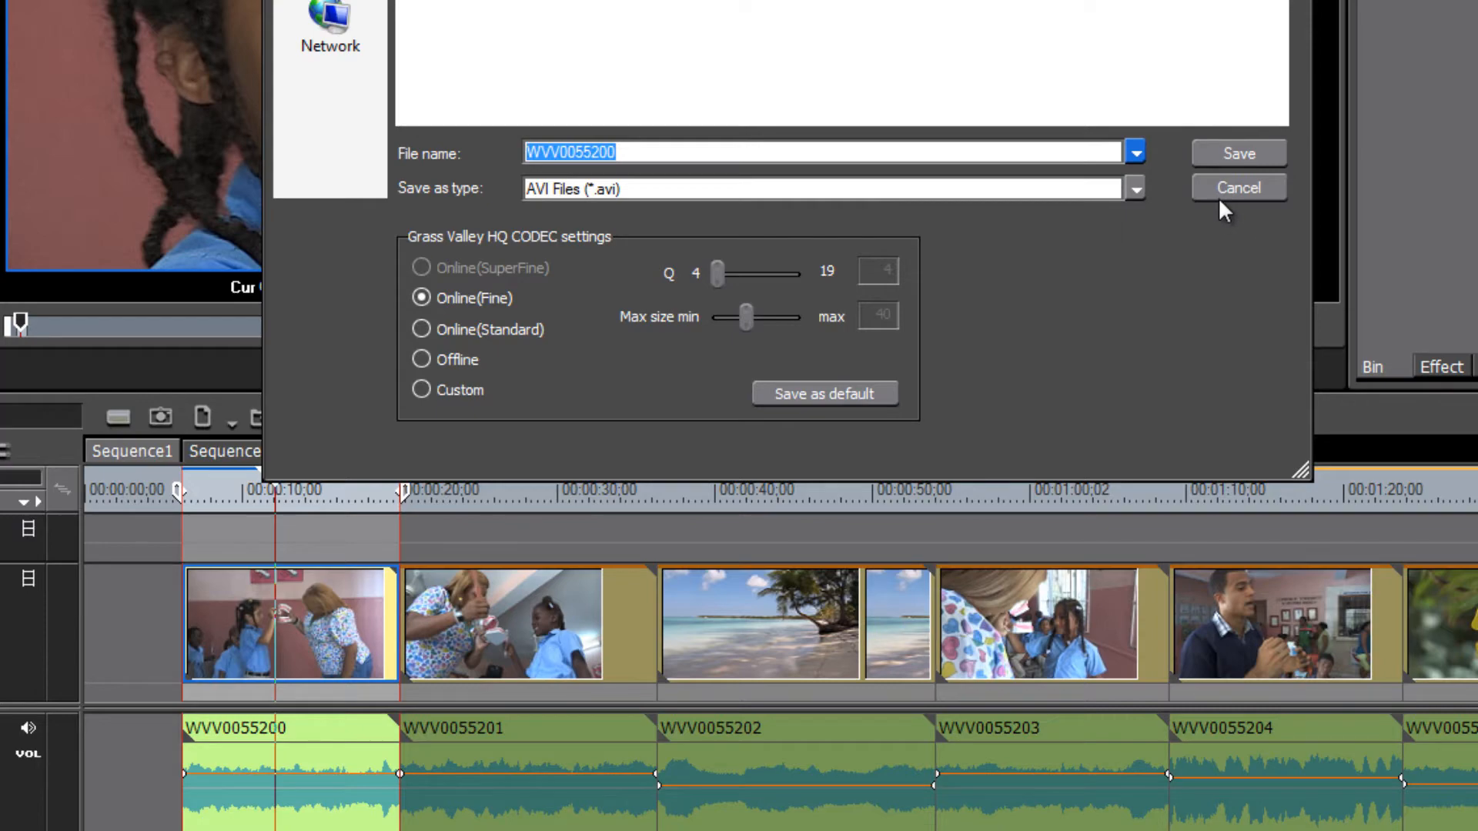
mouse_move(1239, 153)
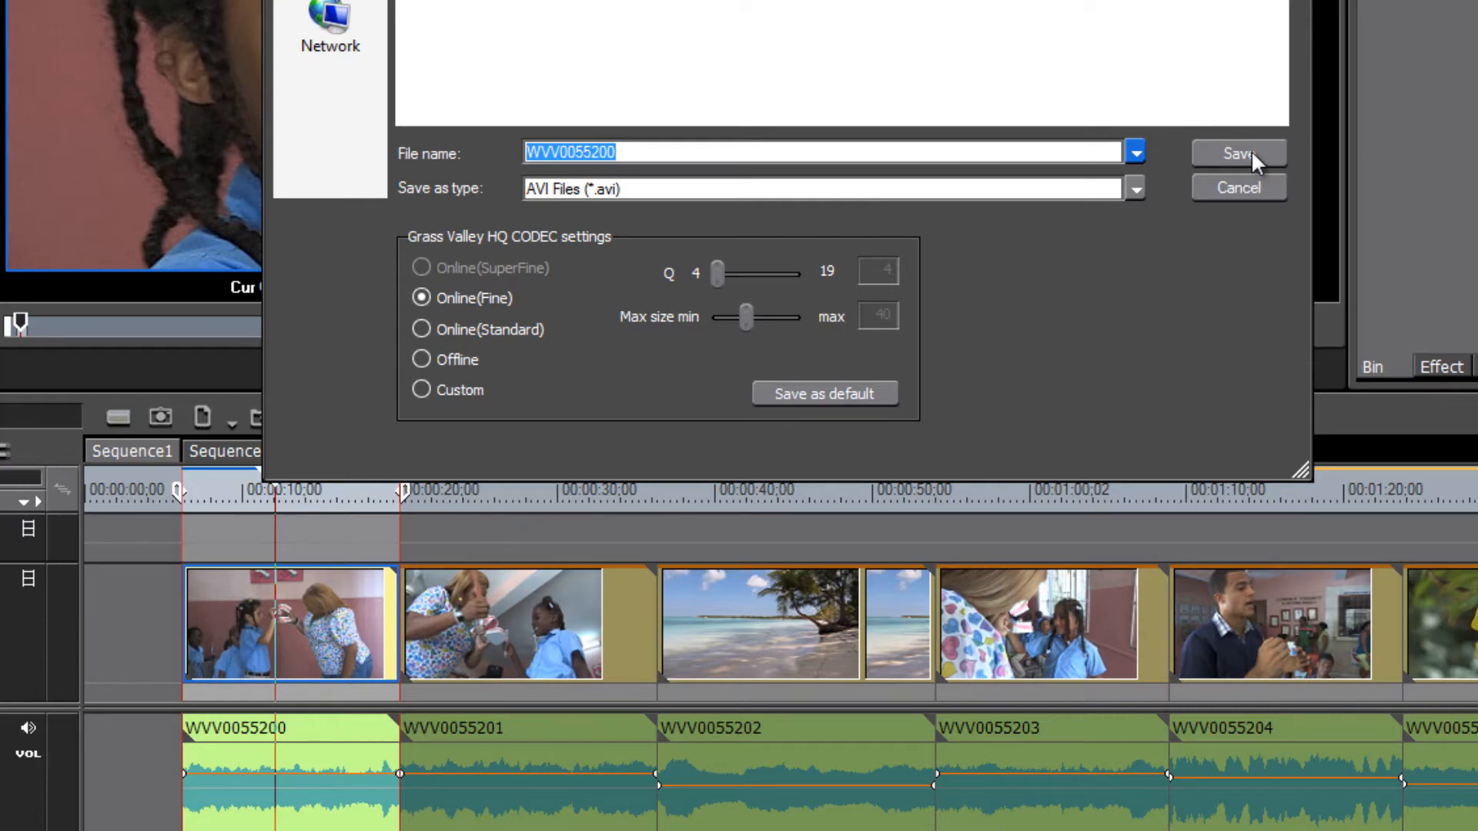
click(1237, 154)
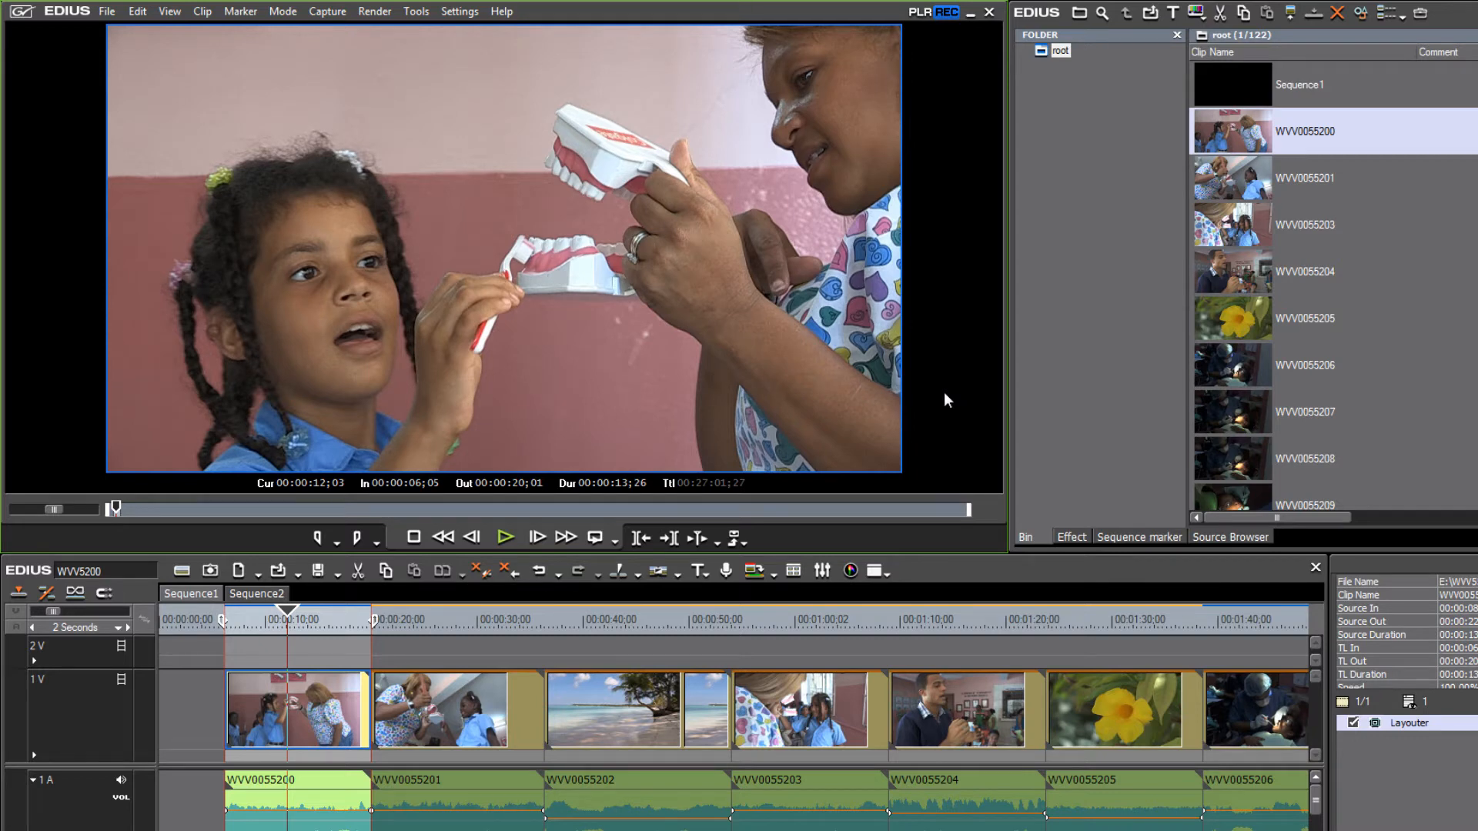
mouse_move(613, 284)
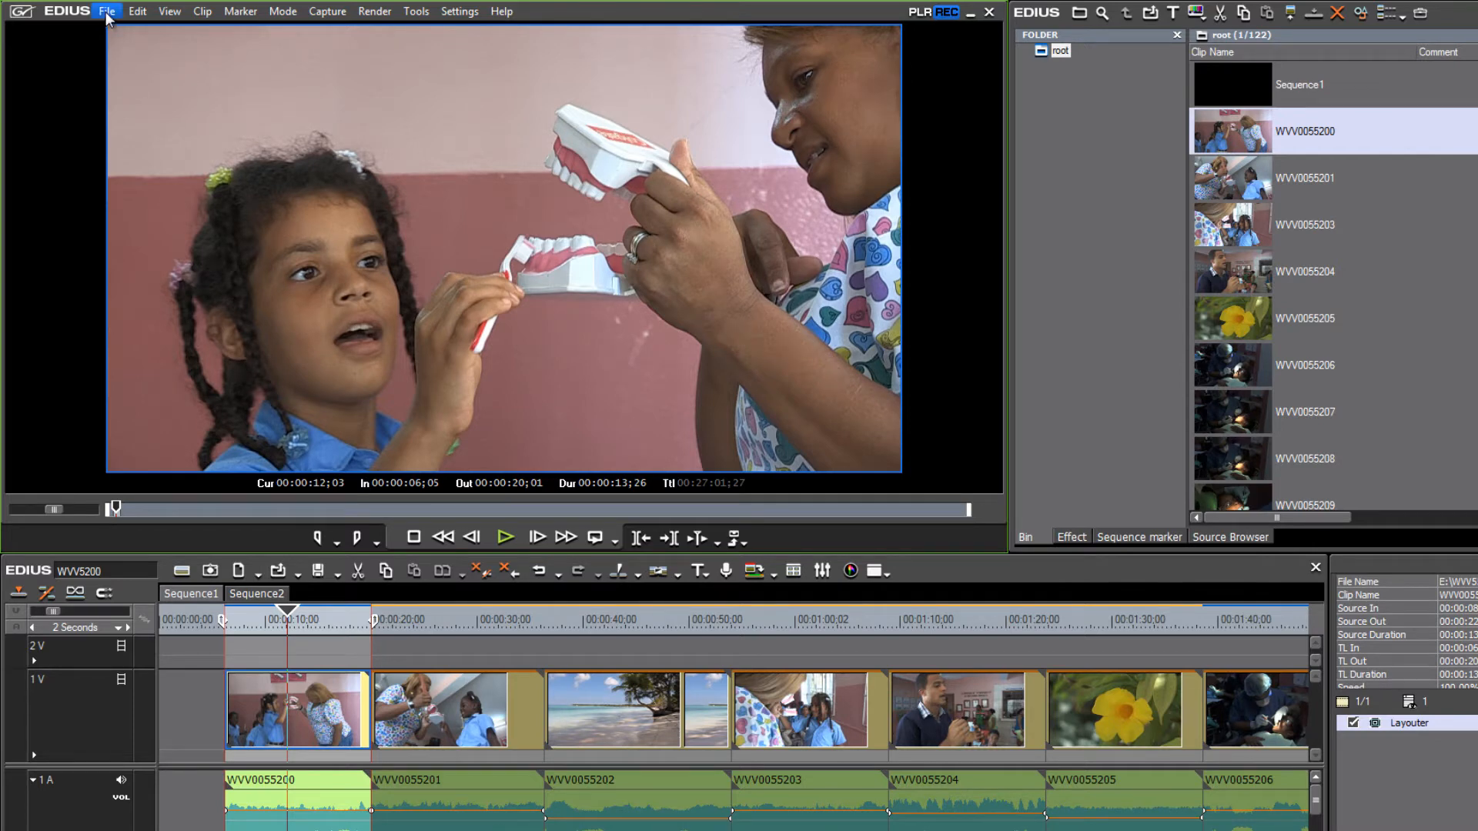
click(107, 12)
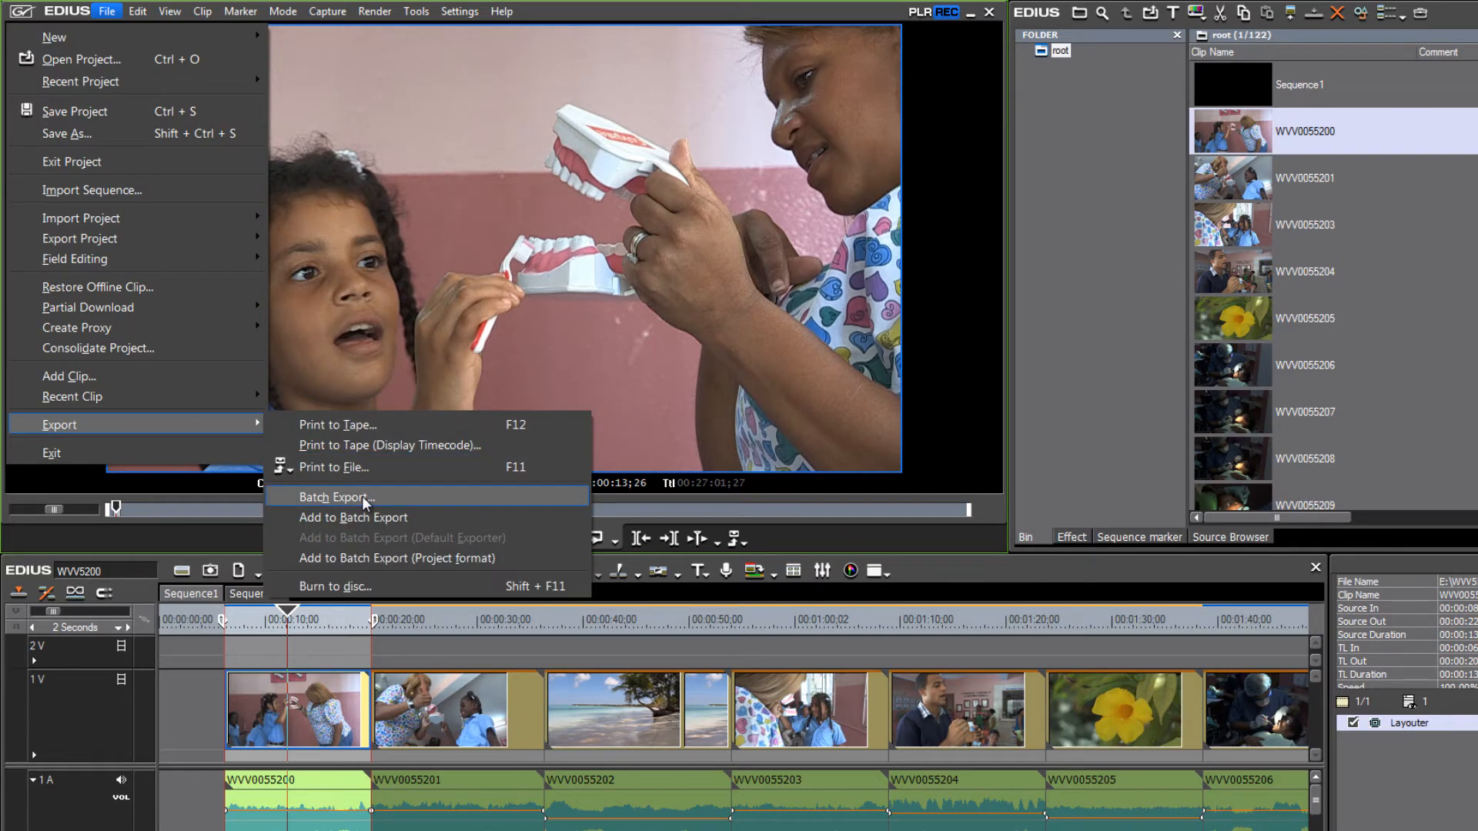
click(336, 497)
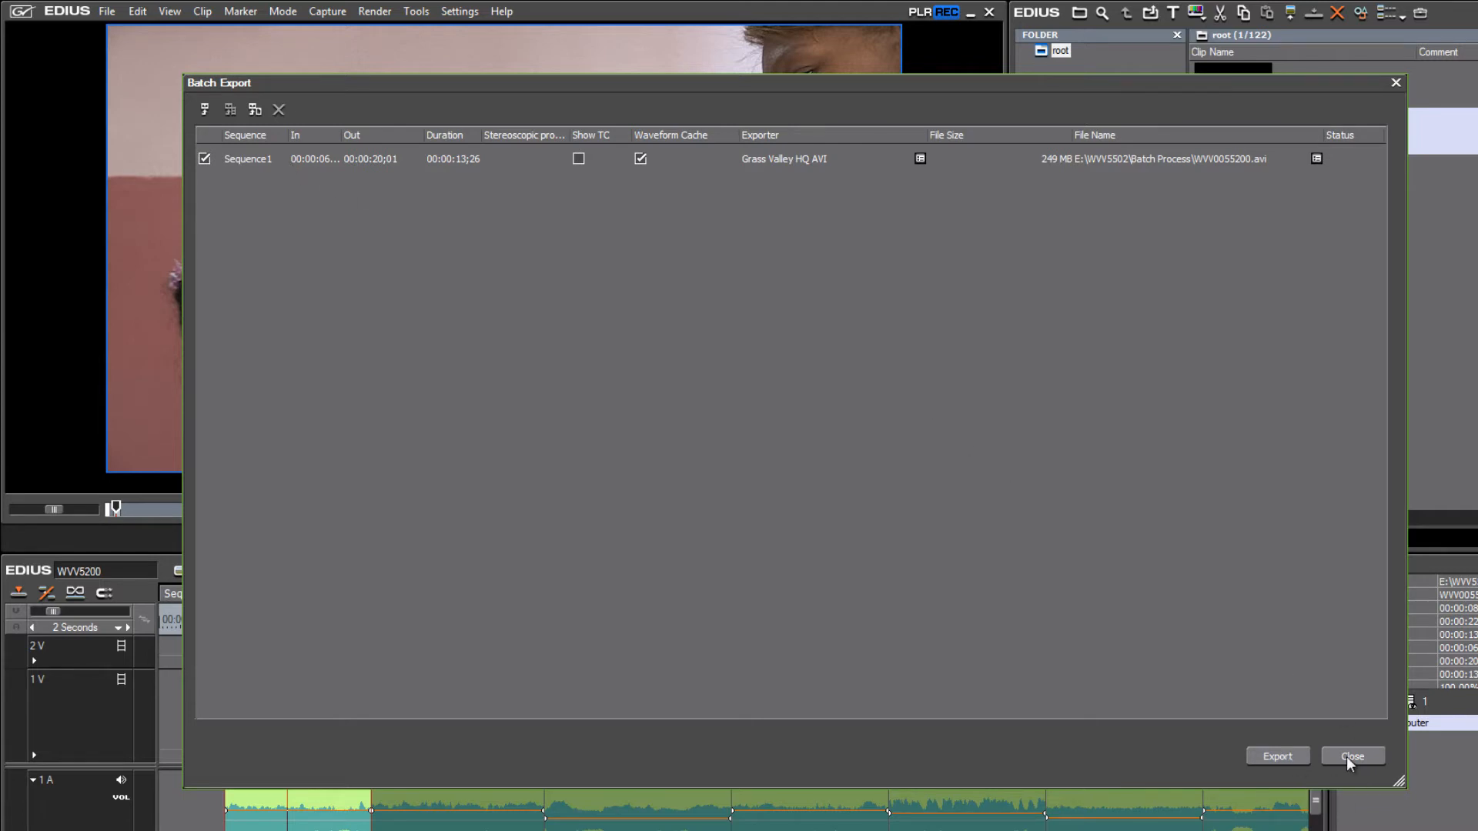
click(1351, 756)
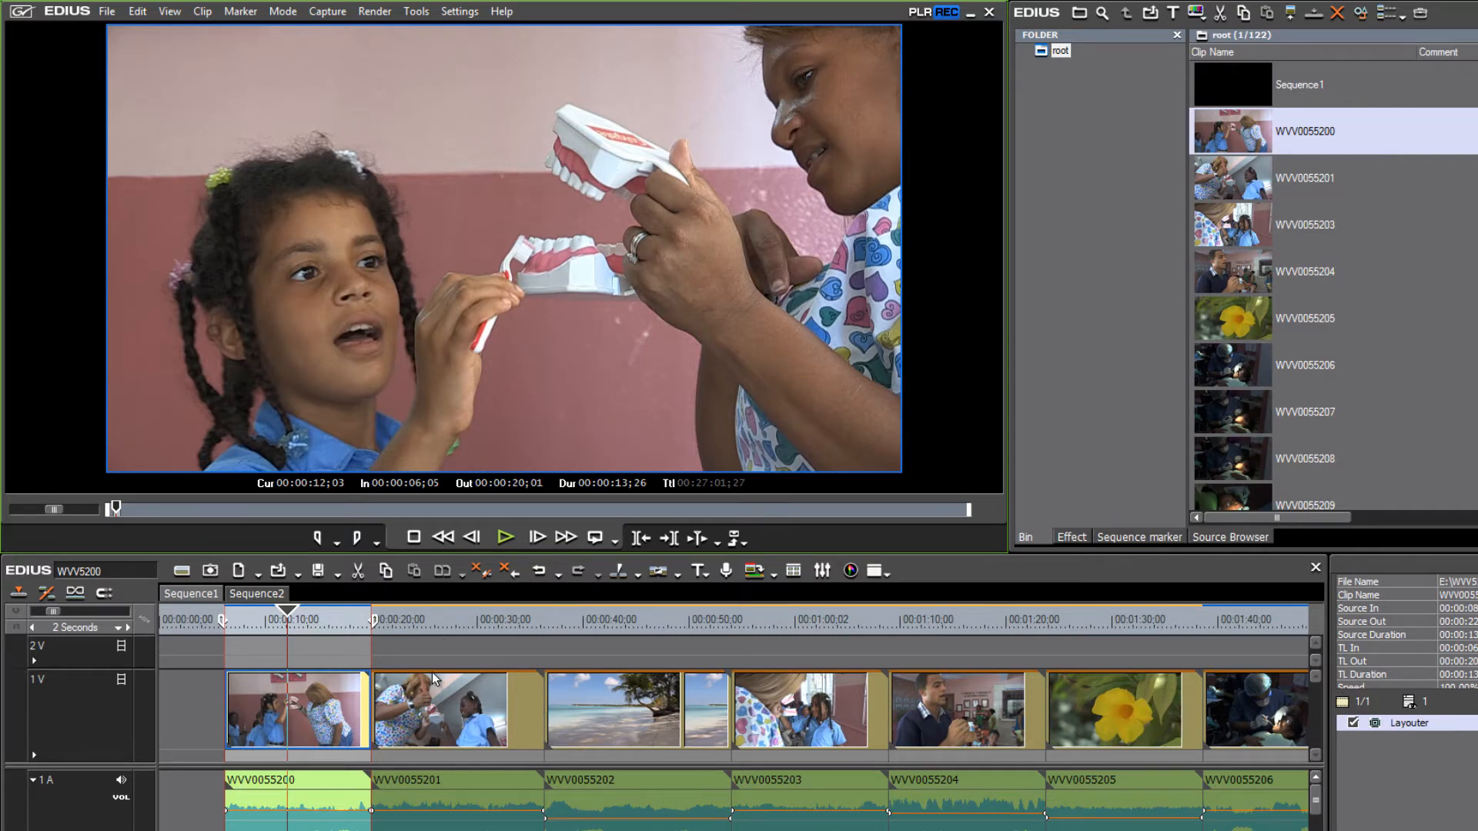
mouse_move(462, 627)
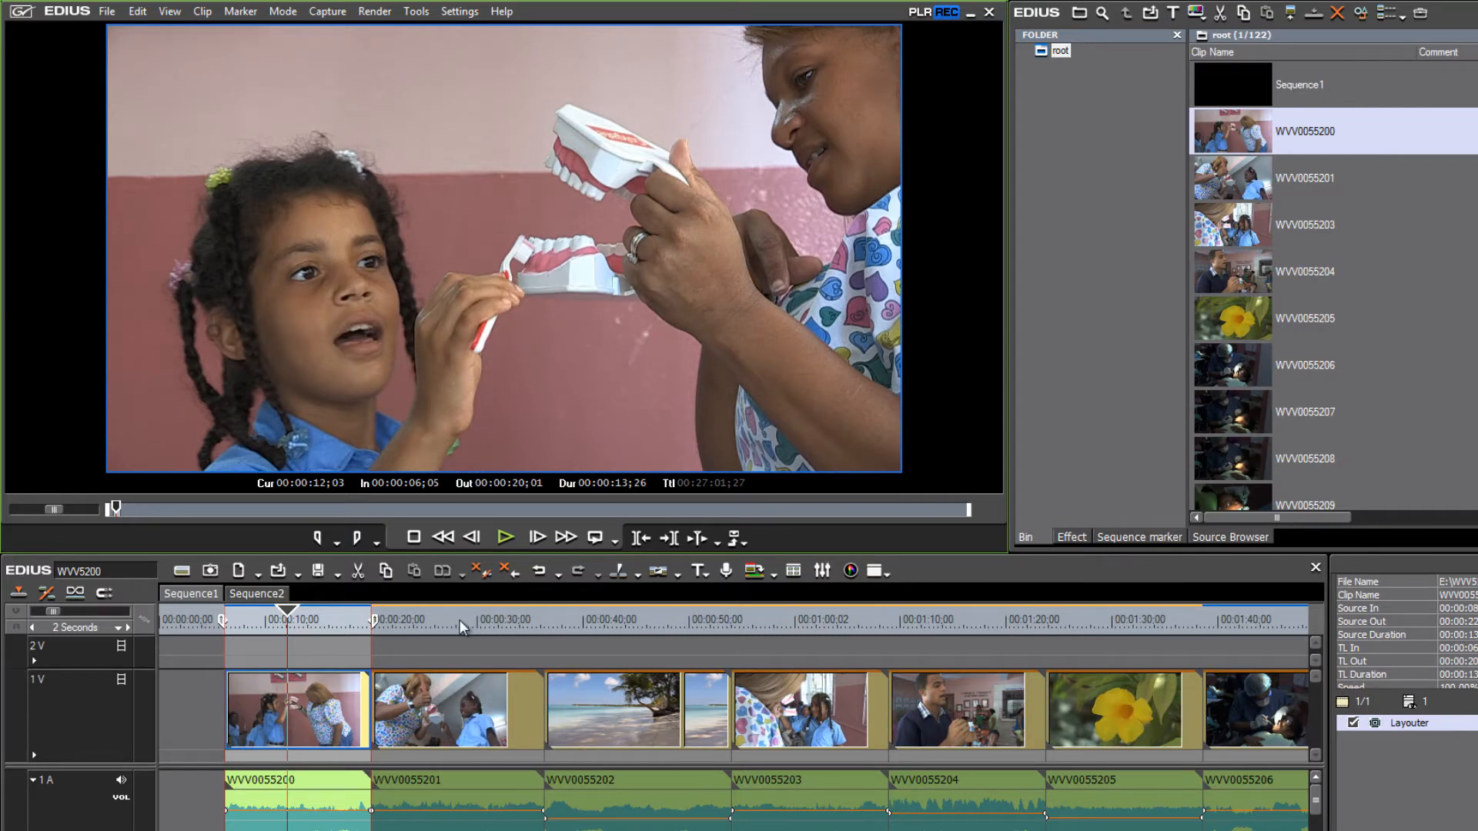
- Move the playhead into the second clip and select WVV0055201
click(458, 619)
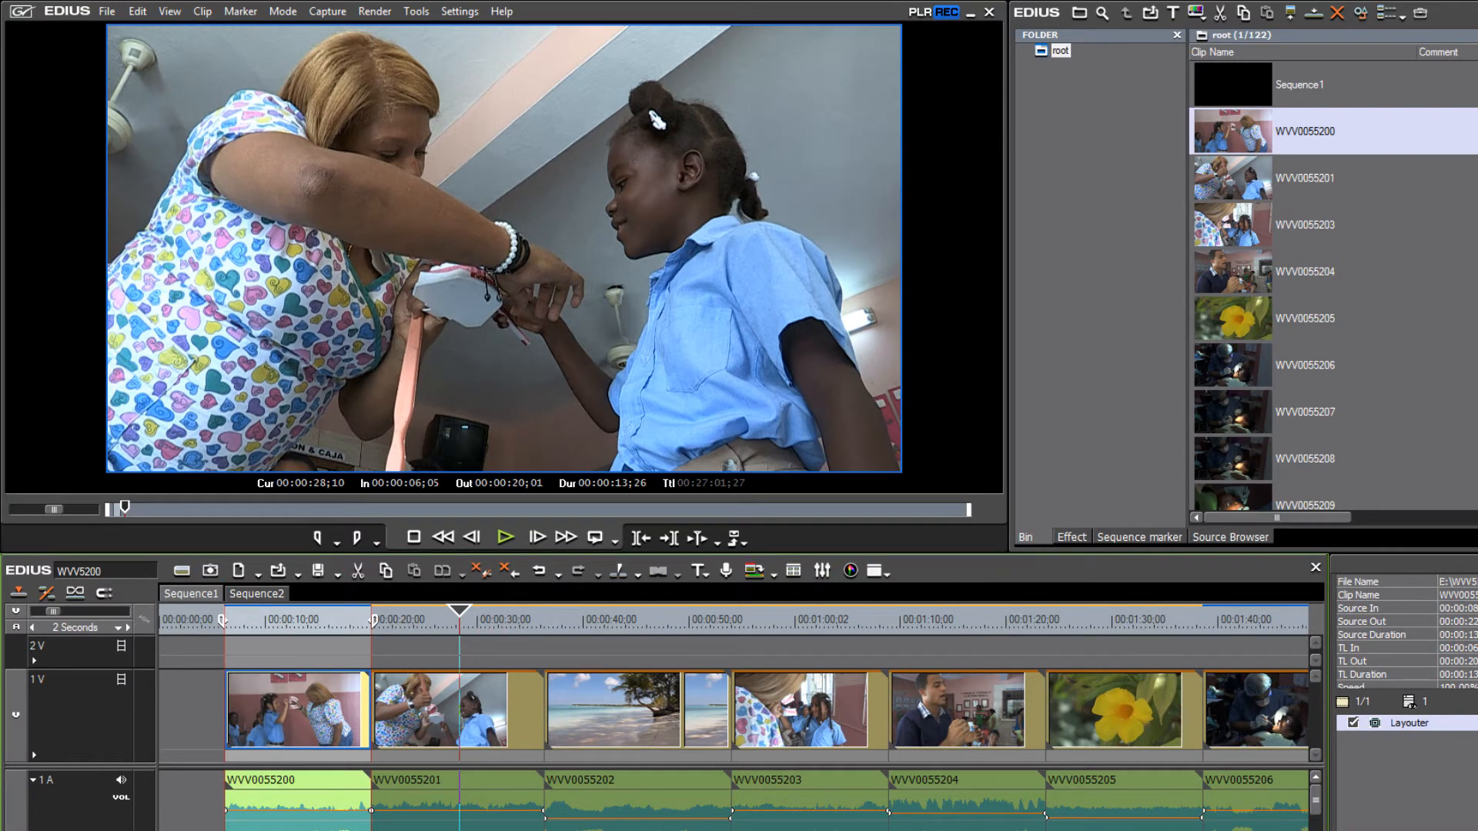
mouse_move(481, 627)
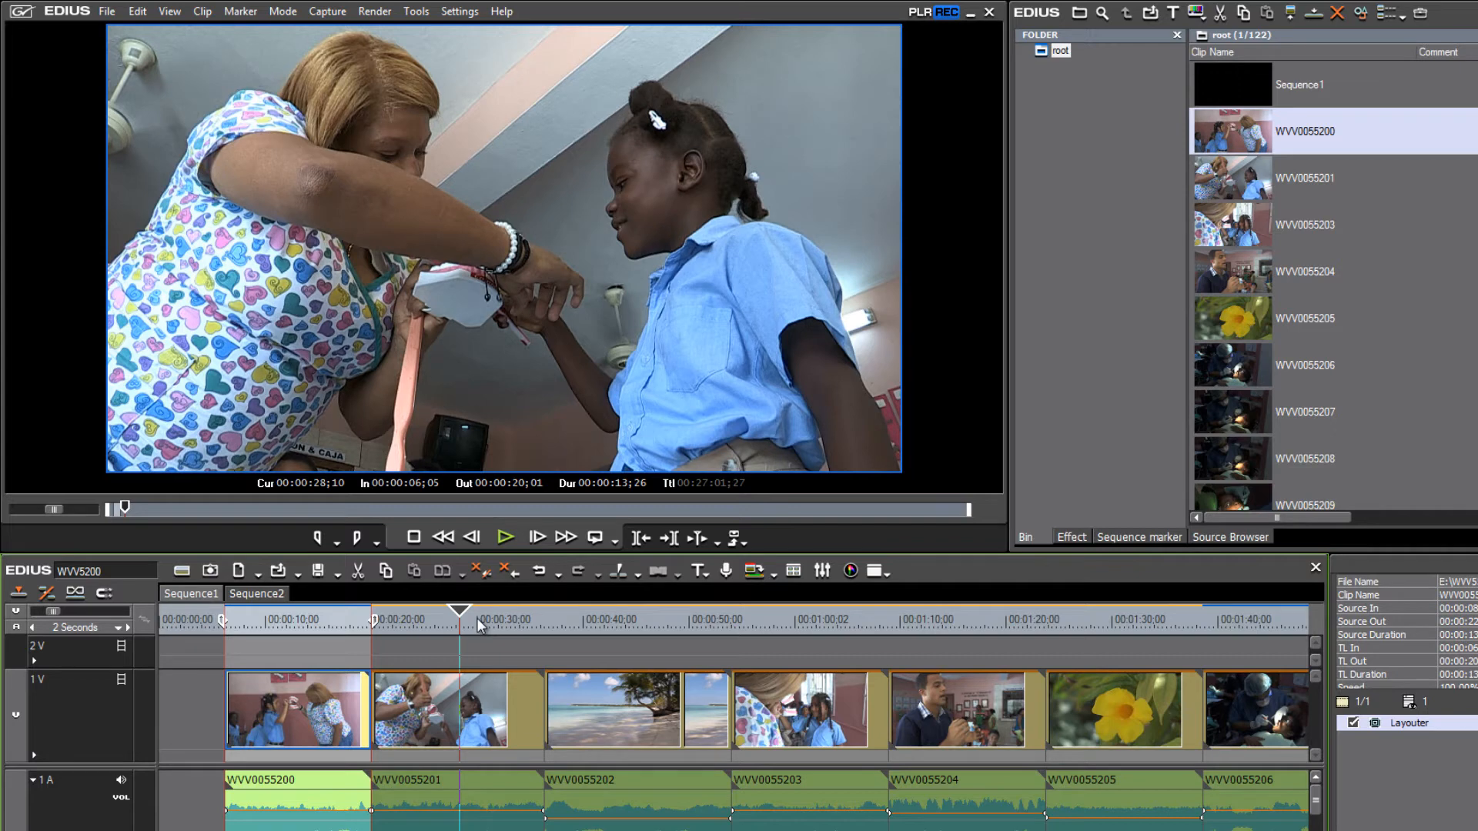
mouse_move(572, 345)
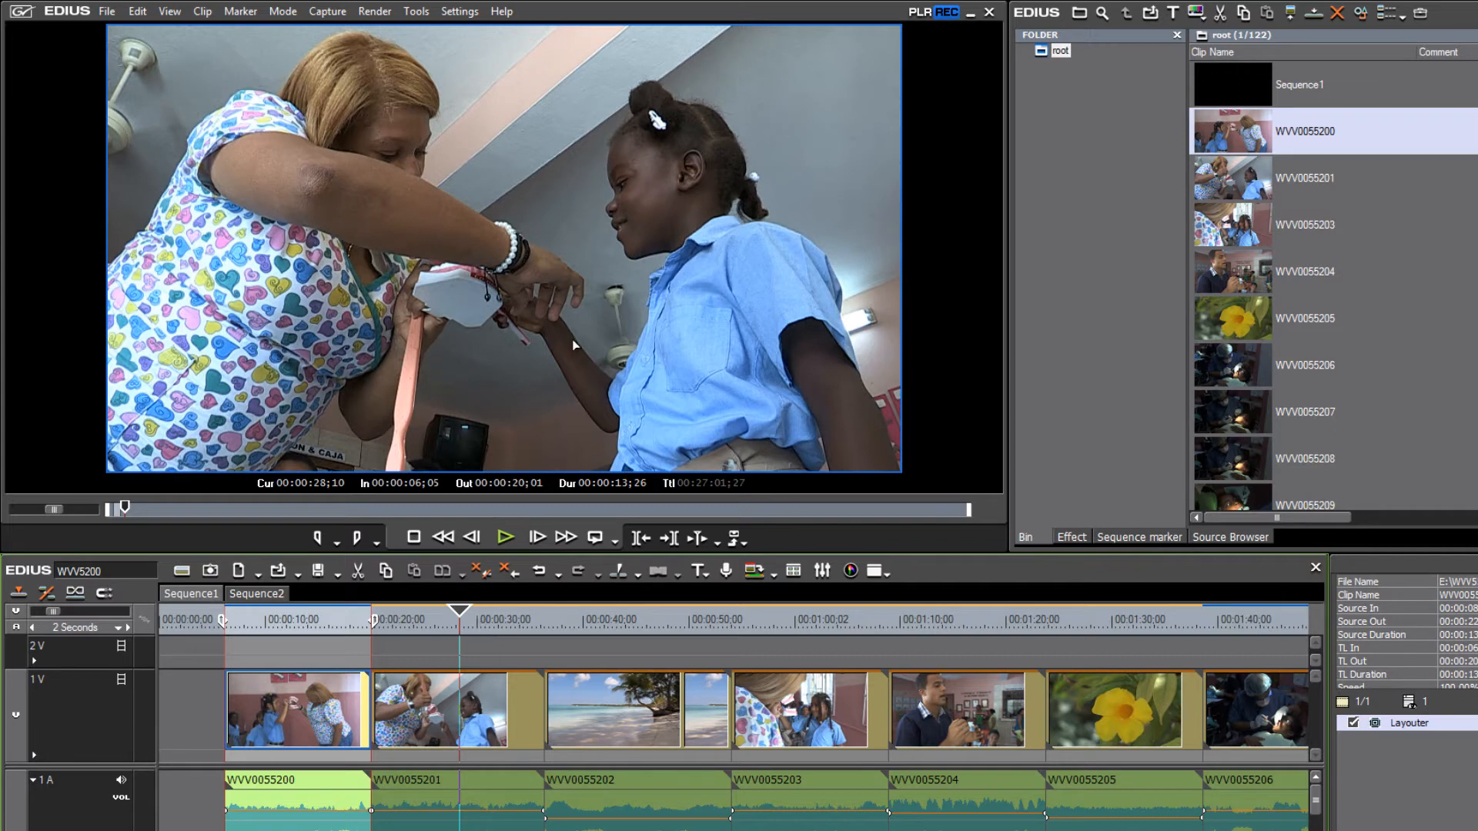
click(1058, 51)
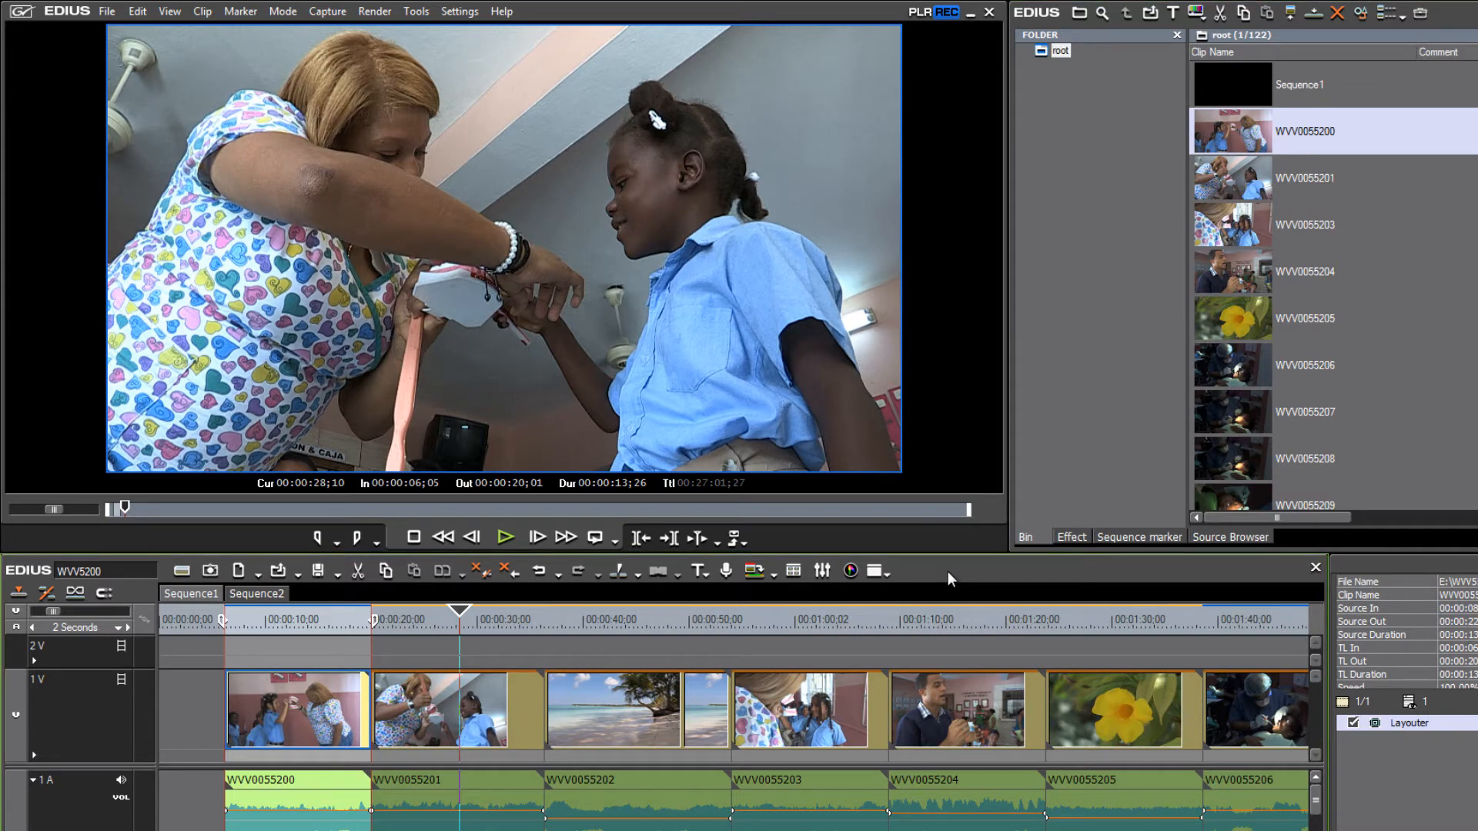
click(440, 709)
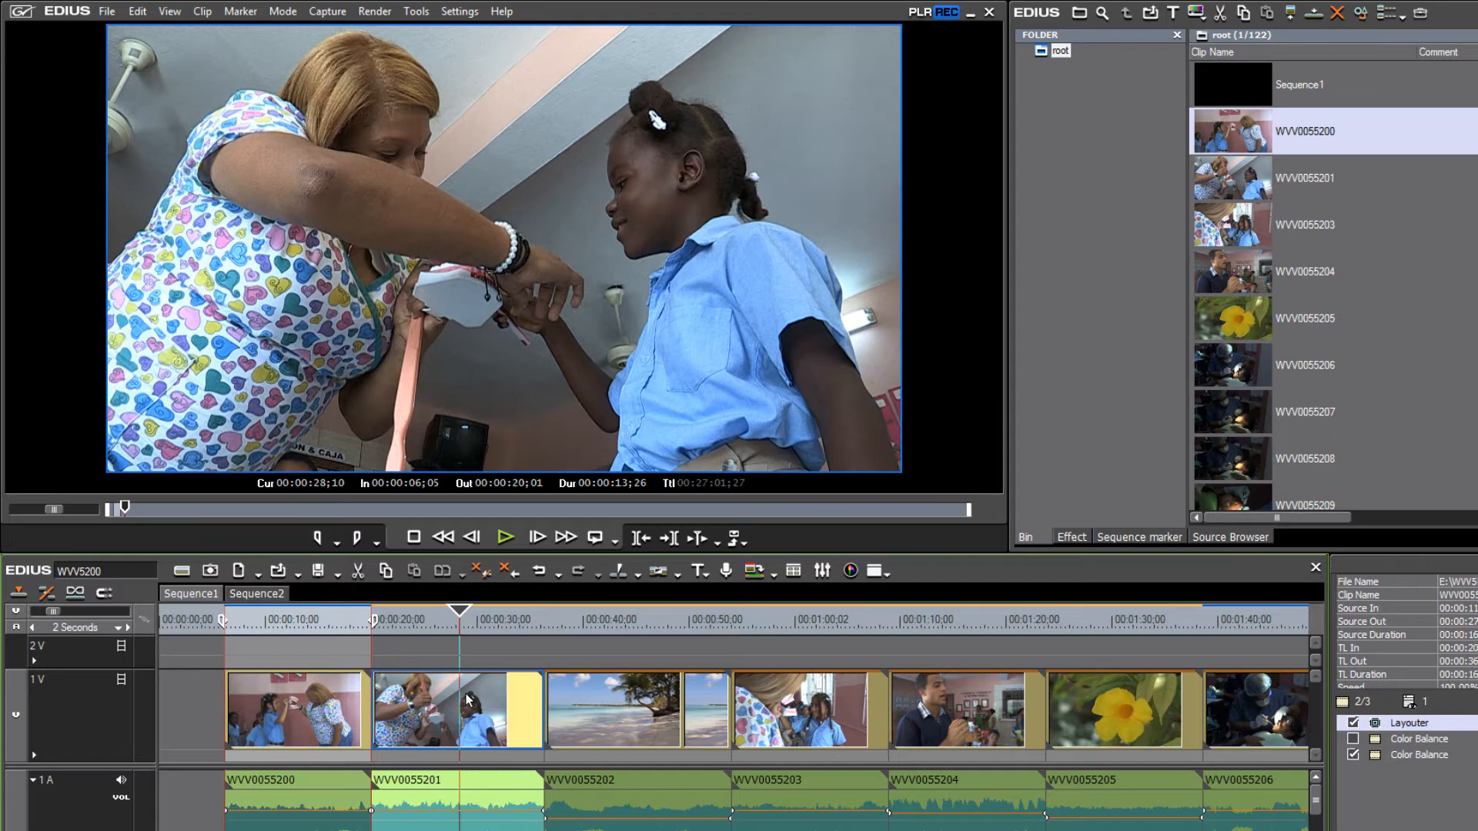
mouse_move(466, 700)
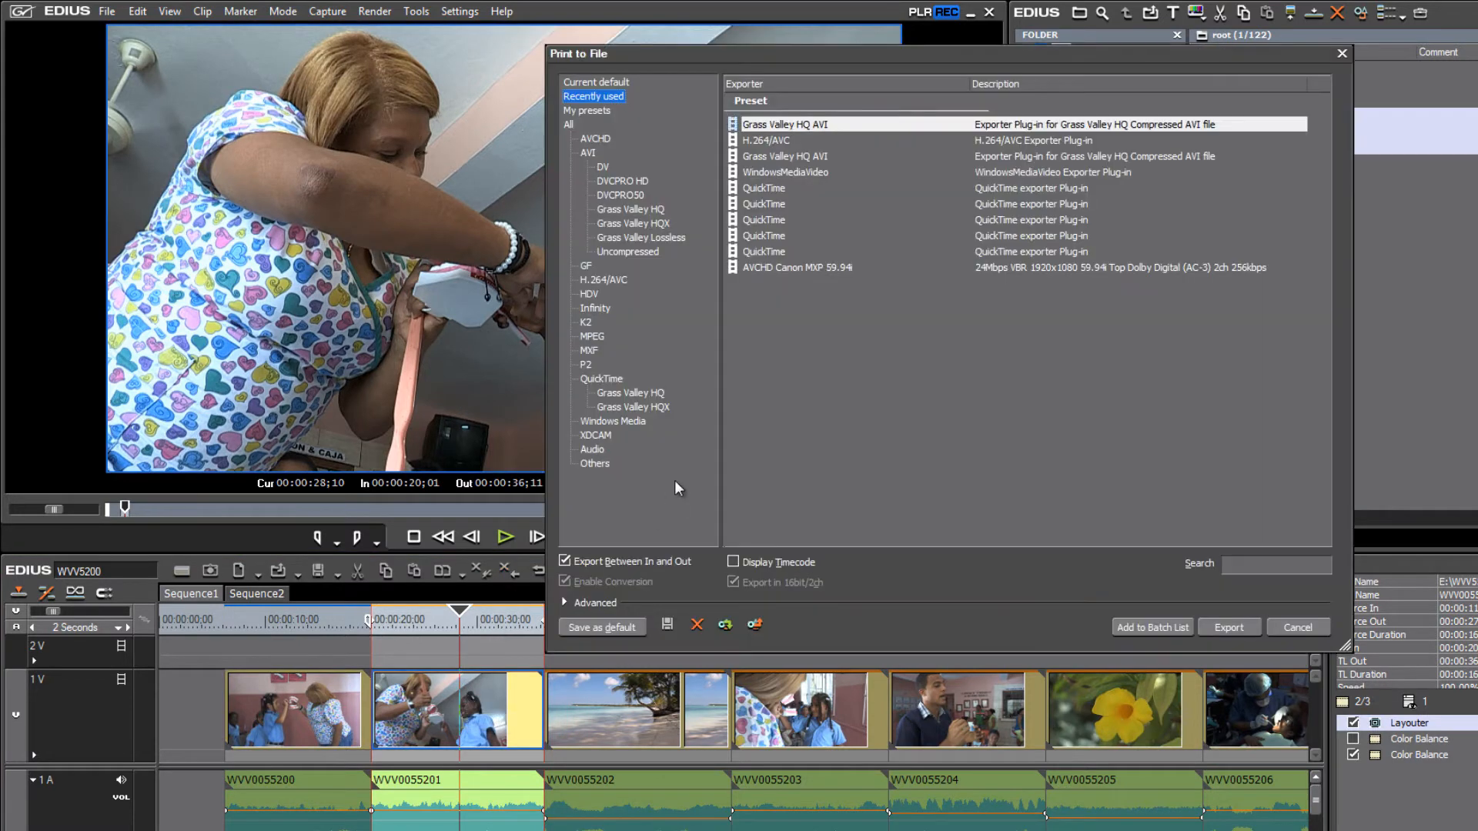
mouse_move(749, 131)
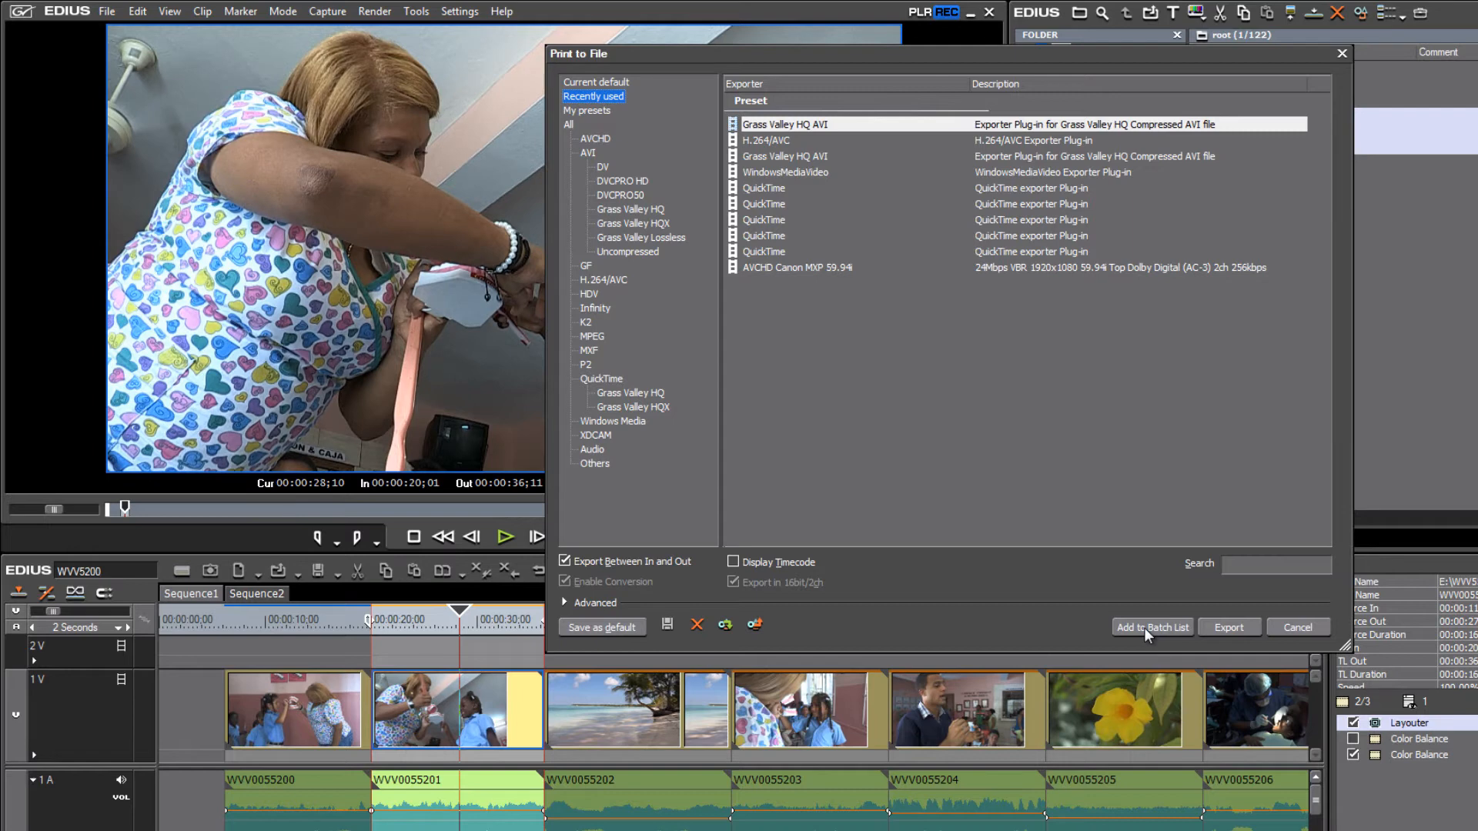
mouse_move(1240, 633)
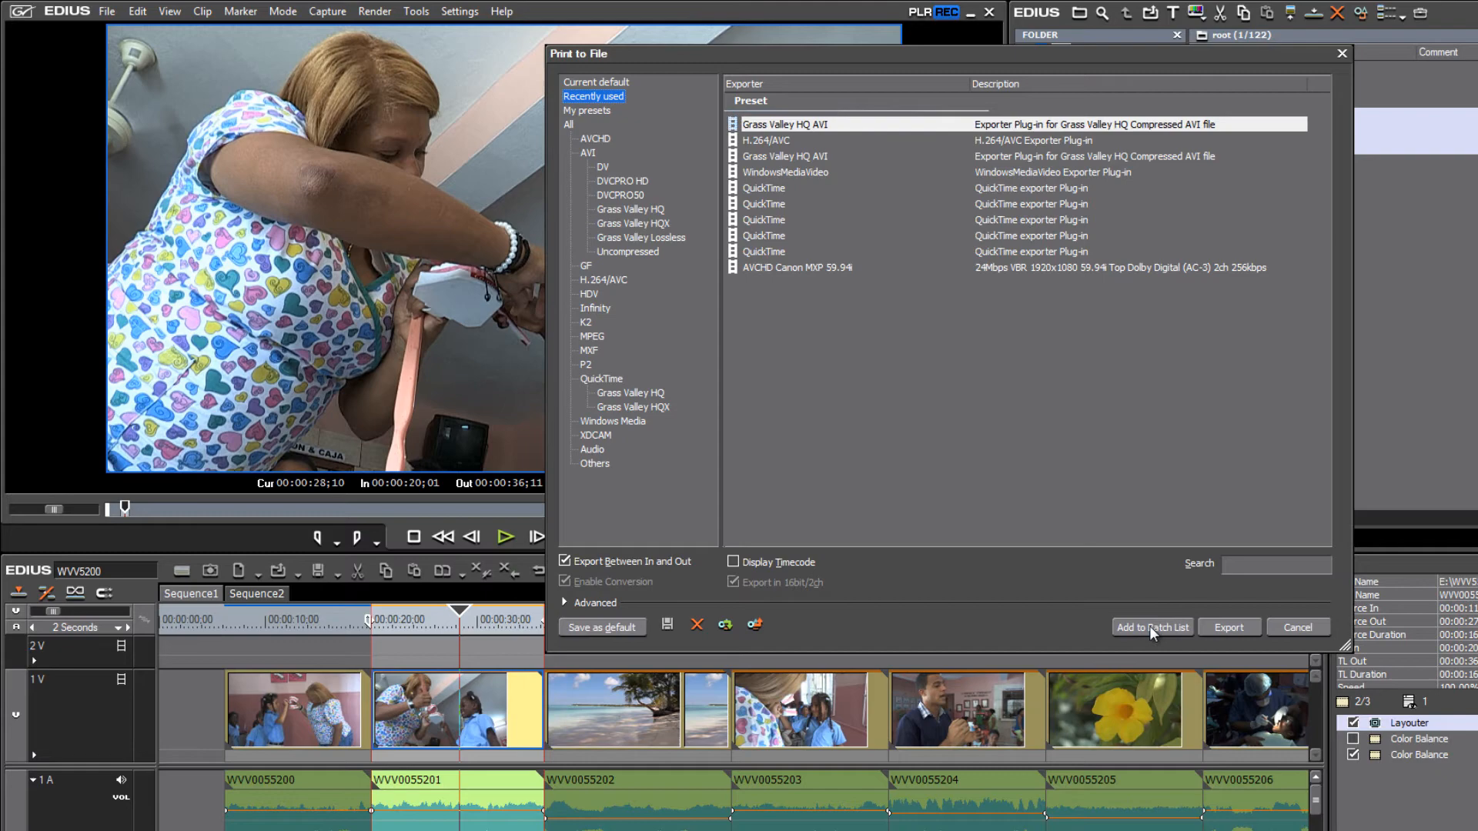
- Add the second clip to the batch list, correcting its file name before saving
click(1229, 627)
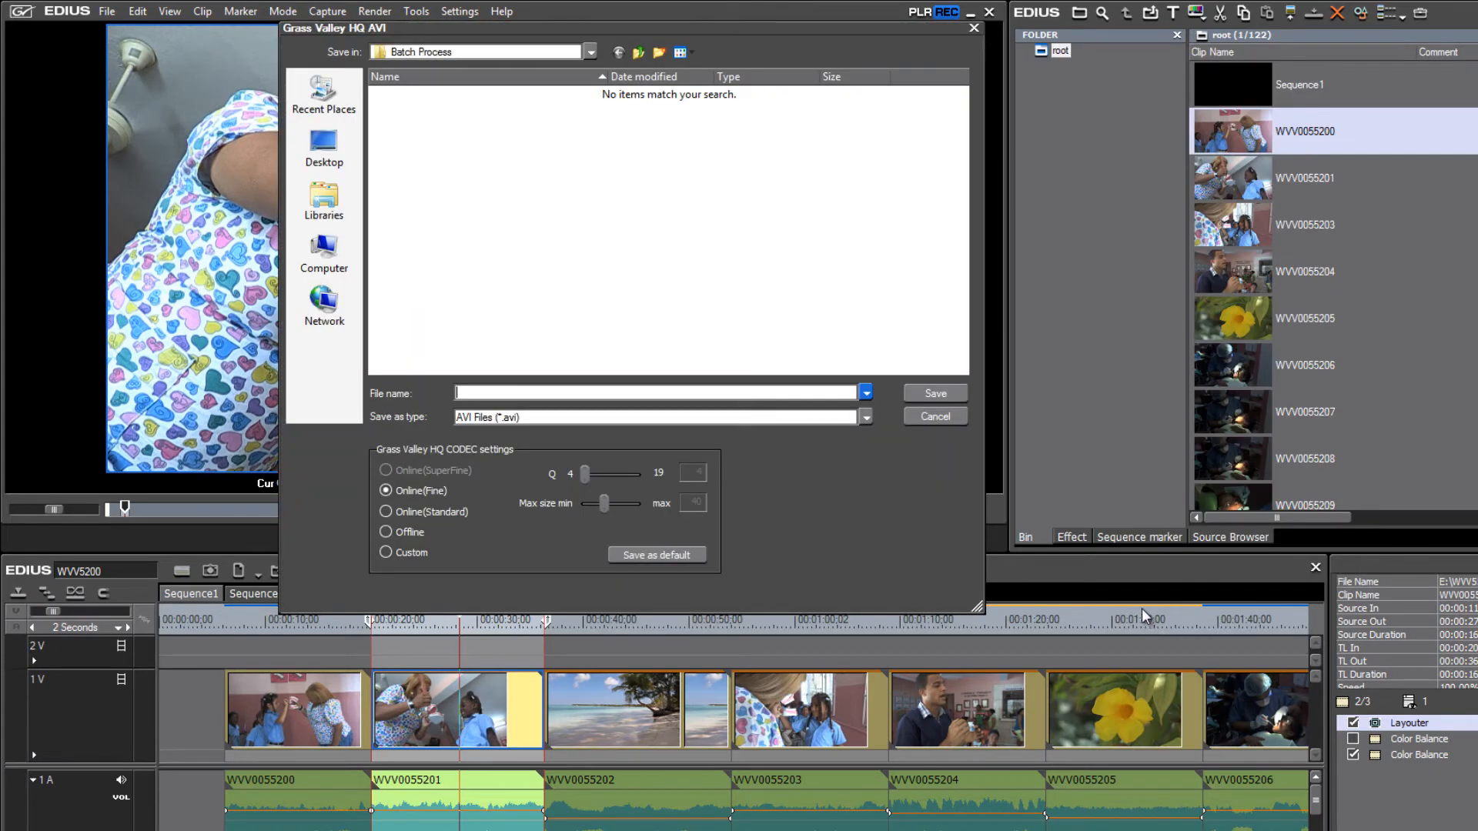
mouse_move(797, 432)
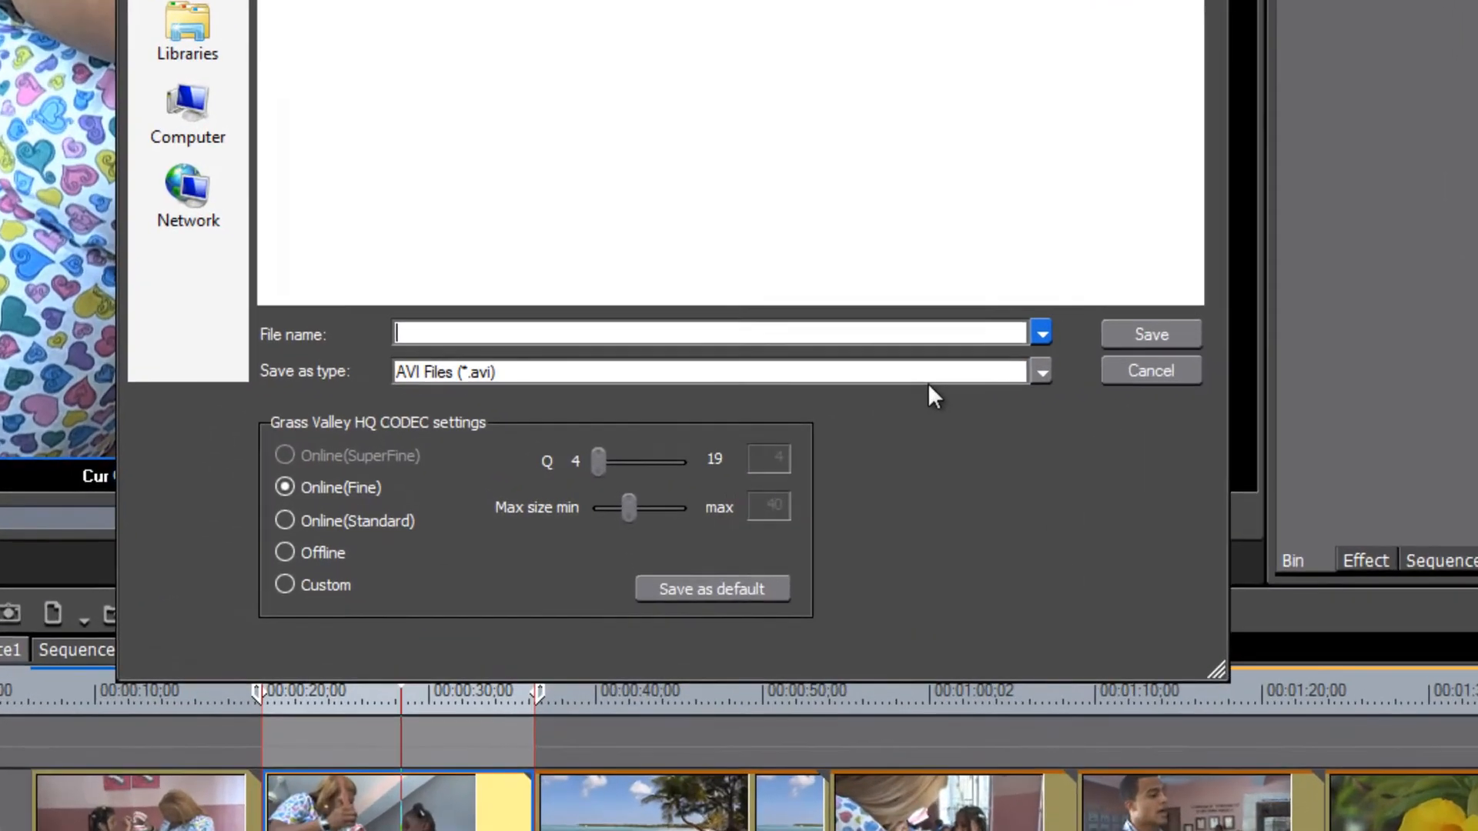
text(WVV0055200)
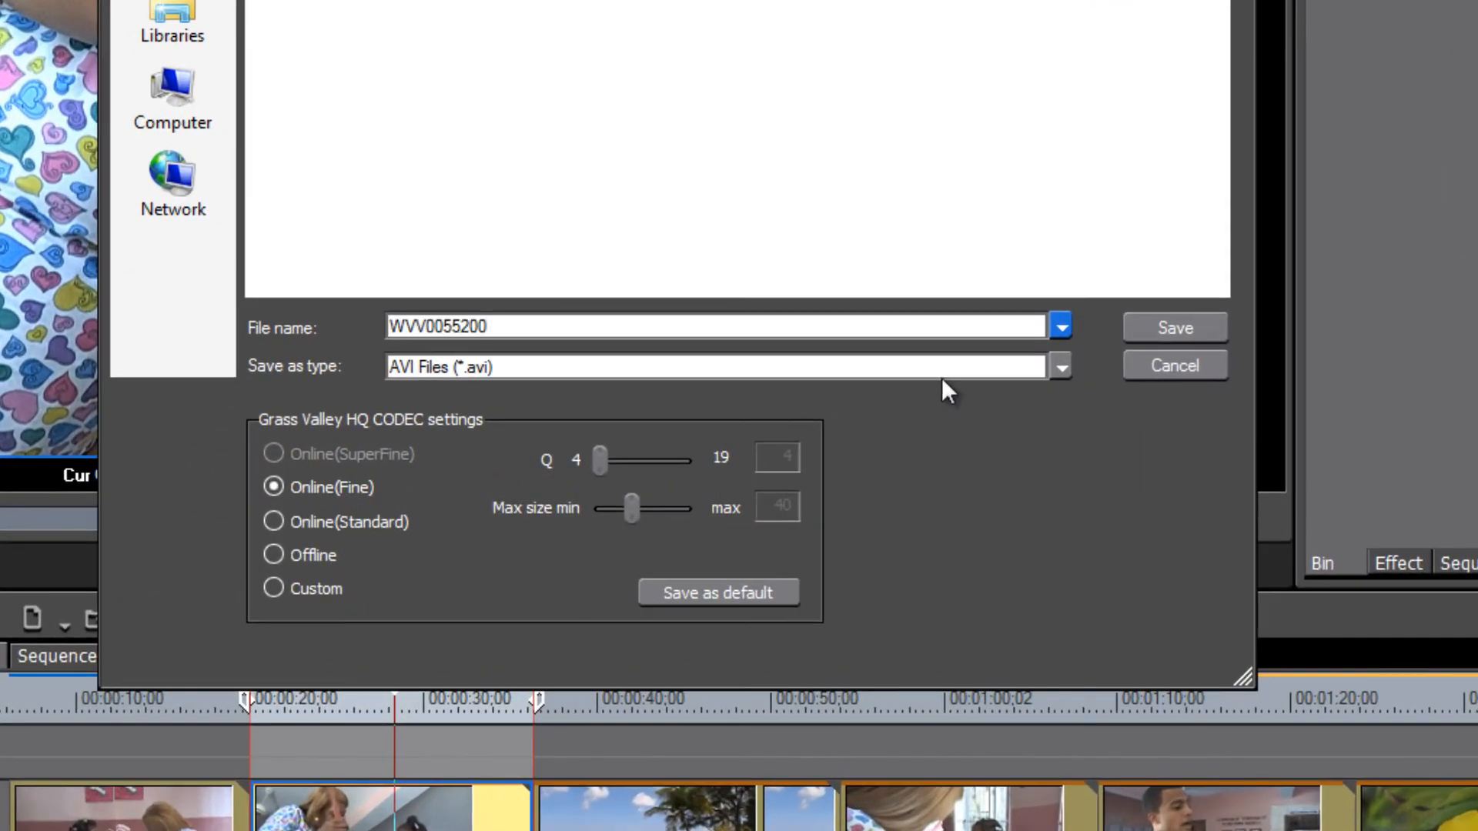
key(Backspace)
text(1)
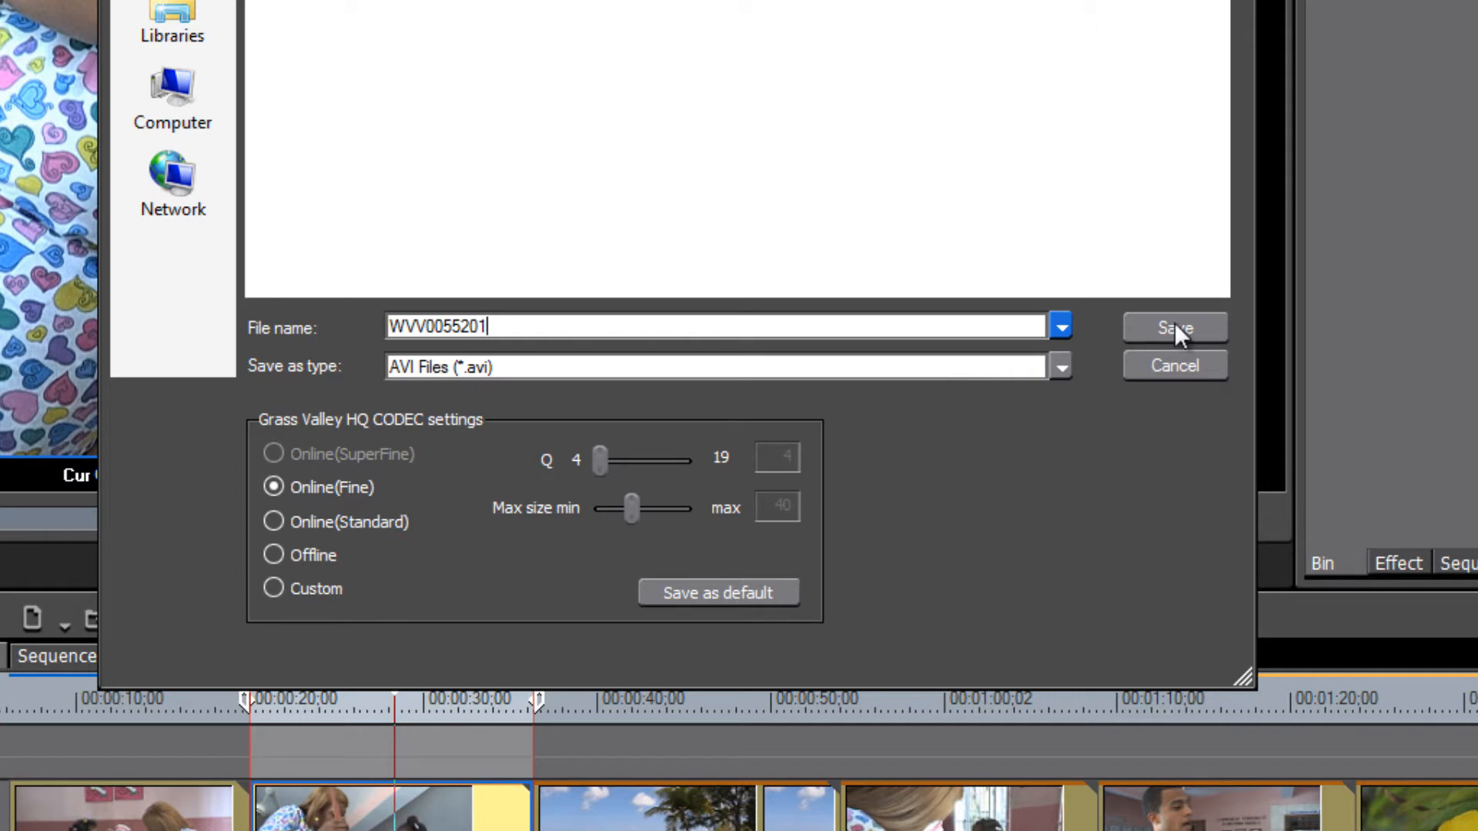
click(1174, 328)
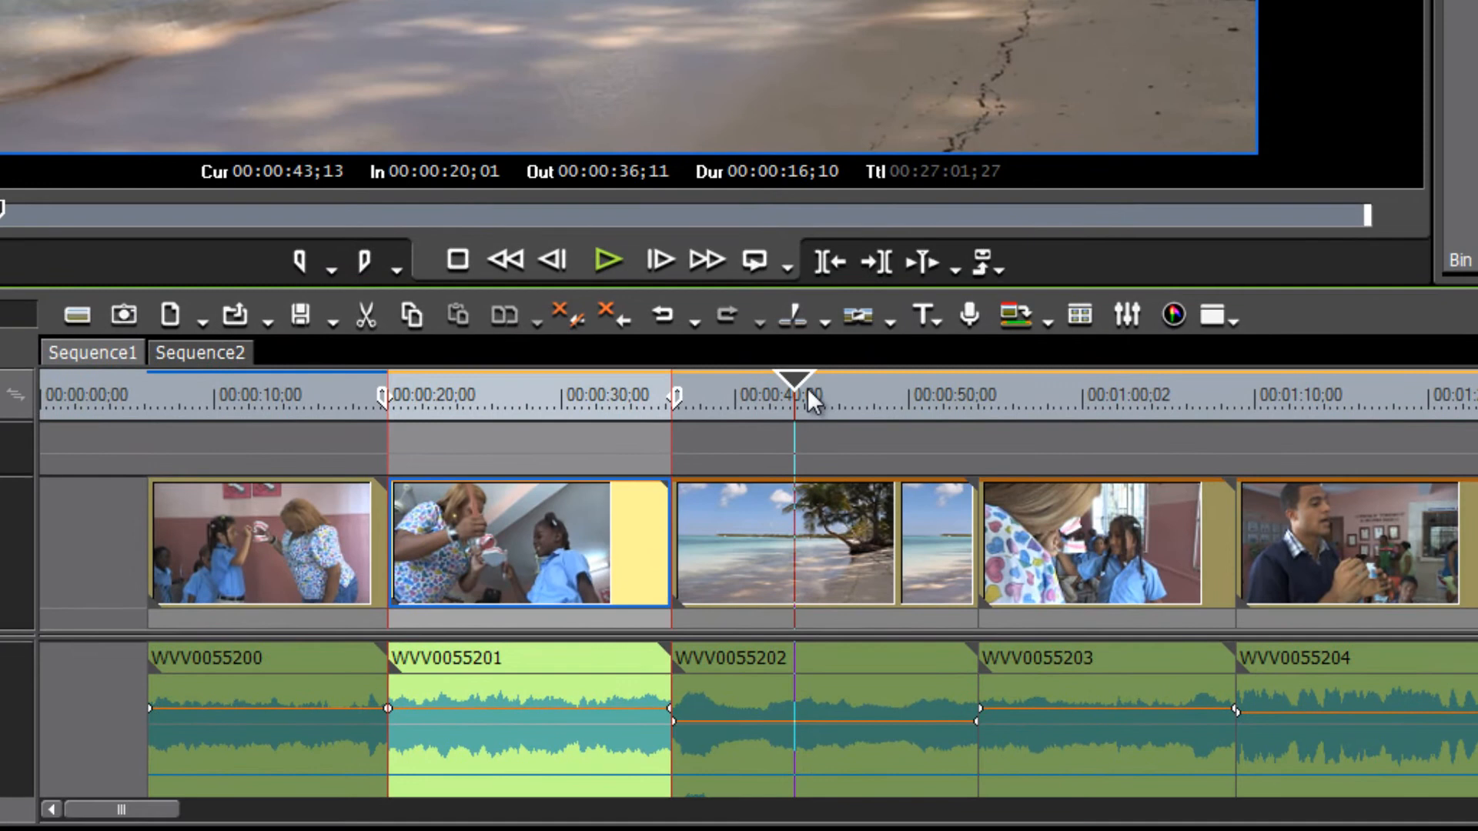
mouse_move(797, 387)
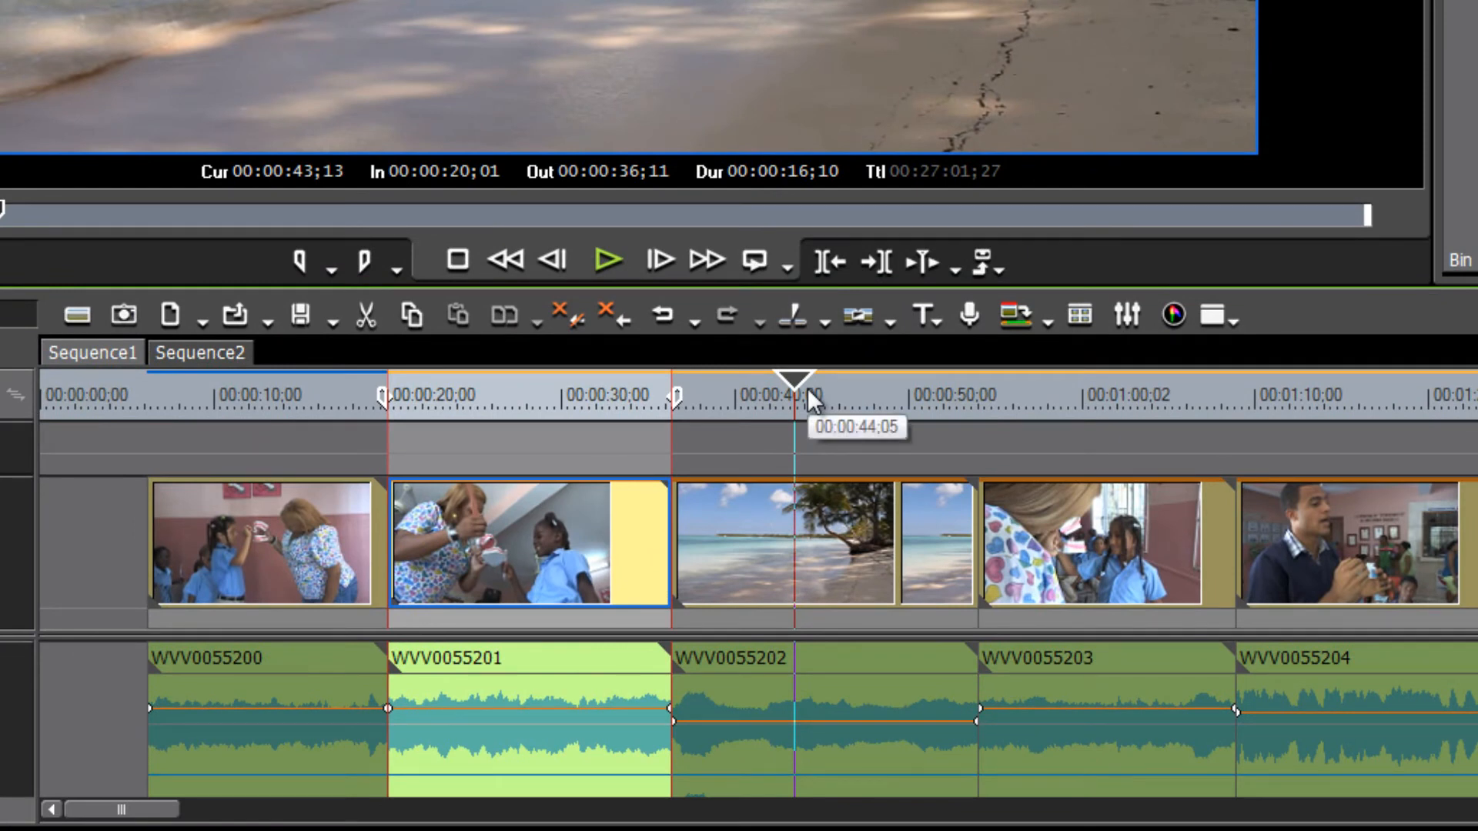
- Move to the beach clip and save its batch entry as WVV0055202
click(819, 542)
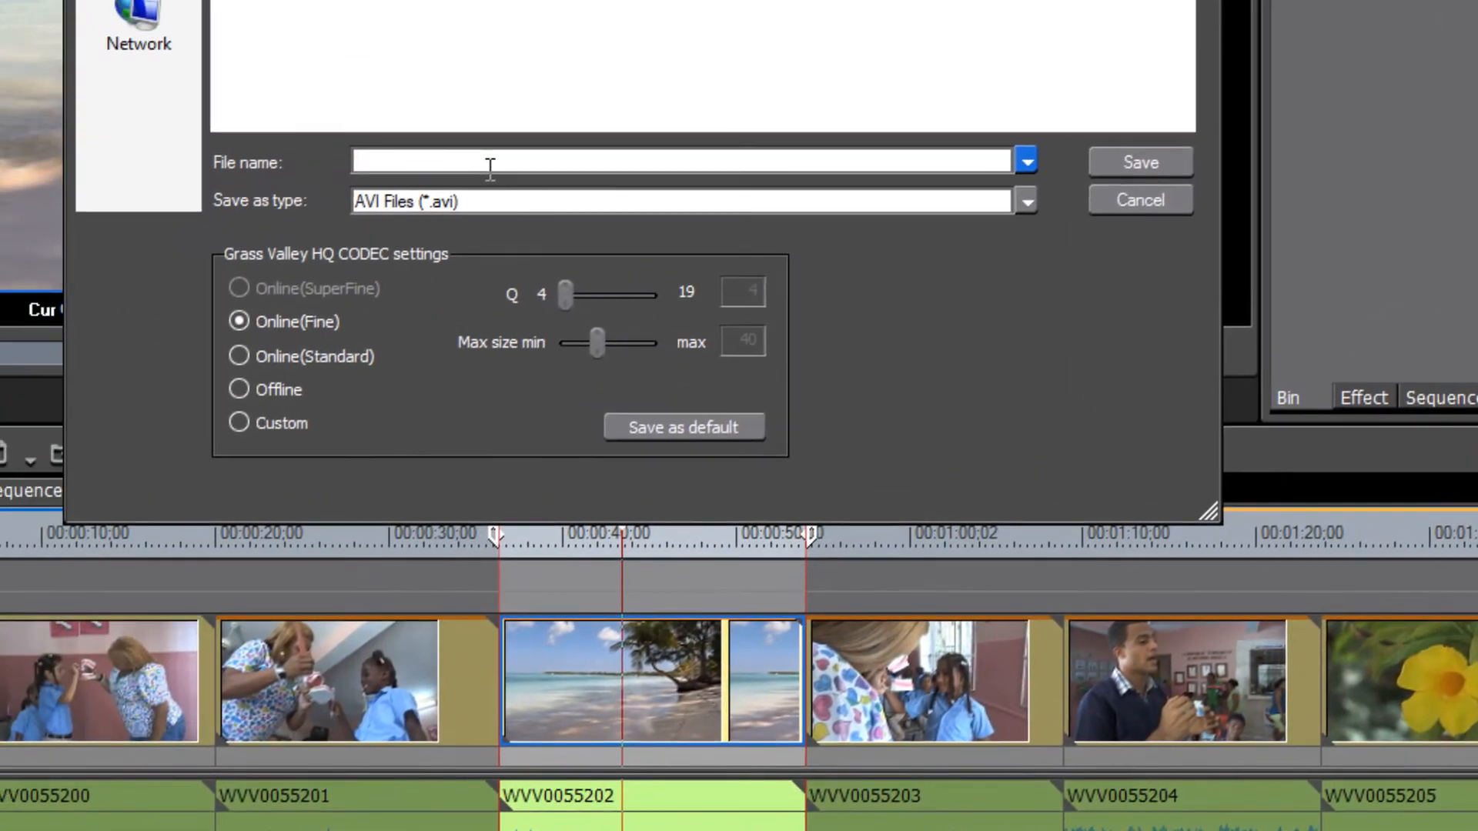
text(WVV0055200)
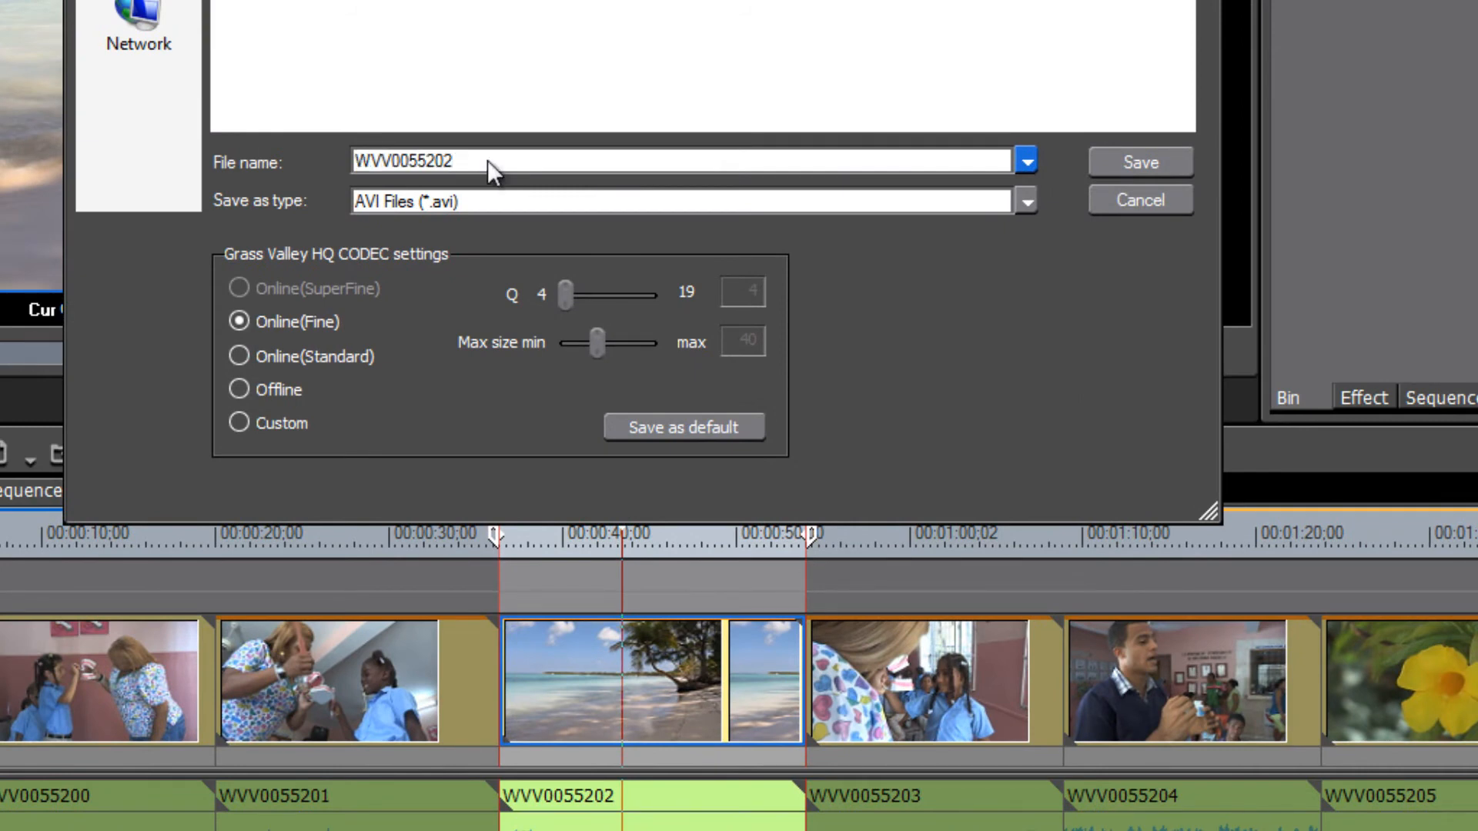
mouse_move(619, 378)
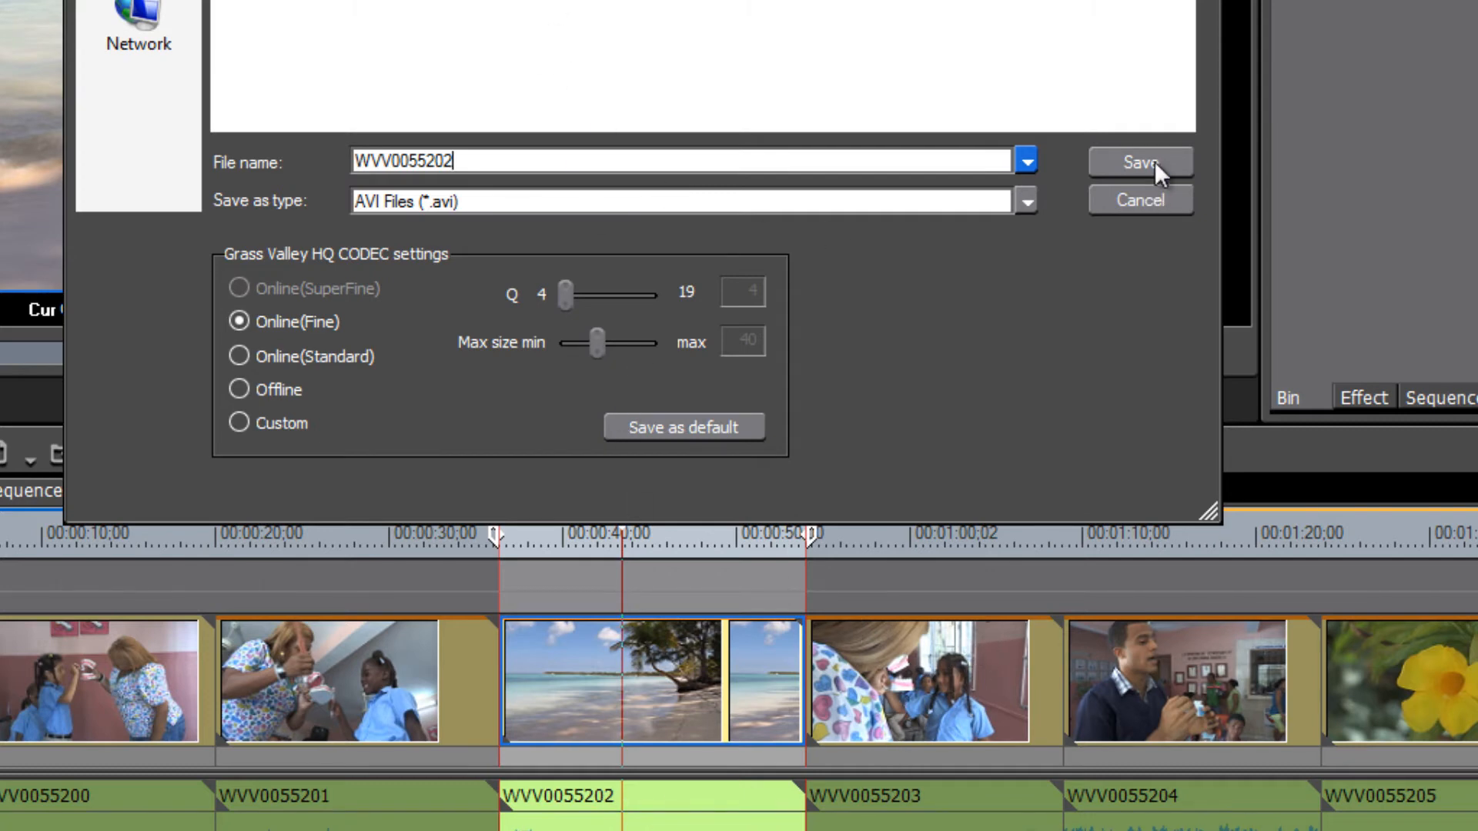
click(1138, 160)
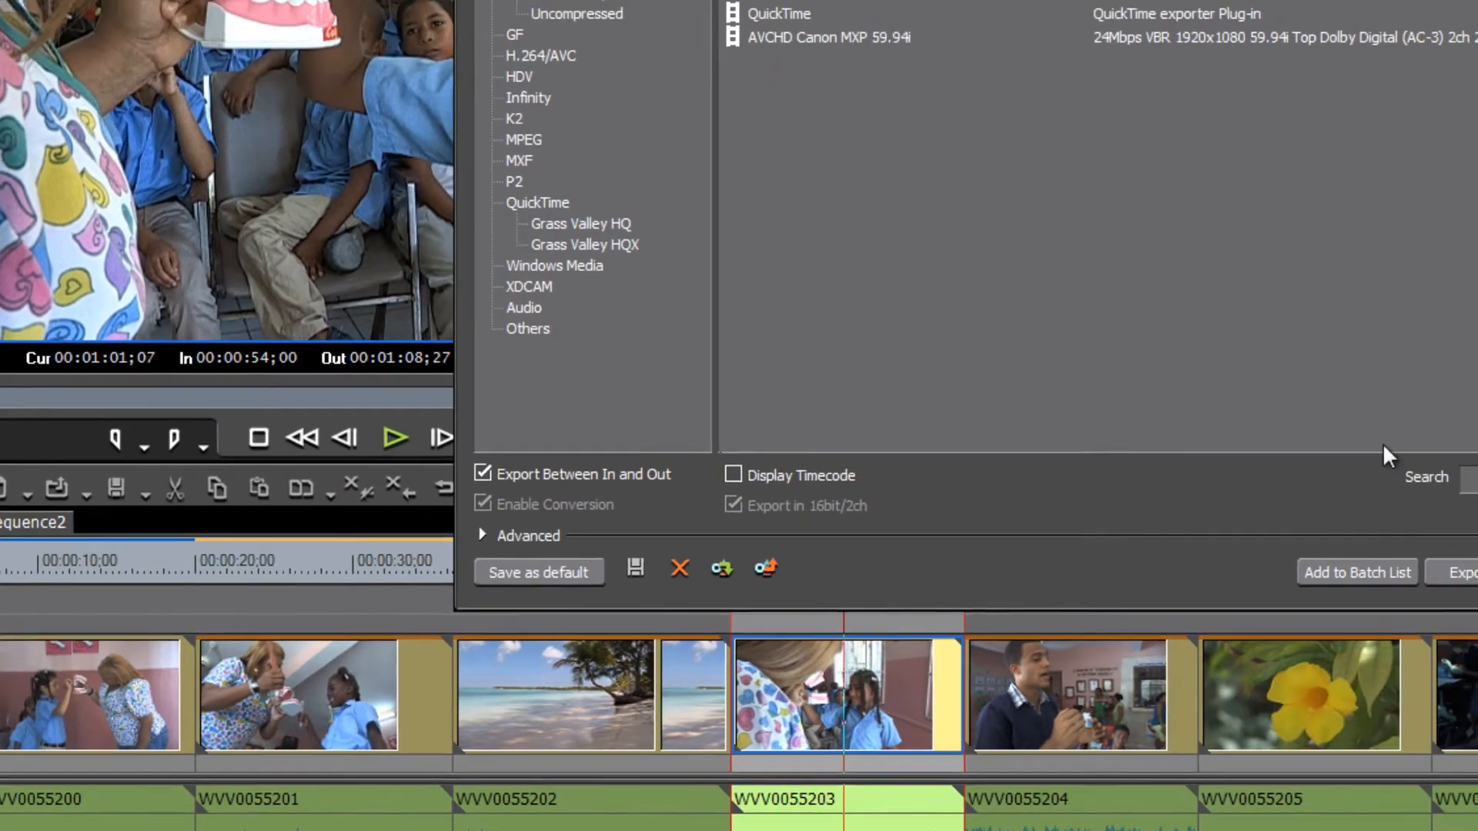
- Queue the fourth clip under its name, then select the fifth clip WVV0055204
click(1460, 572)
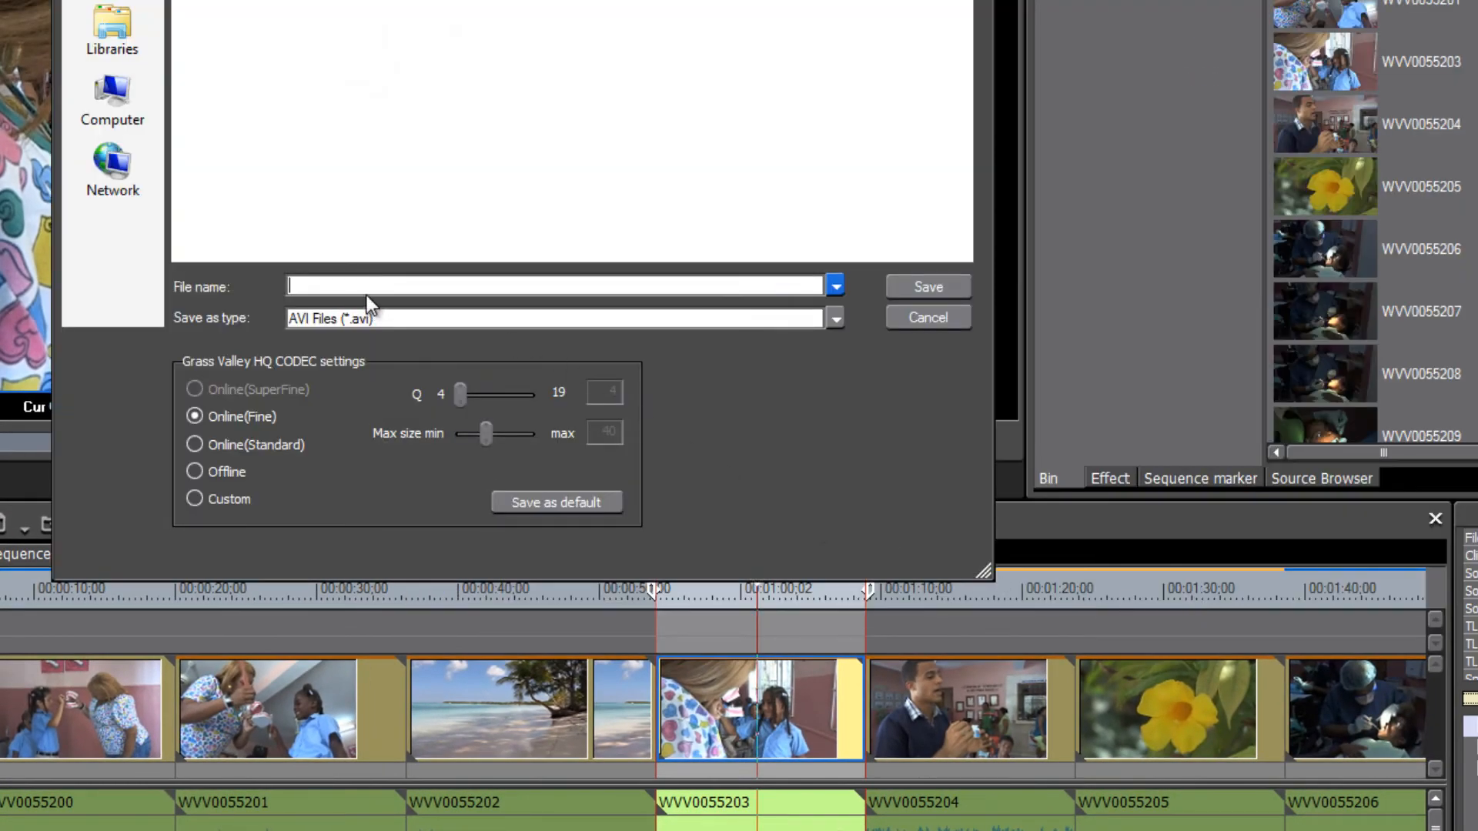
text(WVV0055200)
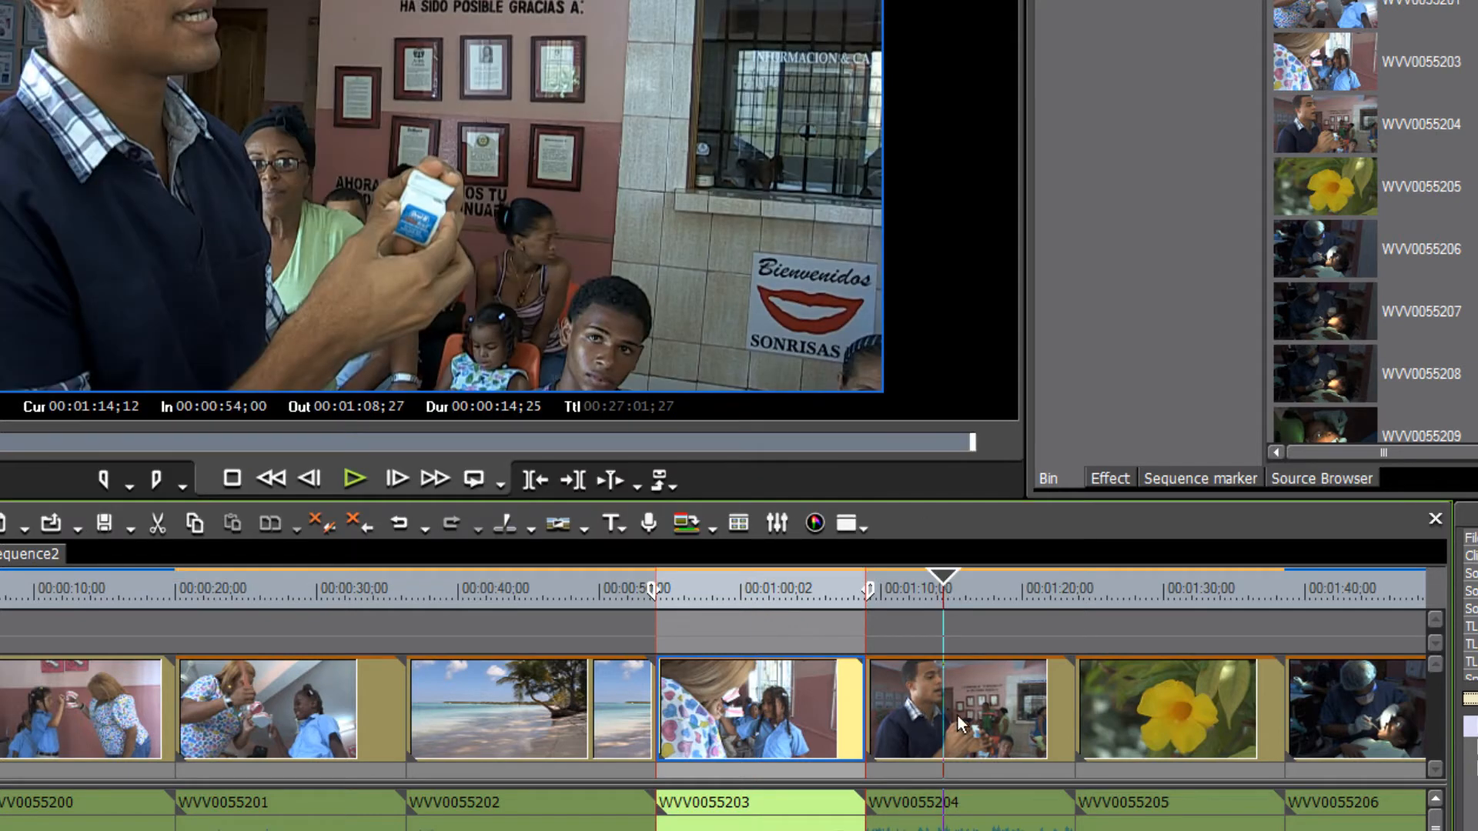
click(960, 709)
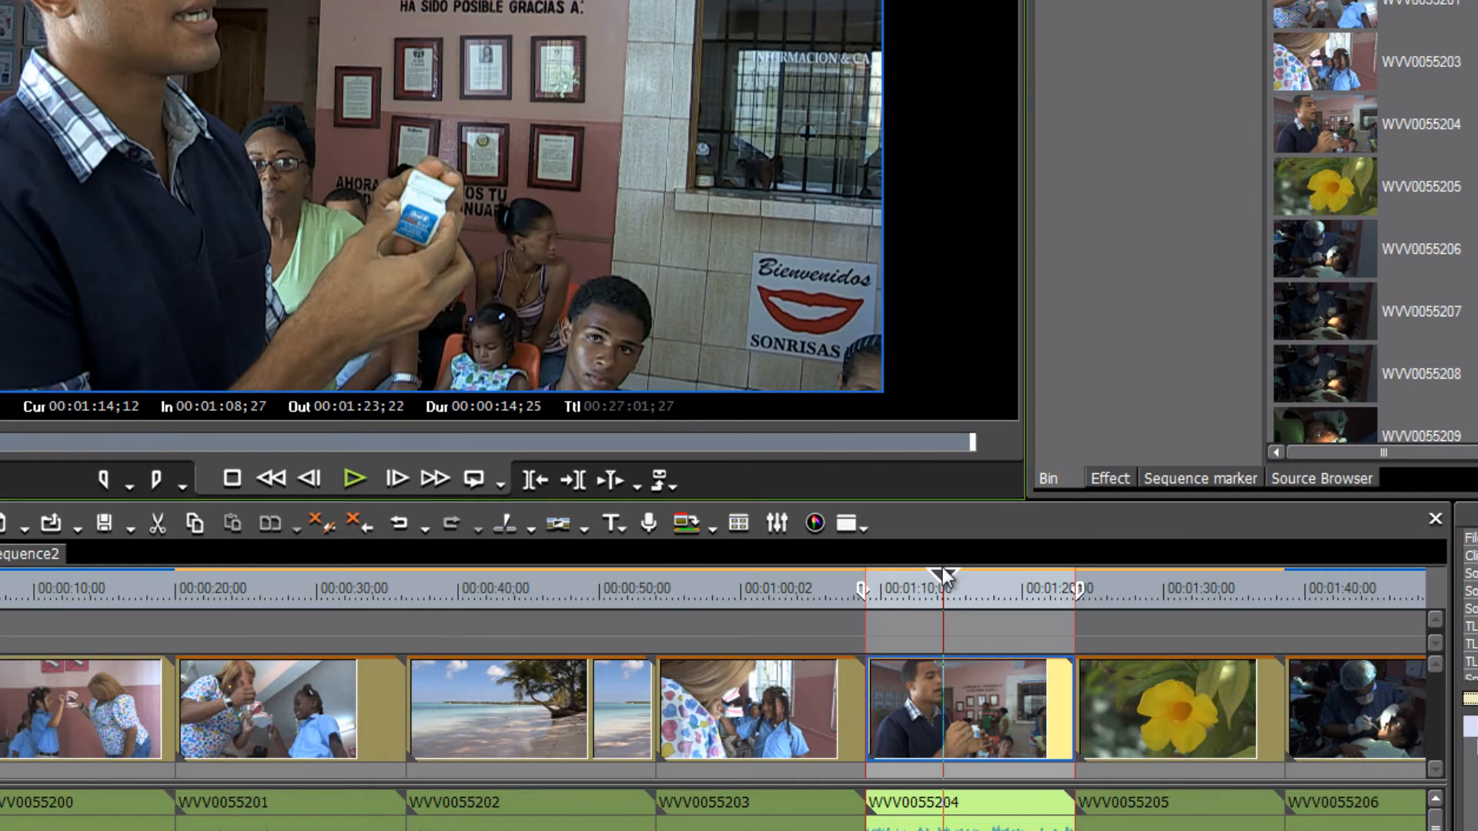
mouse_move(945, 575)
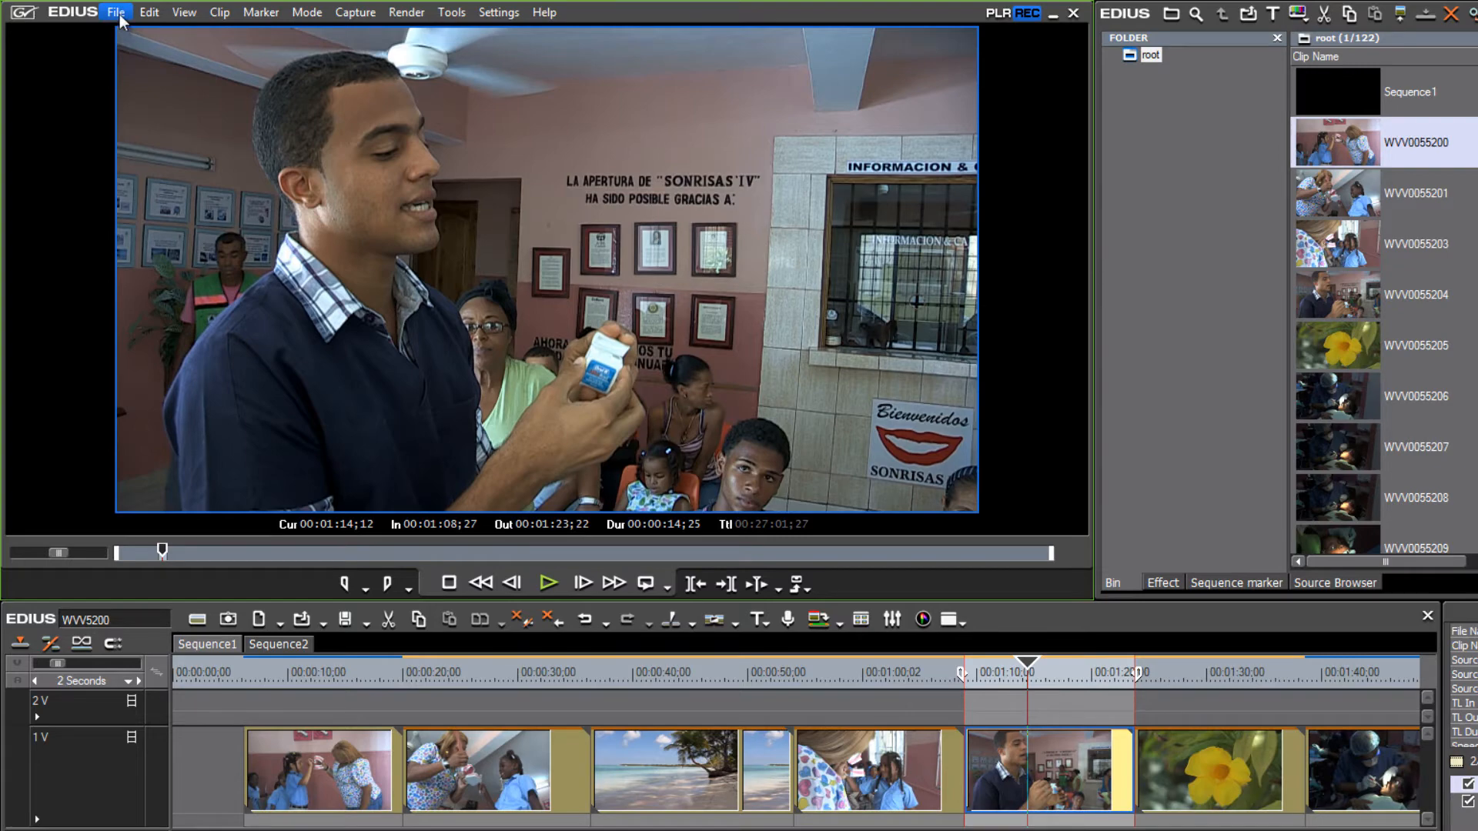
- From the File export options, name the next batch entry after its clip
click(116, 12)
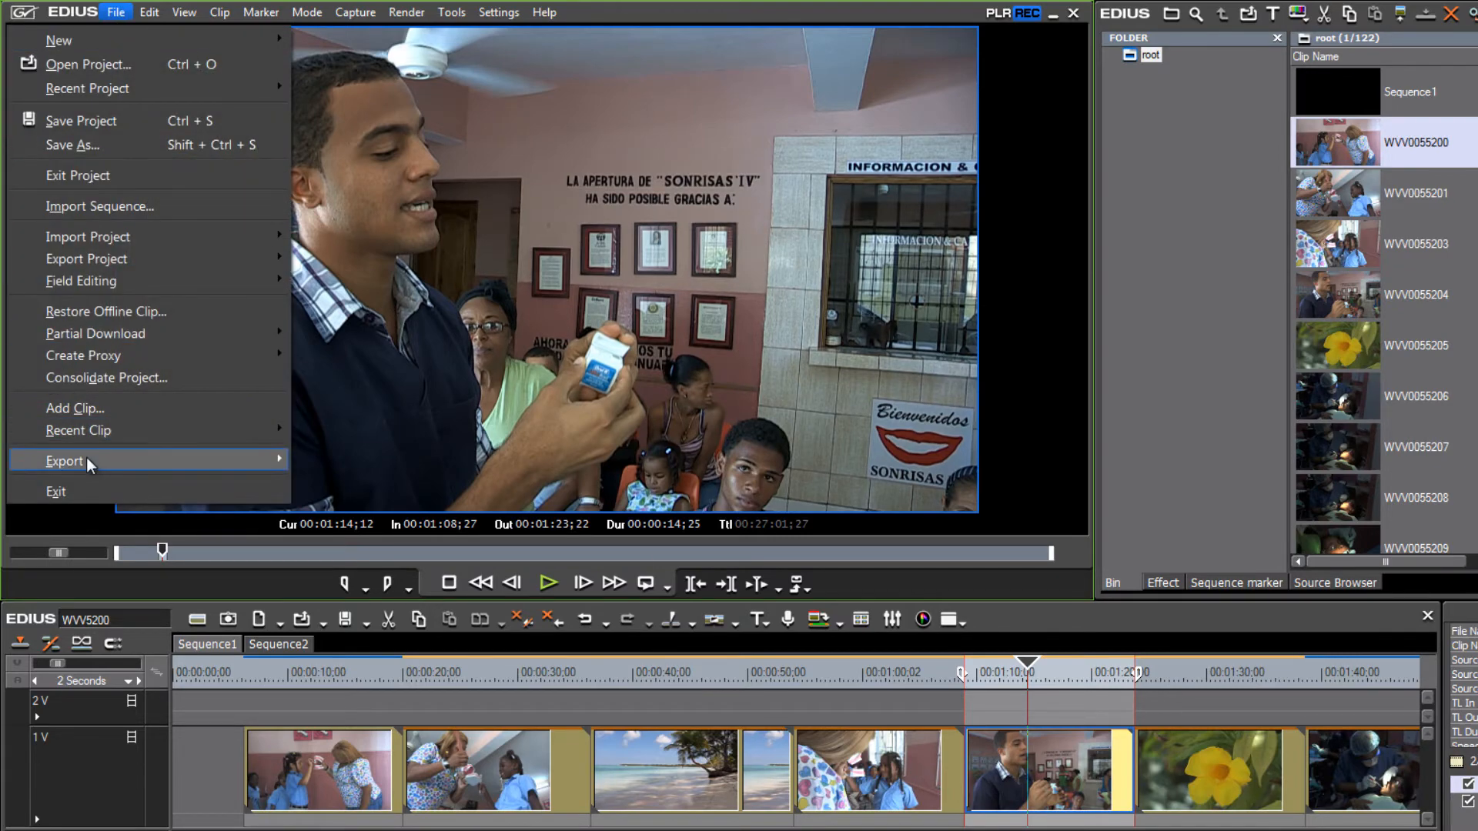
click(64, 461)
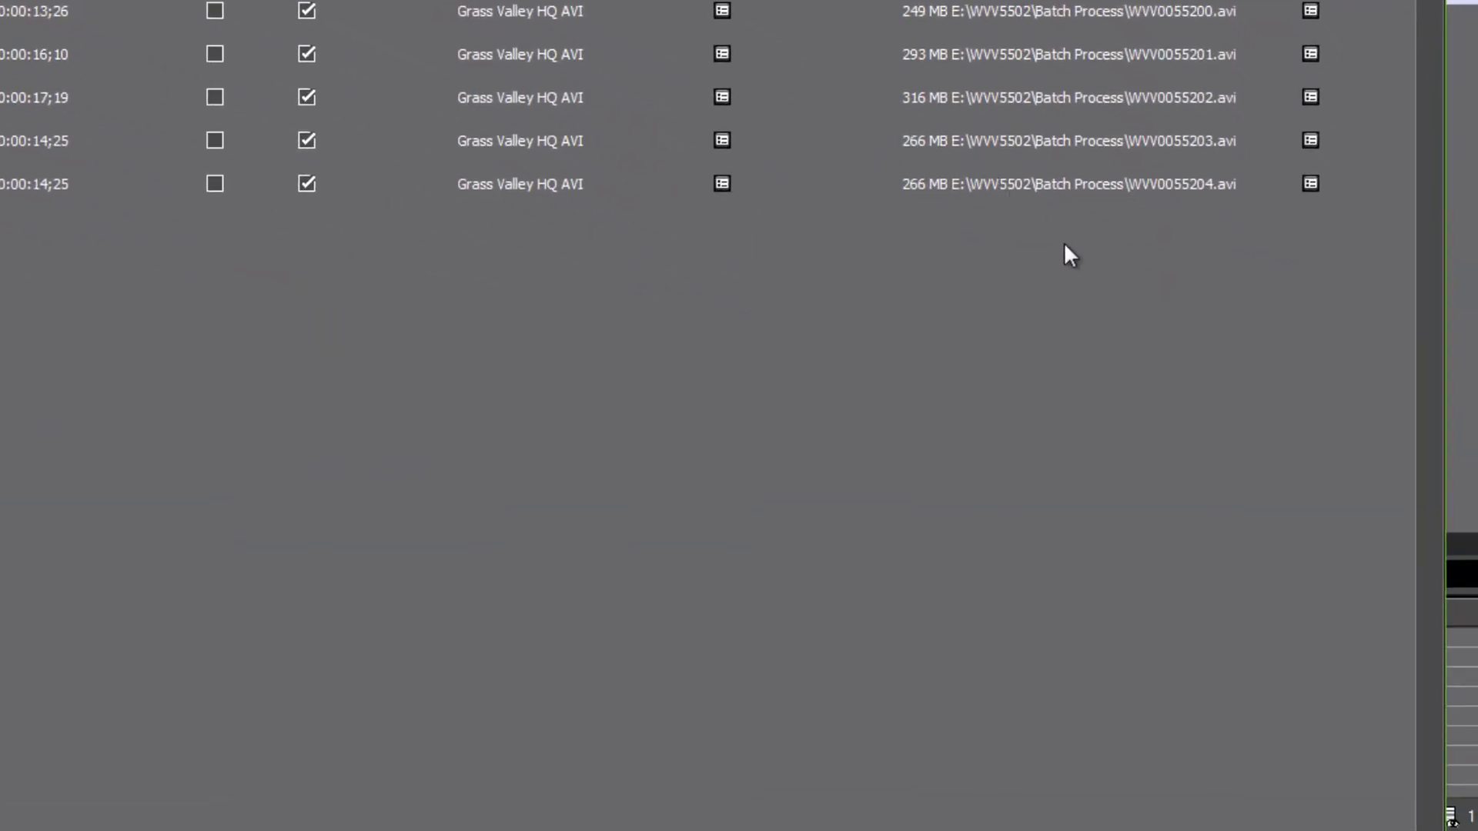
mouse_move(1158, 255)
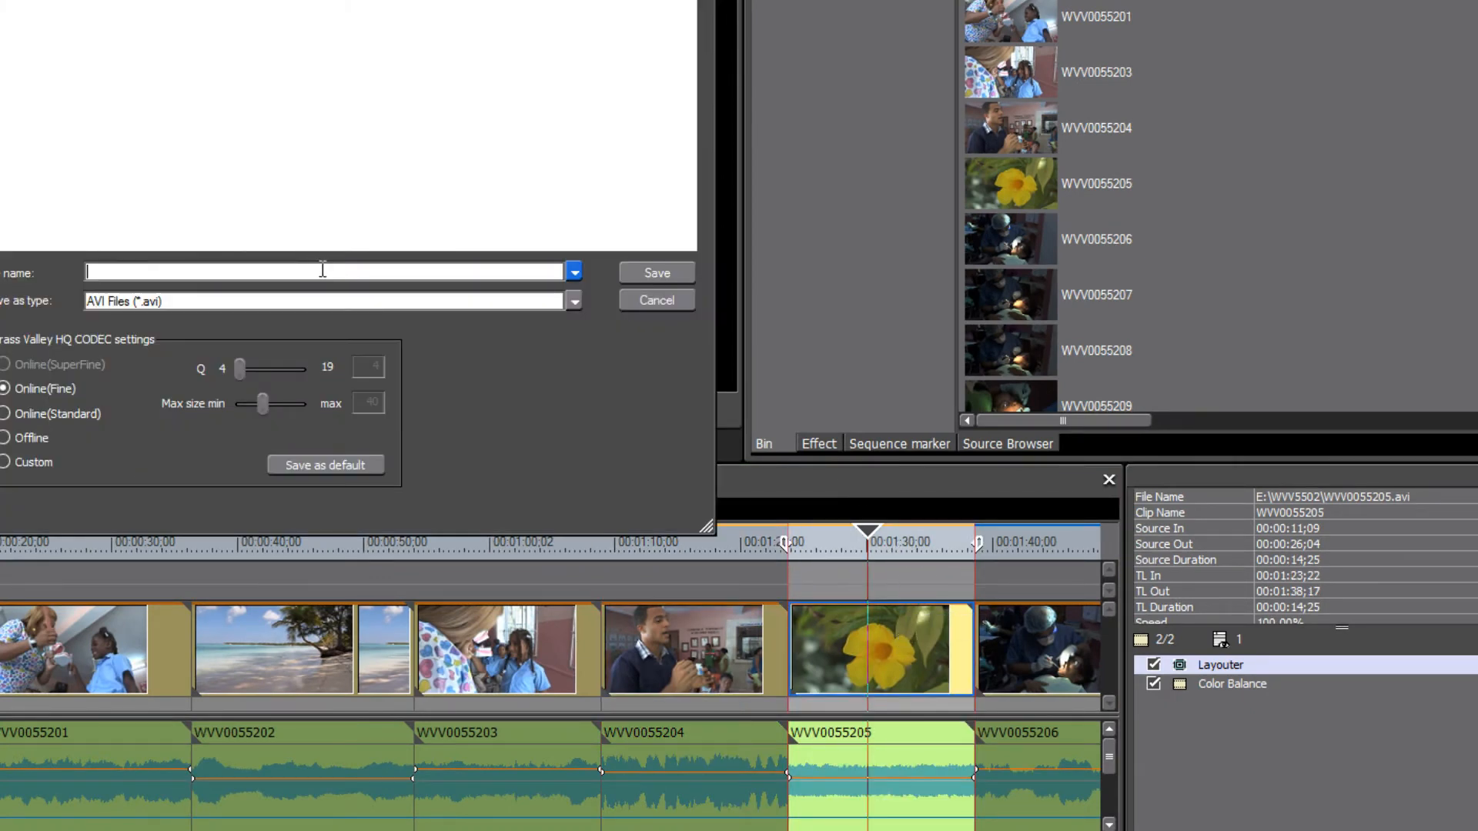
text(WVV0055200)
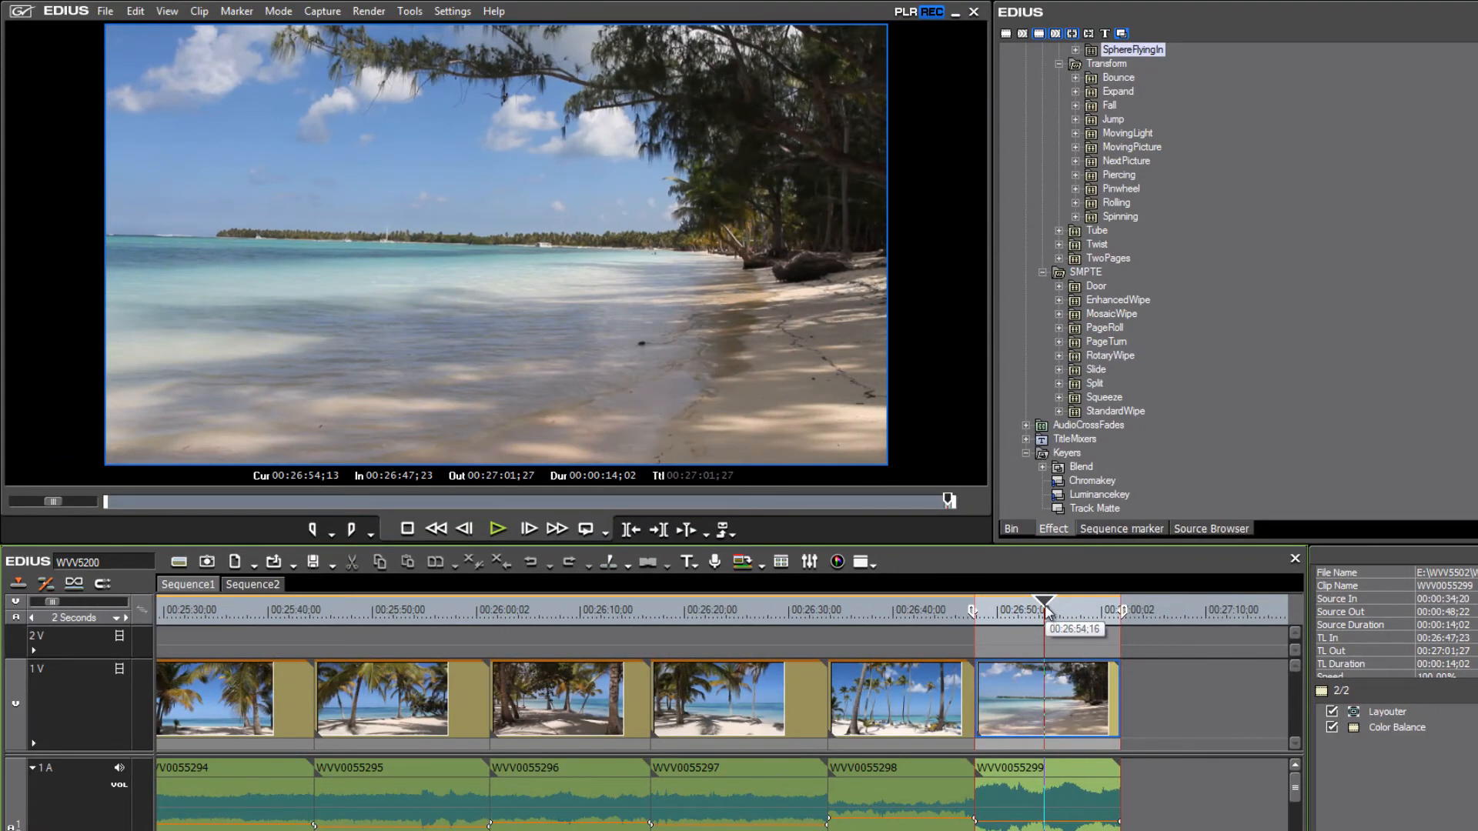
mouse_move(102, 26)
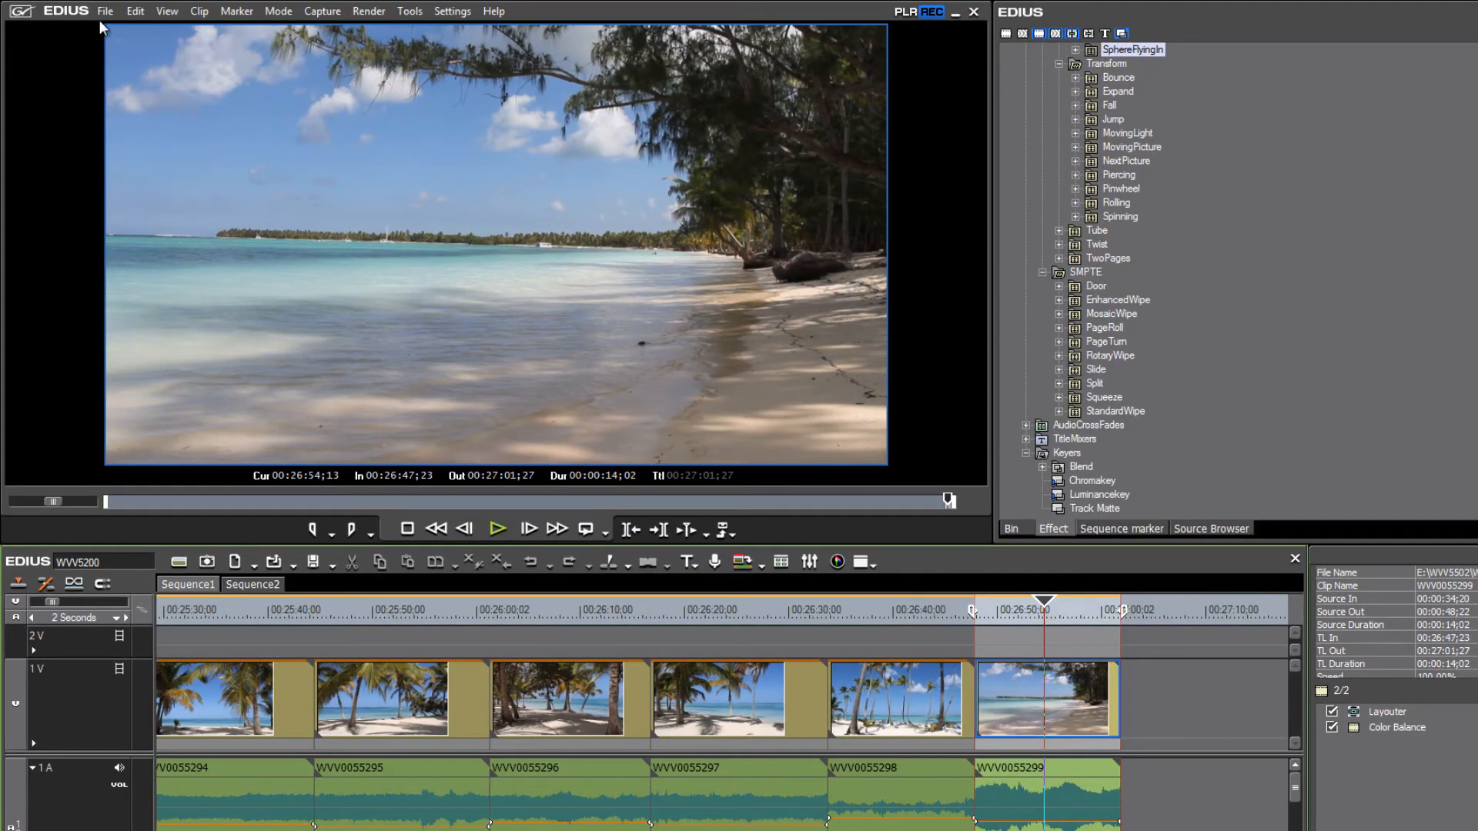
click(104, 10)
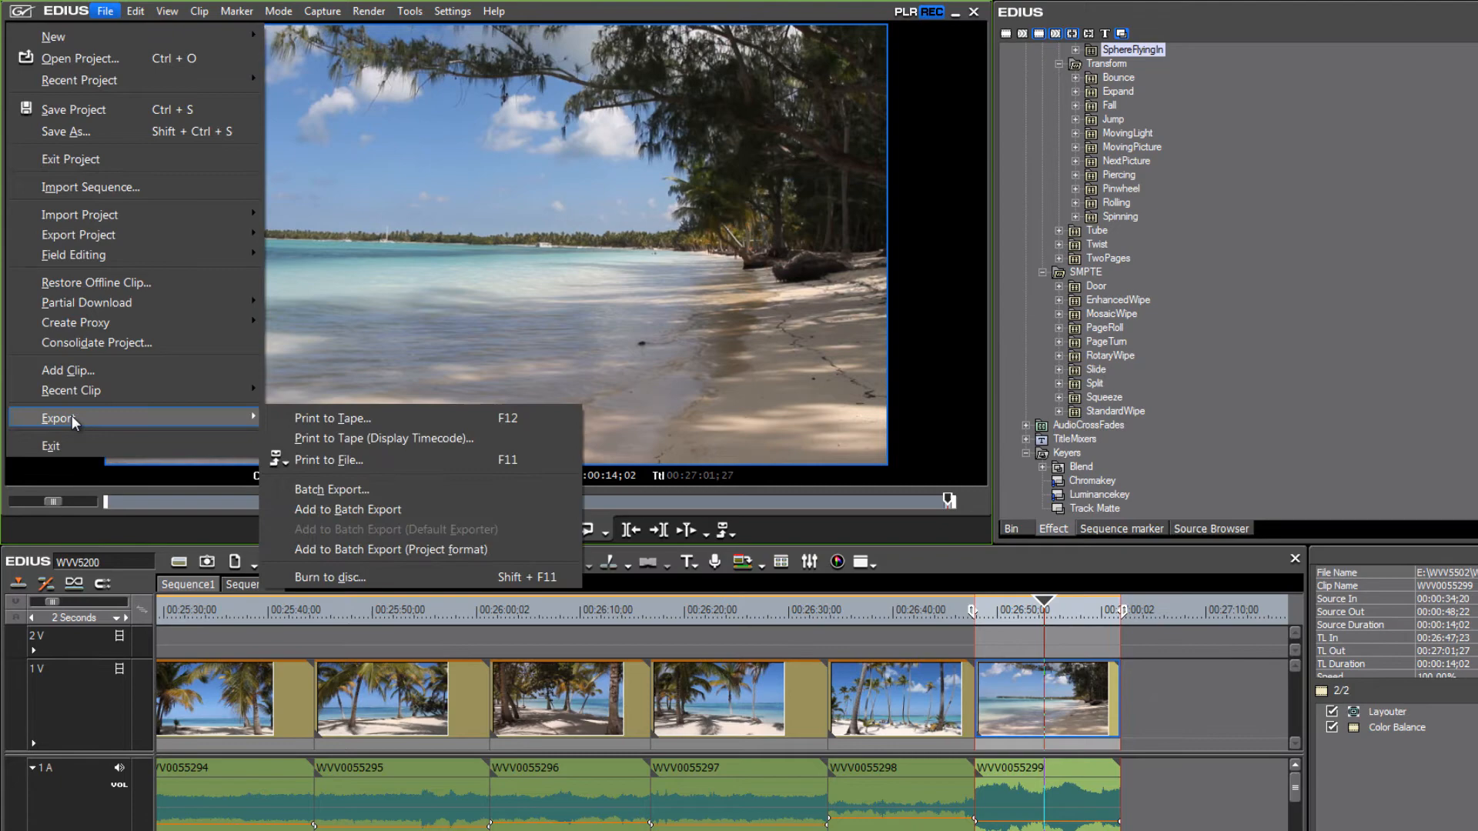
click(332, 490)
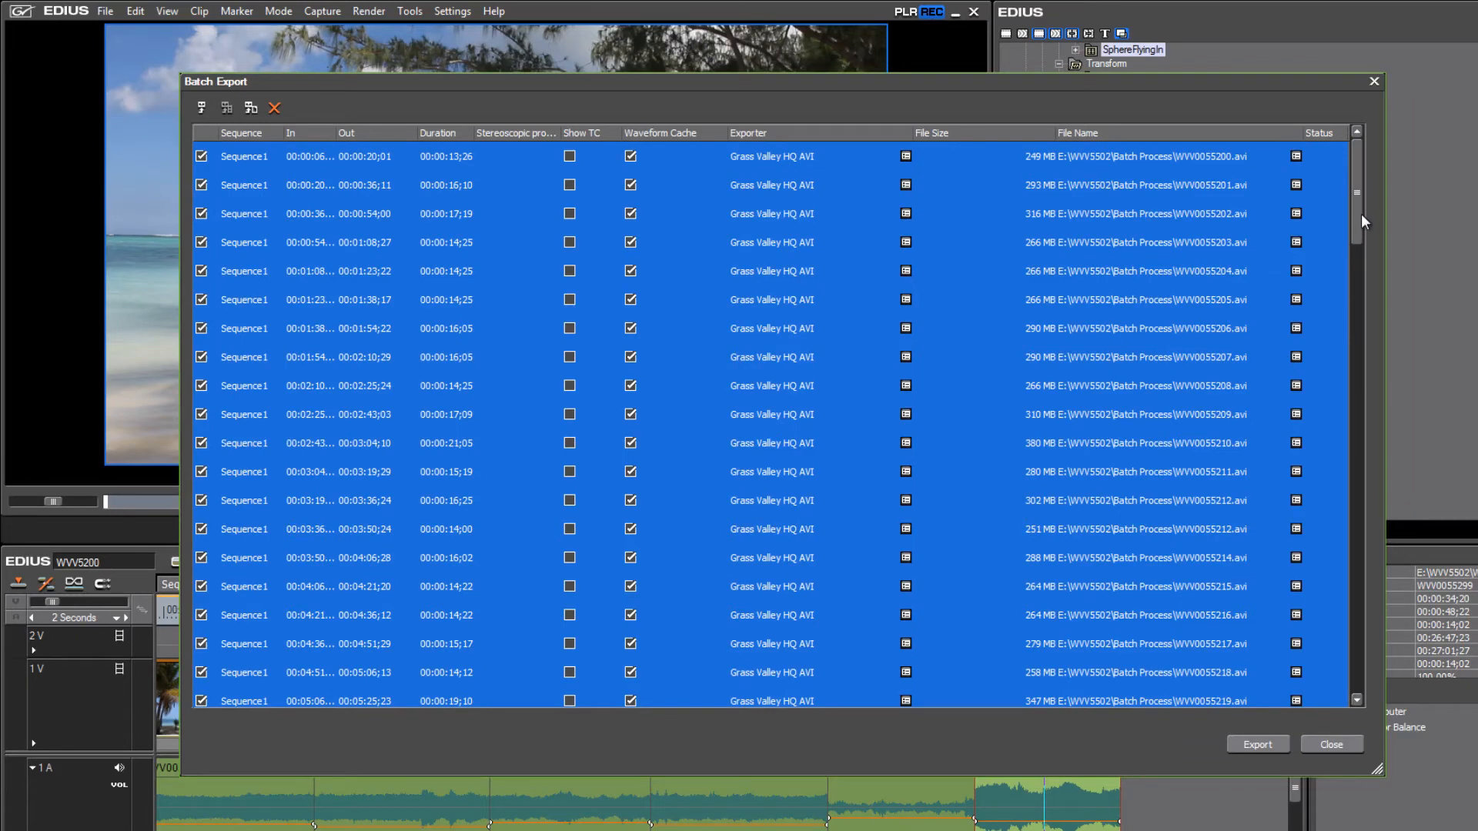
scroll(down, 3)
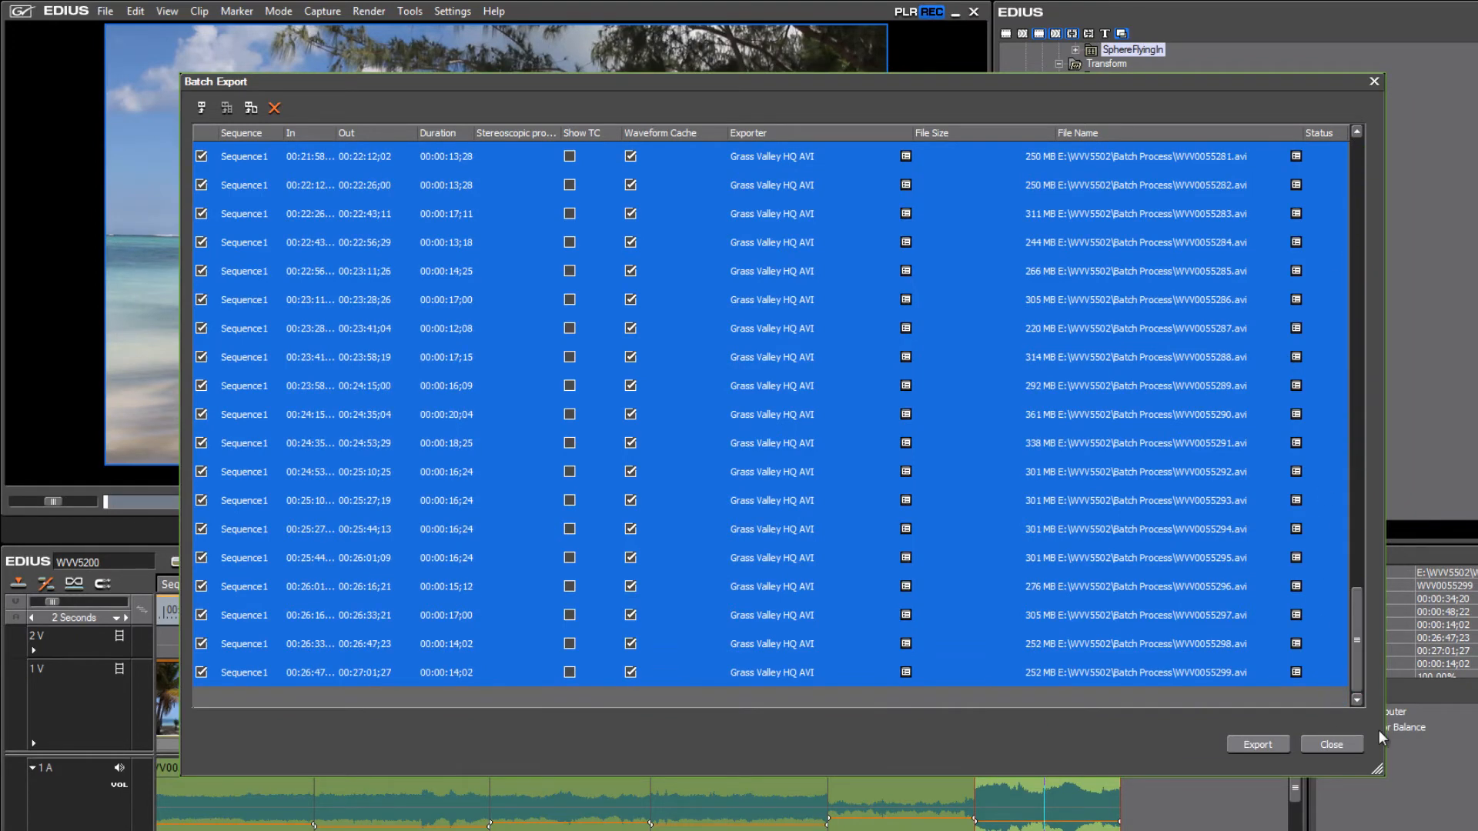
mouse_move(1375, 723)
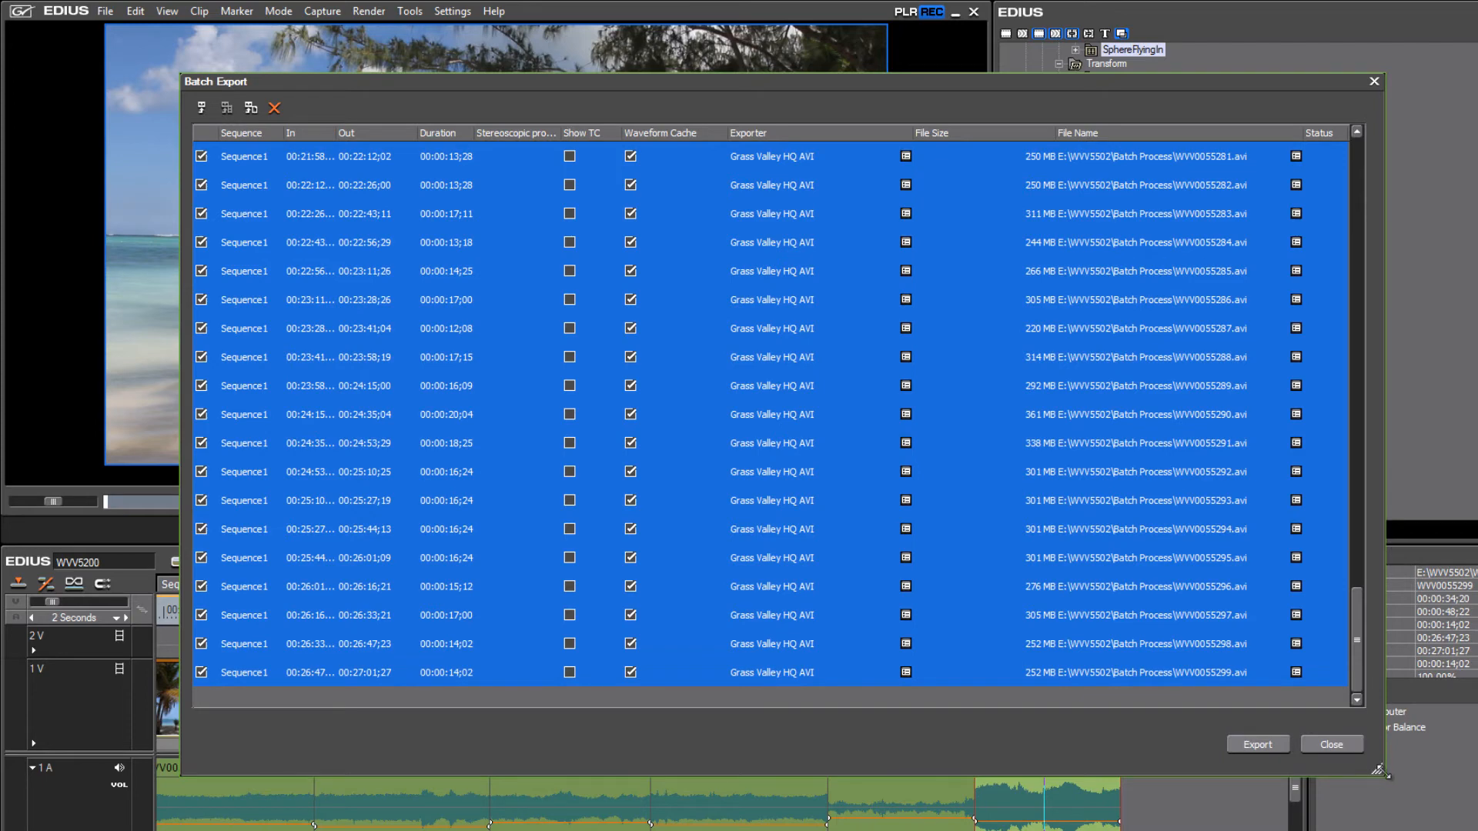
click(1330, 743)
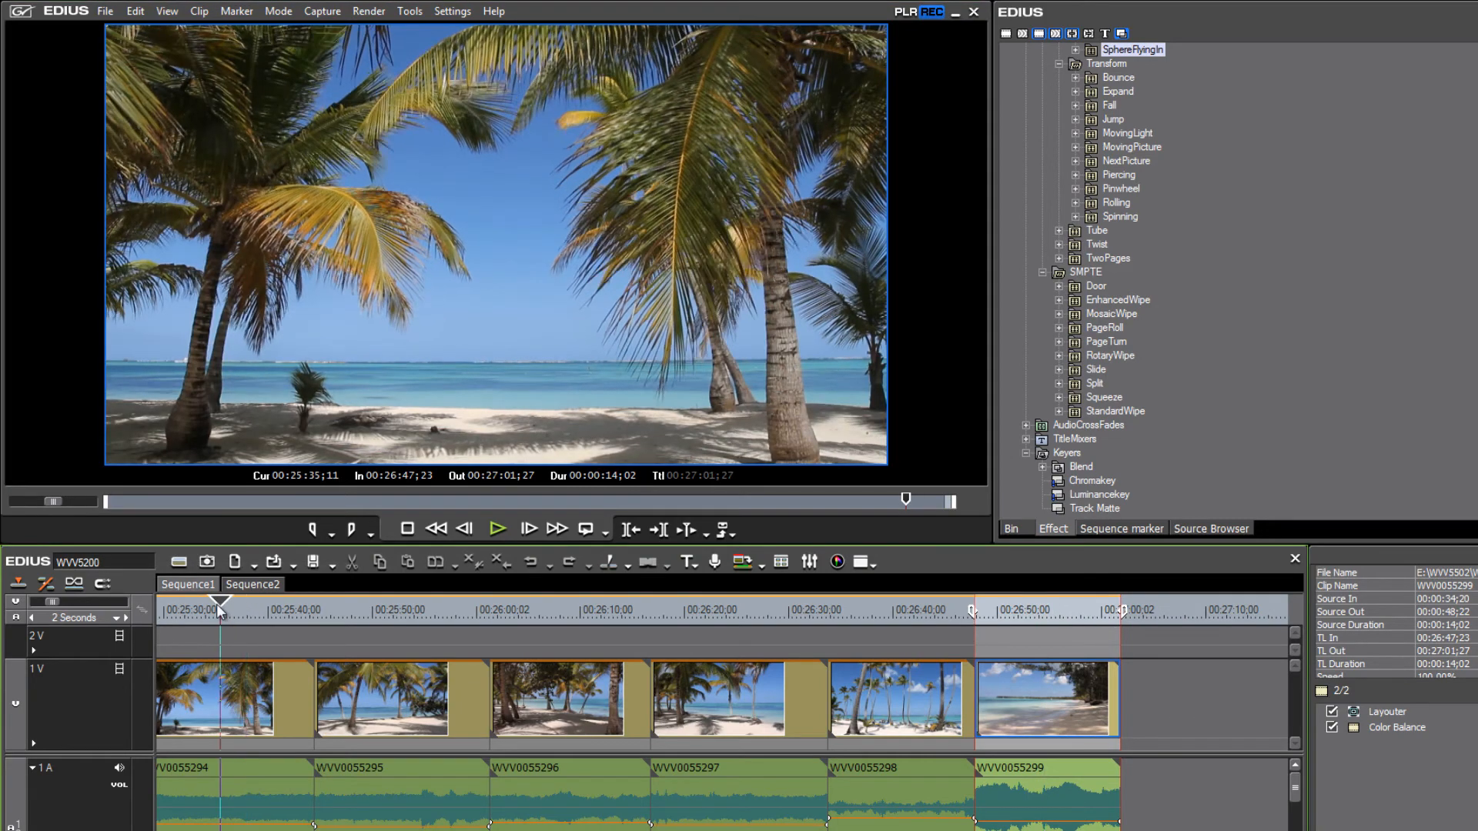
- Scroll to the timeline start and place the playhead on clip WVV0055200
click(354, 604)
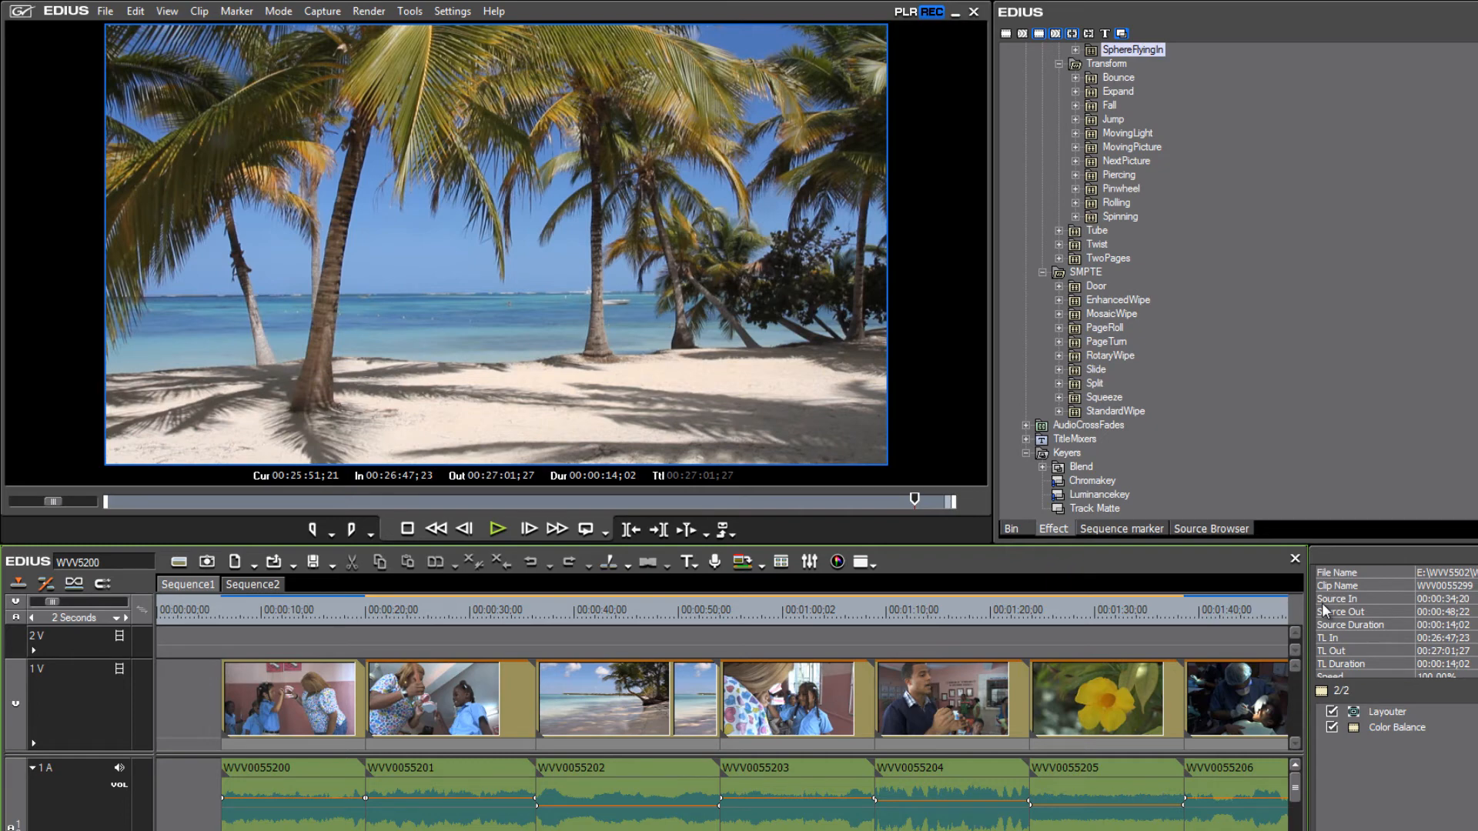
mouse_move(465, 685)
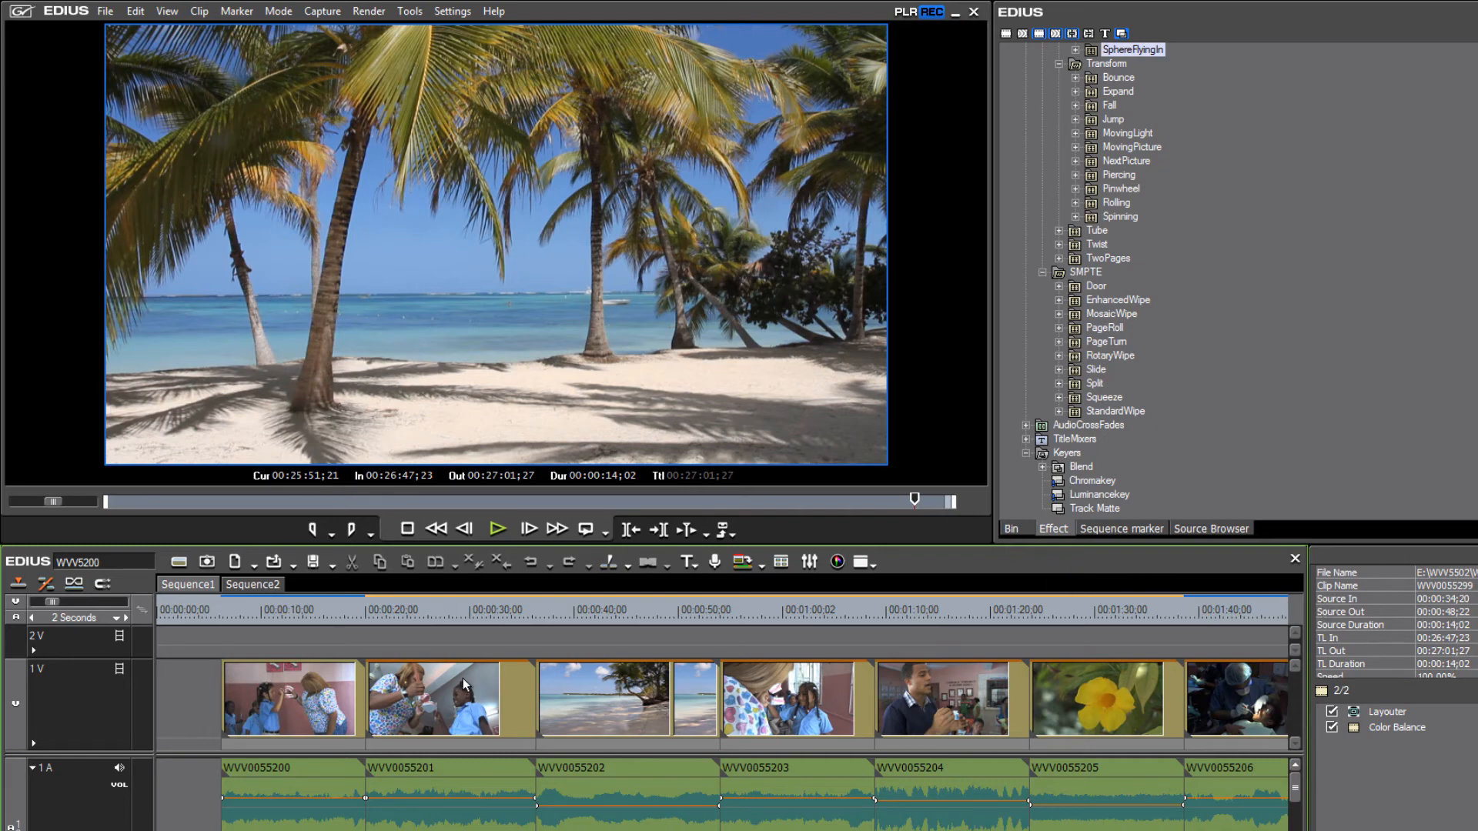
click(261, 609)
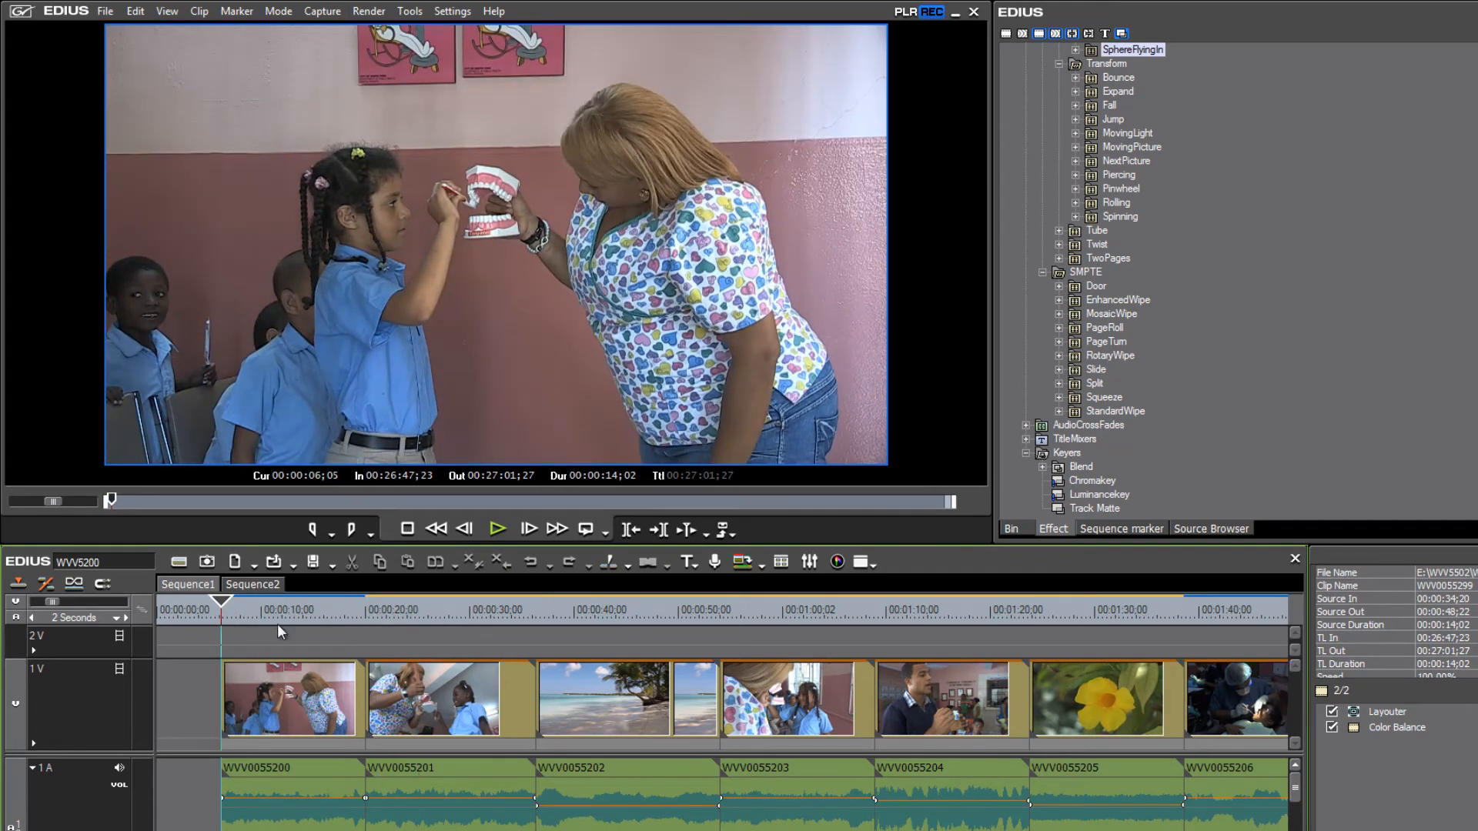
mouse_move(424, 652)
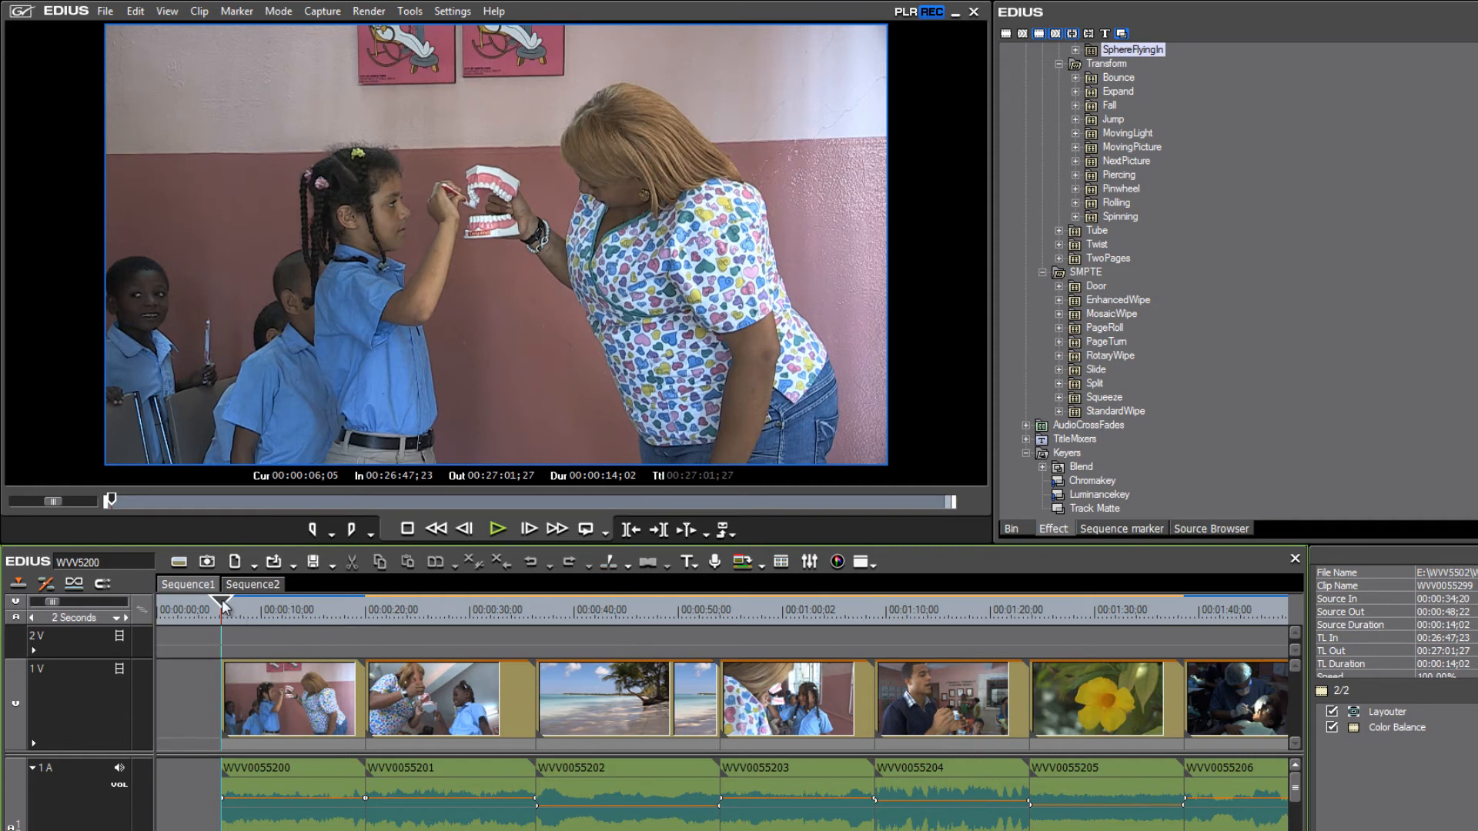
mouse_move(293, 631)
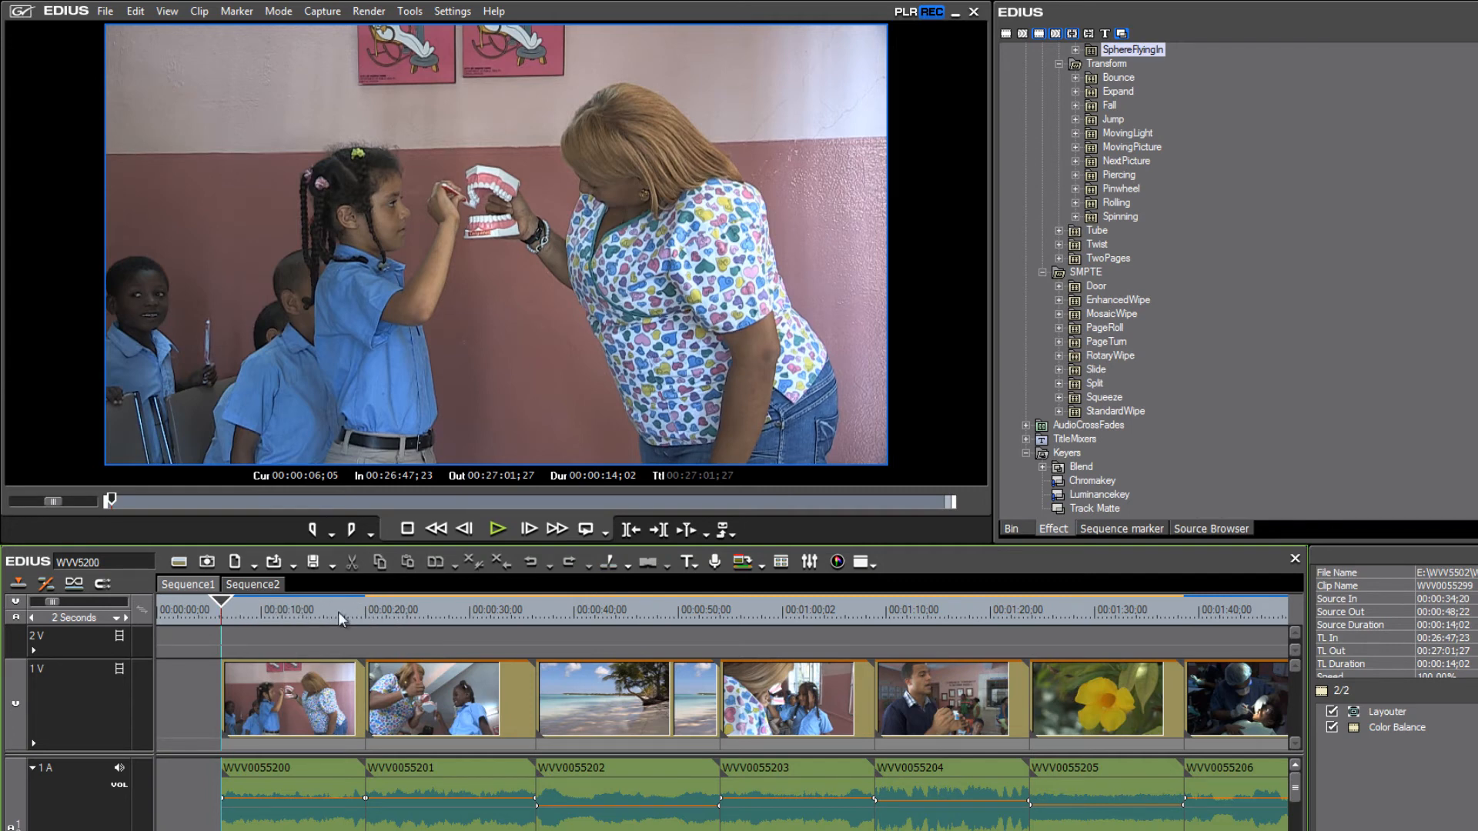
mouse_move(601, 701)
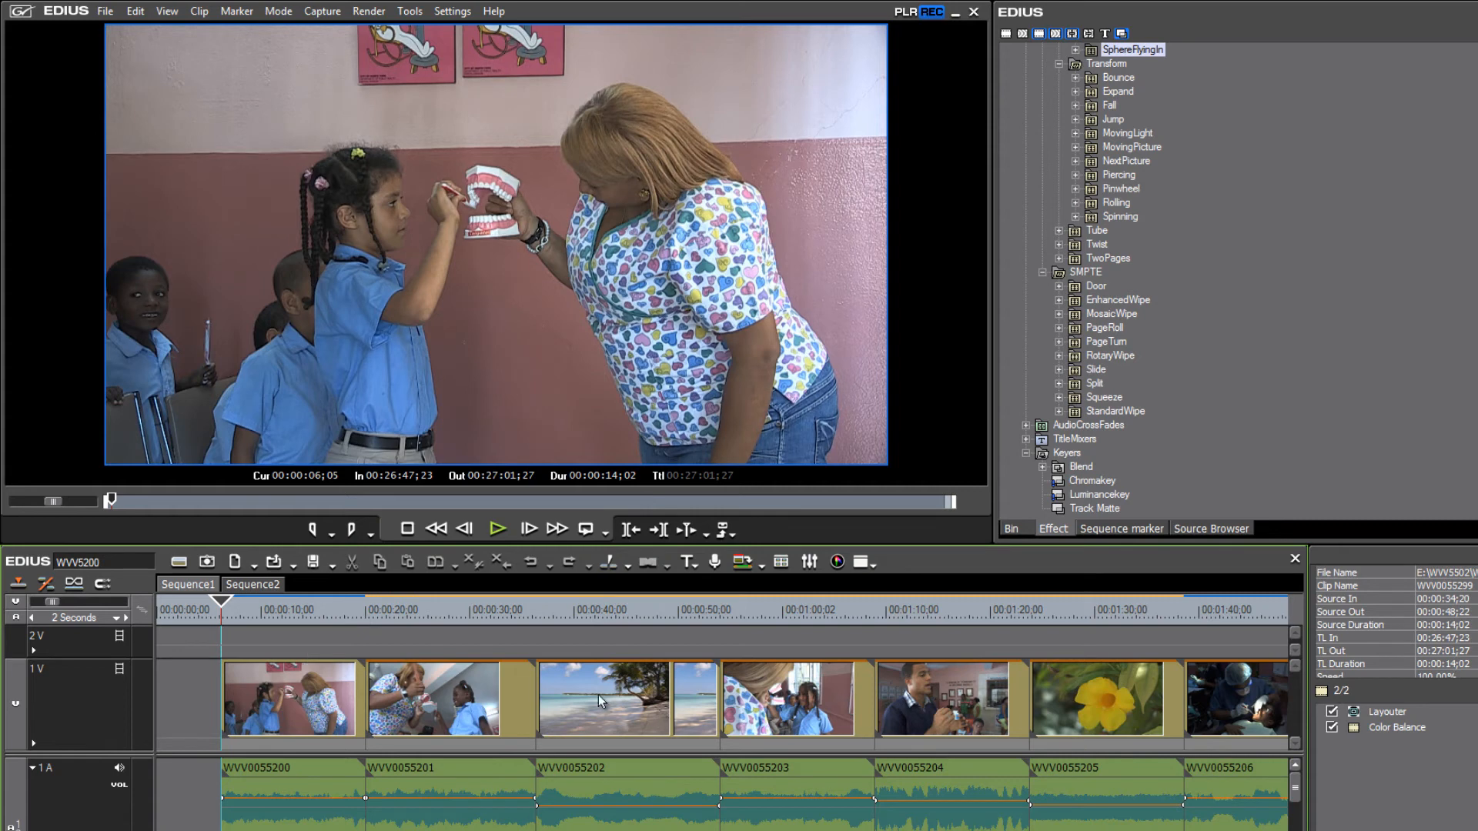
mouse_move(575, 717)
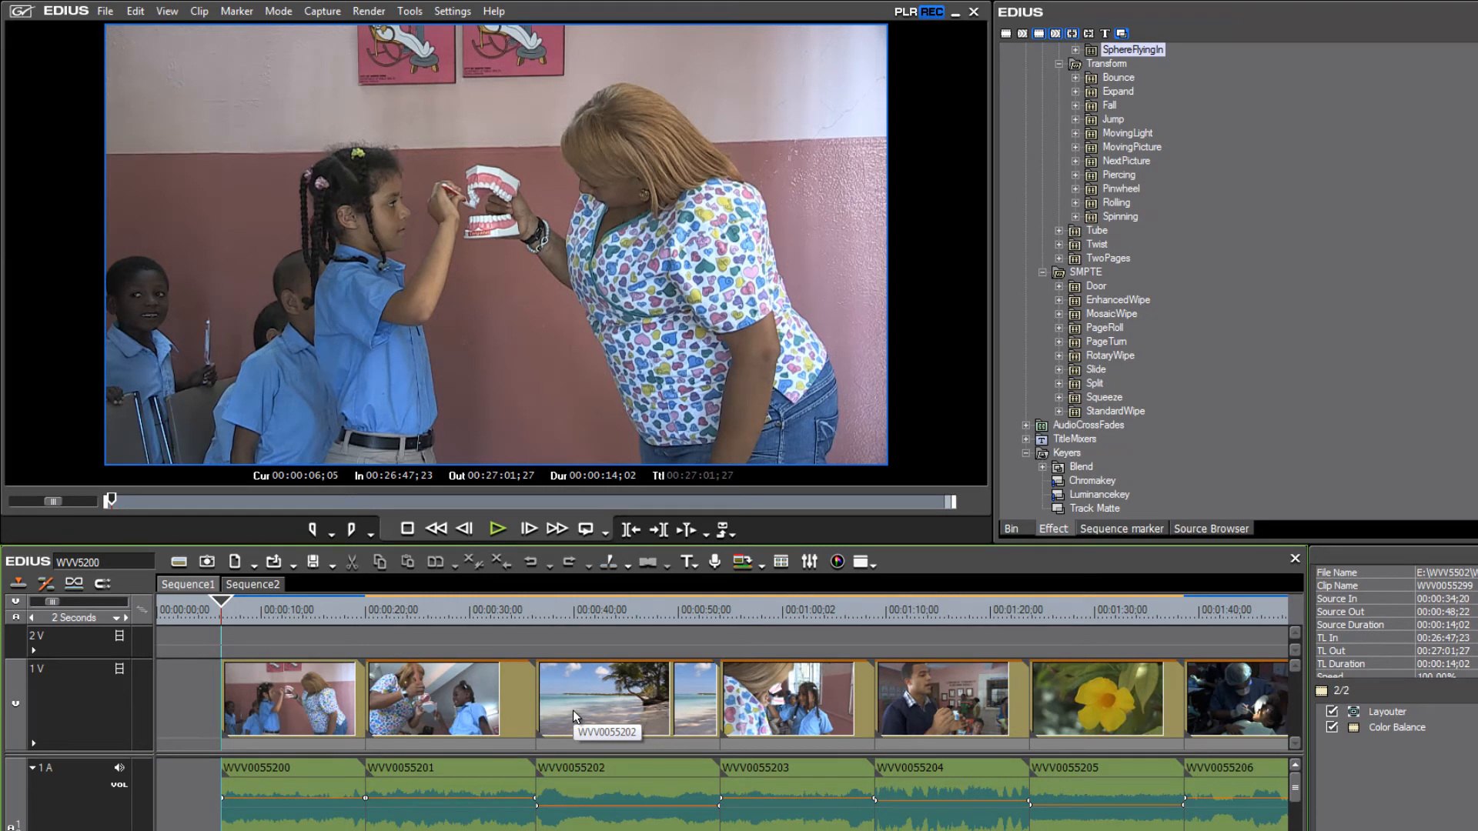
mouse_move(102, 685)
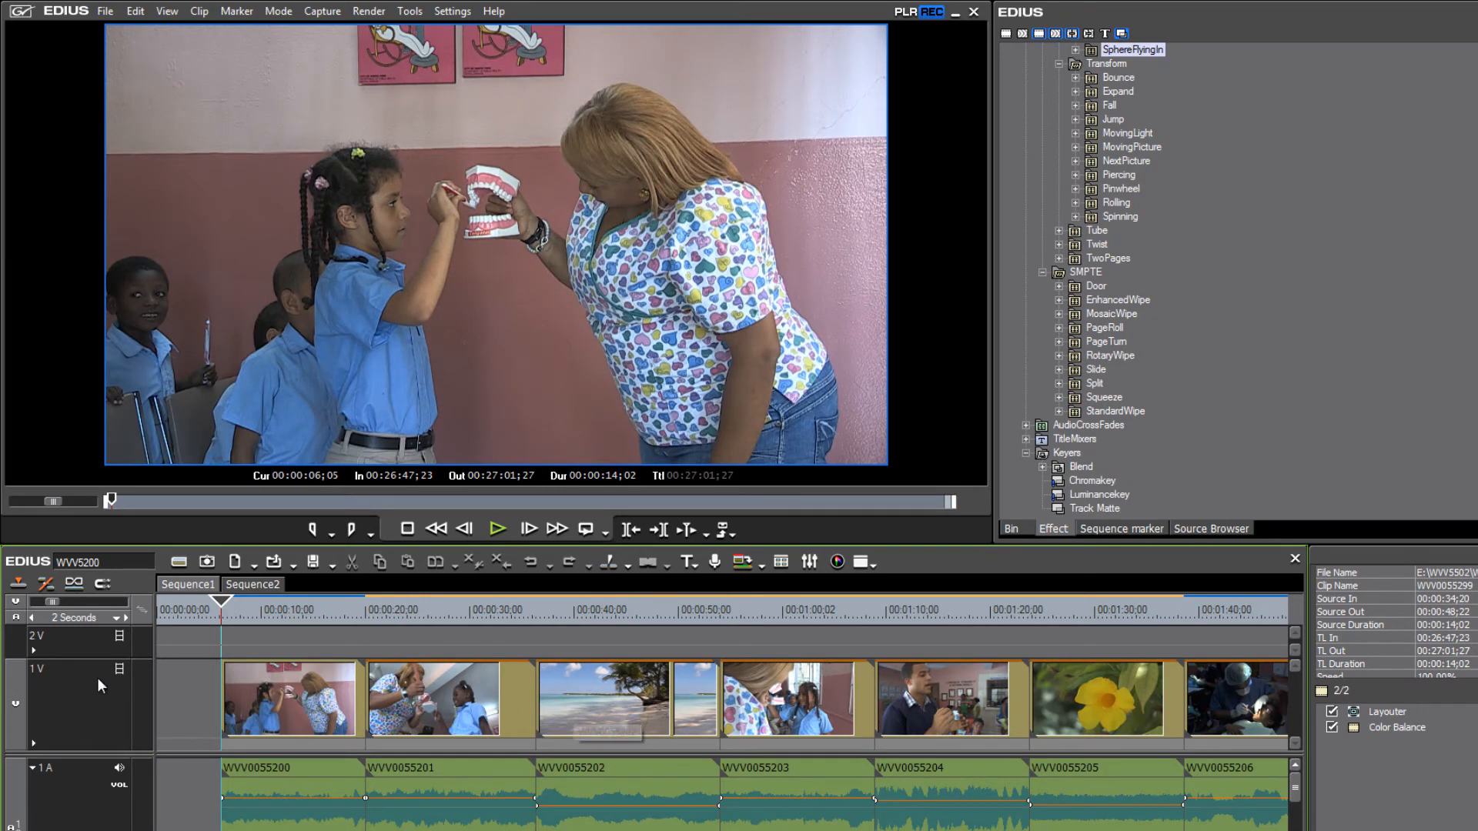
right_click(84, 685)
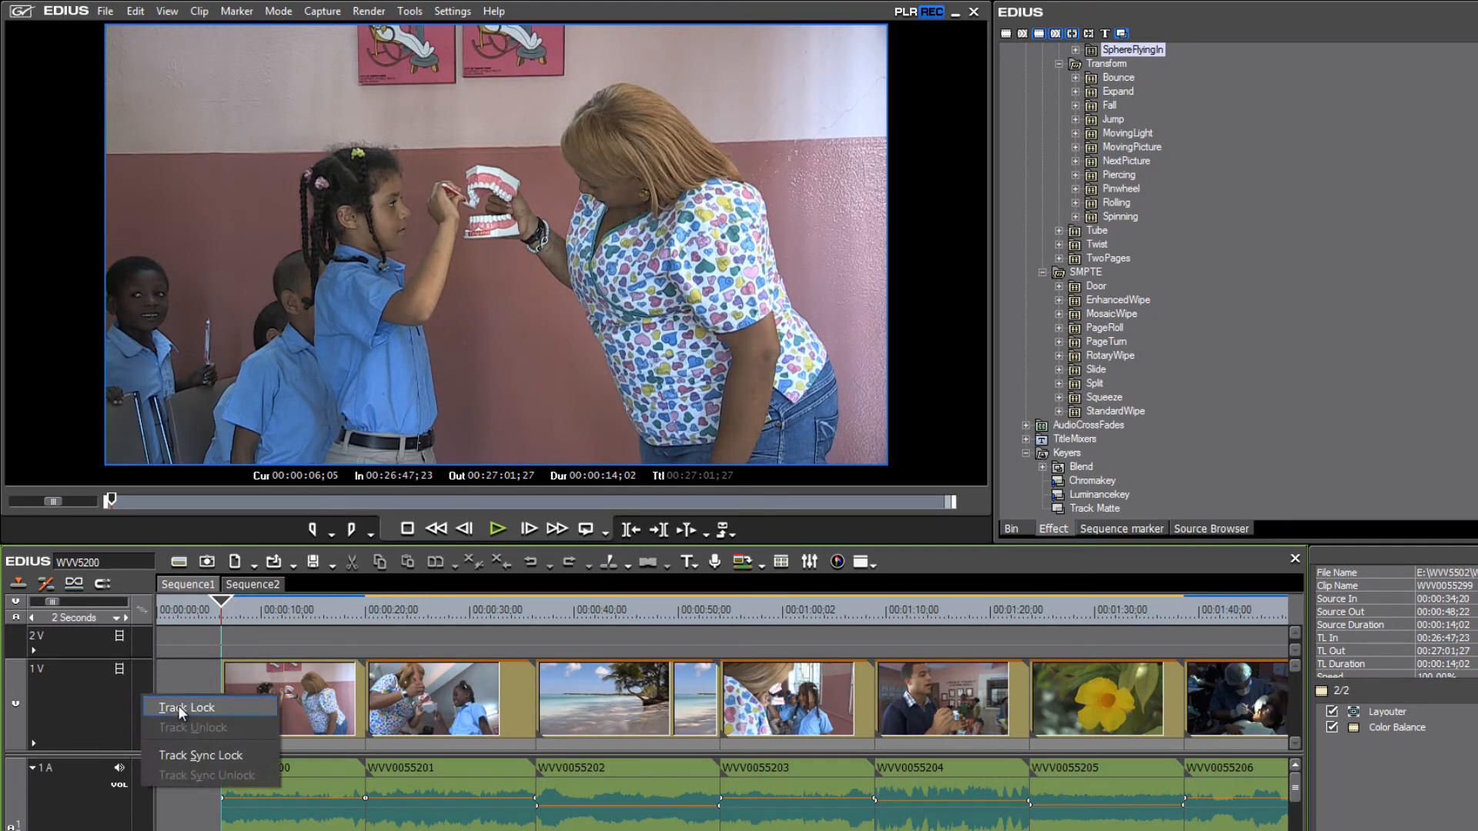
click(186, 708)
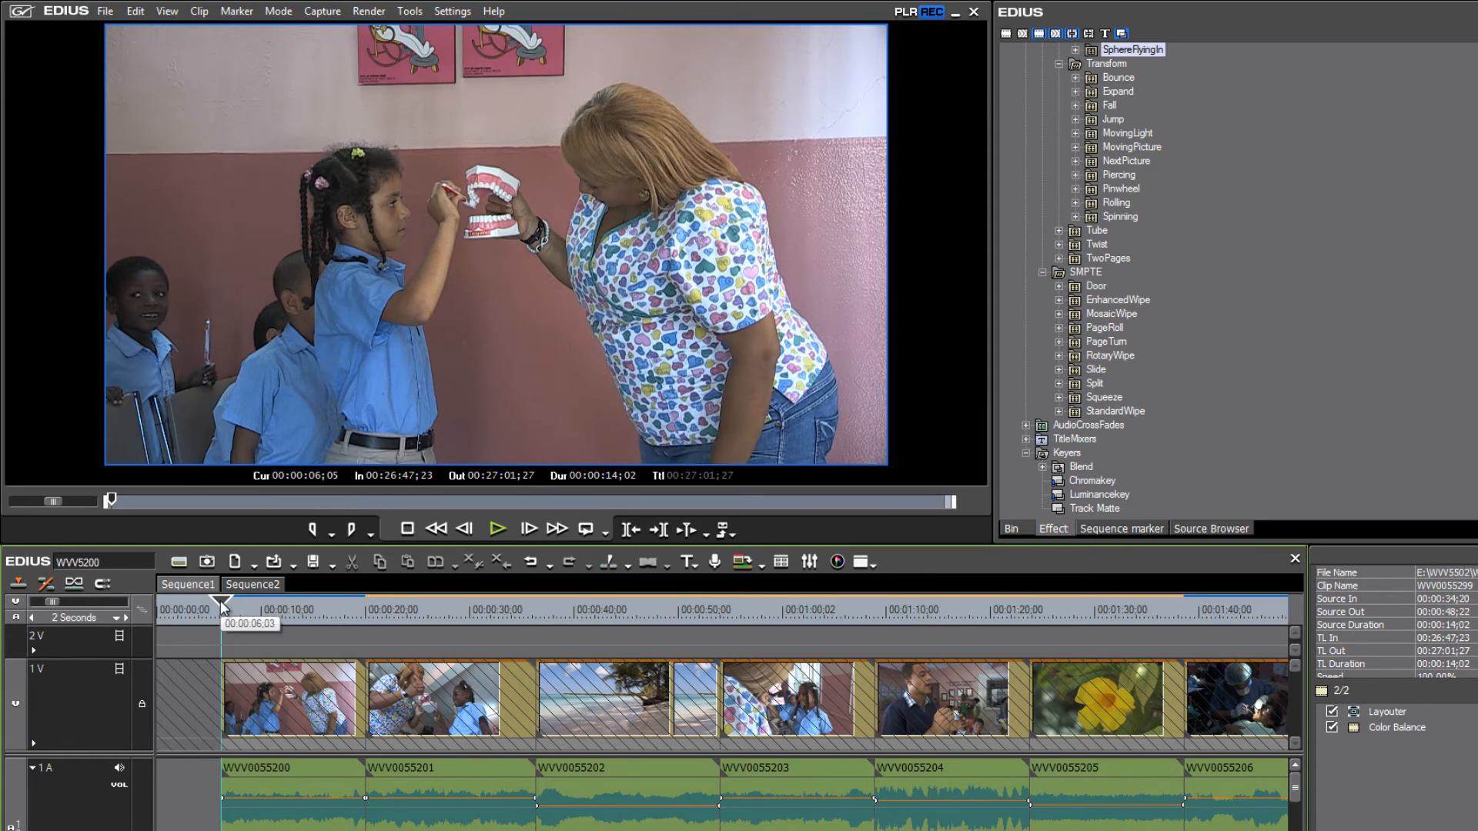
click(431, 604)
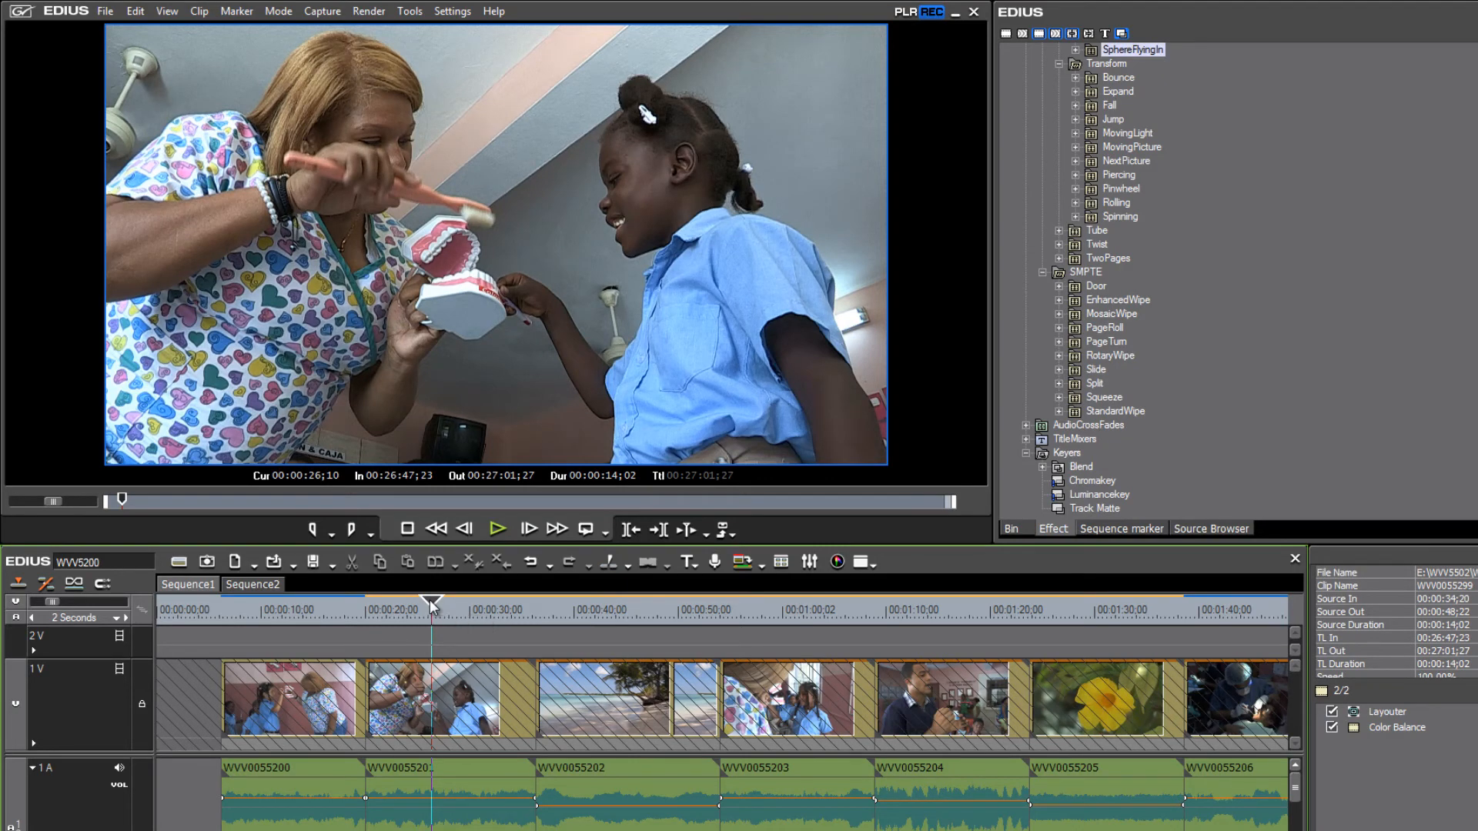
click(332, 609)
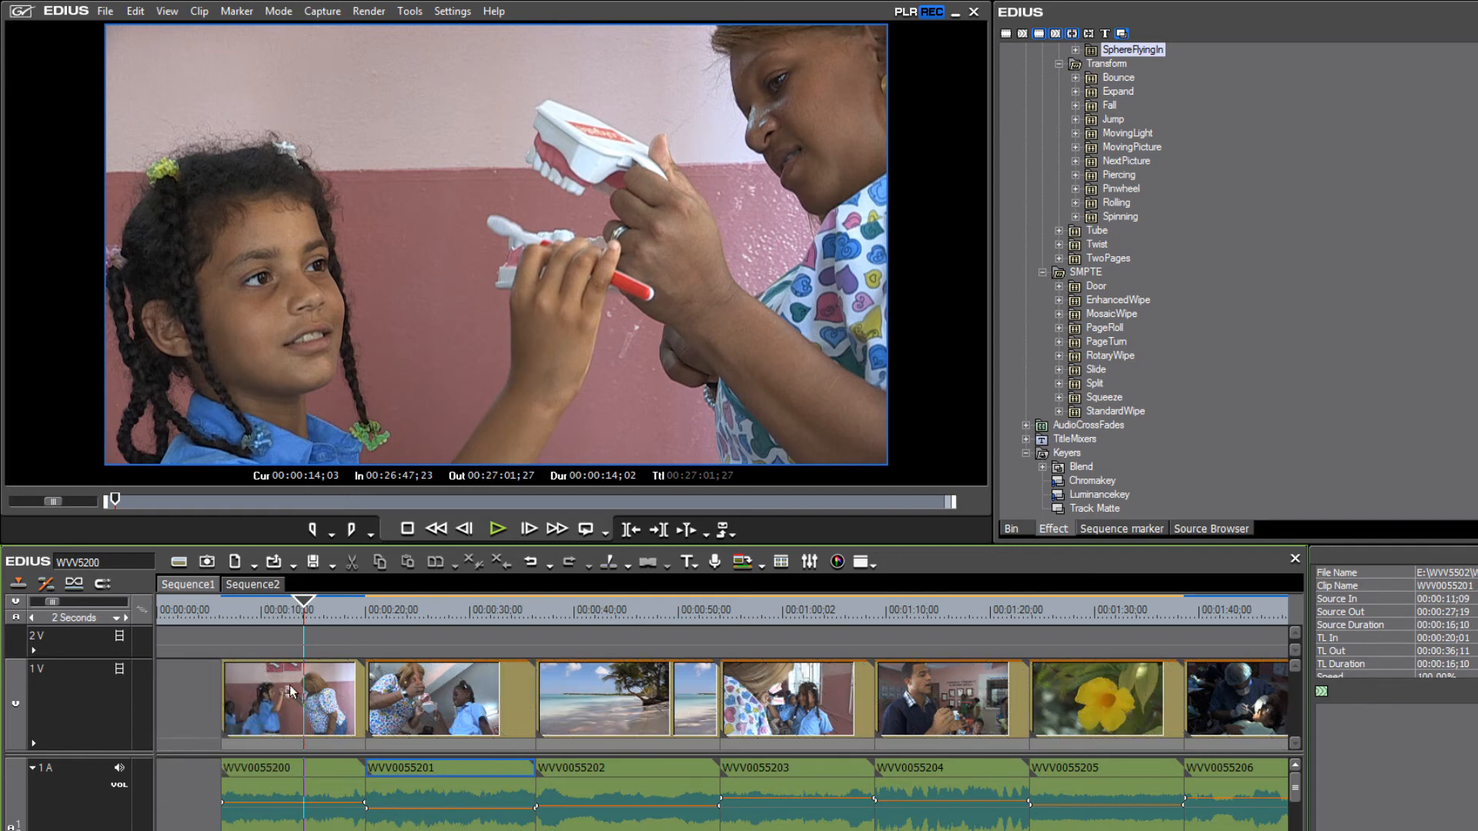
mouse_move(331, 697)
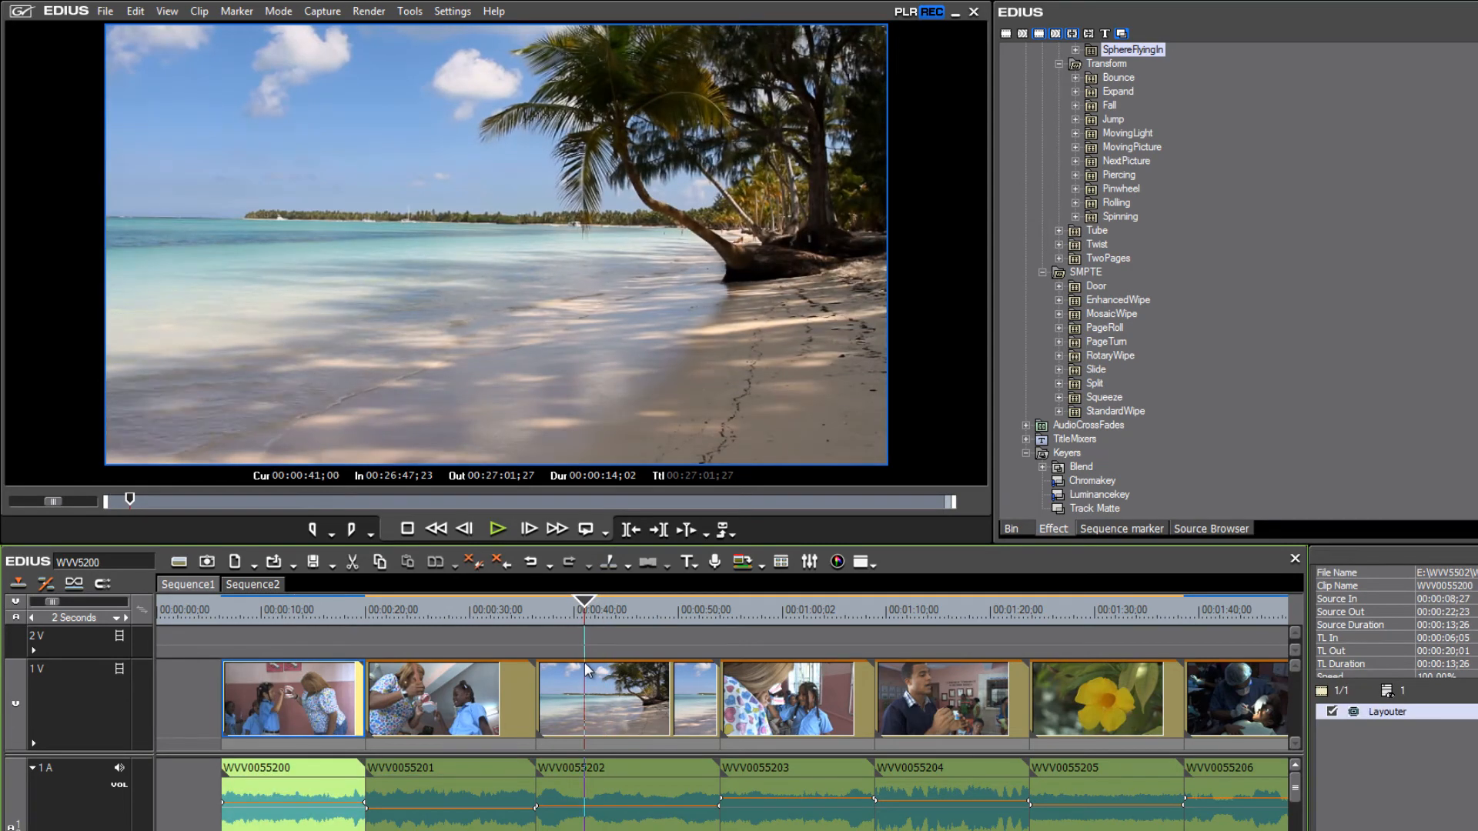
- Select beach clip WVV0055202 and view its Color Balance filter settings
click(603, 697)
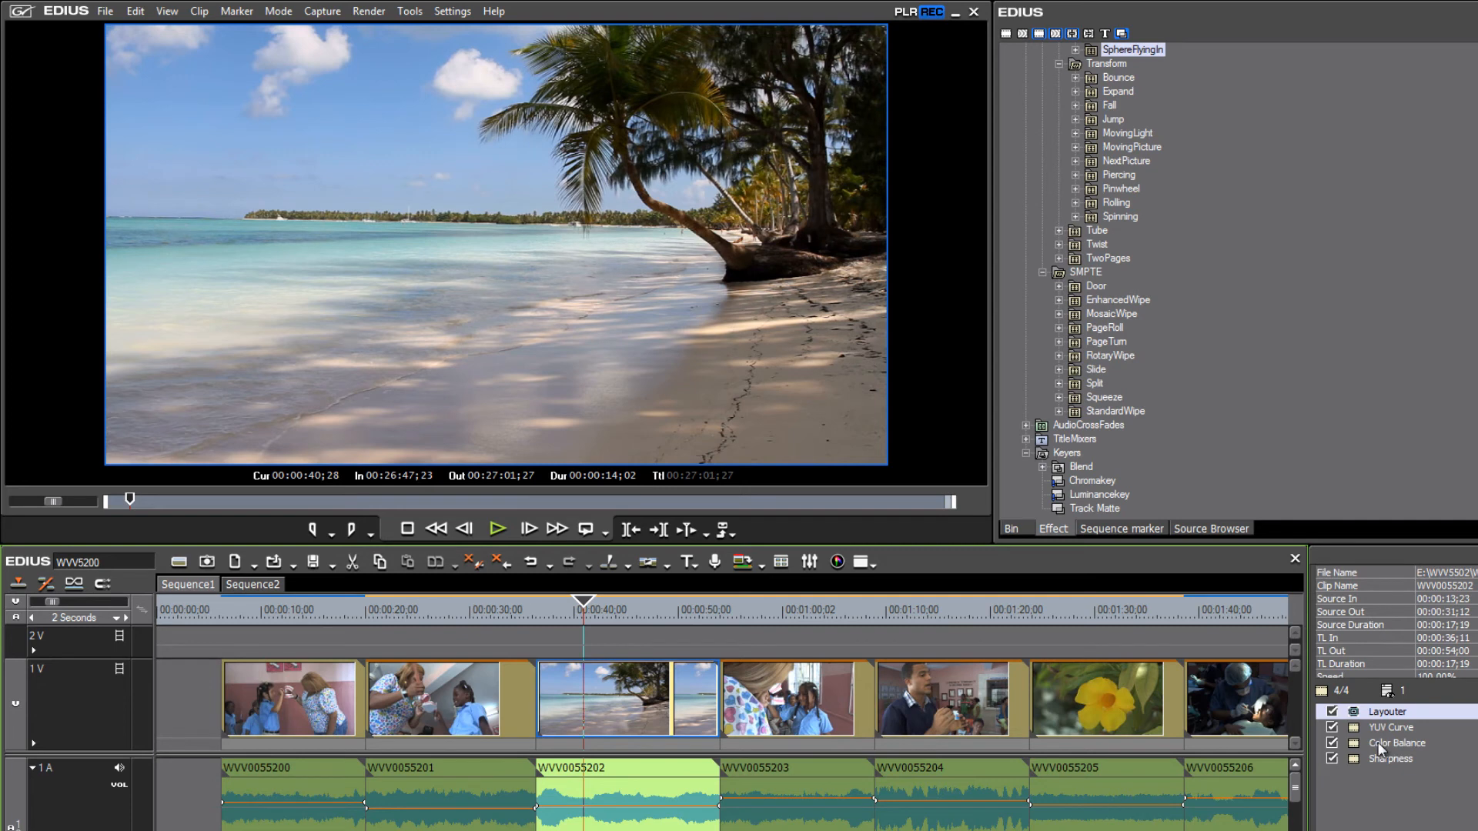
click(1395, 743)
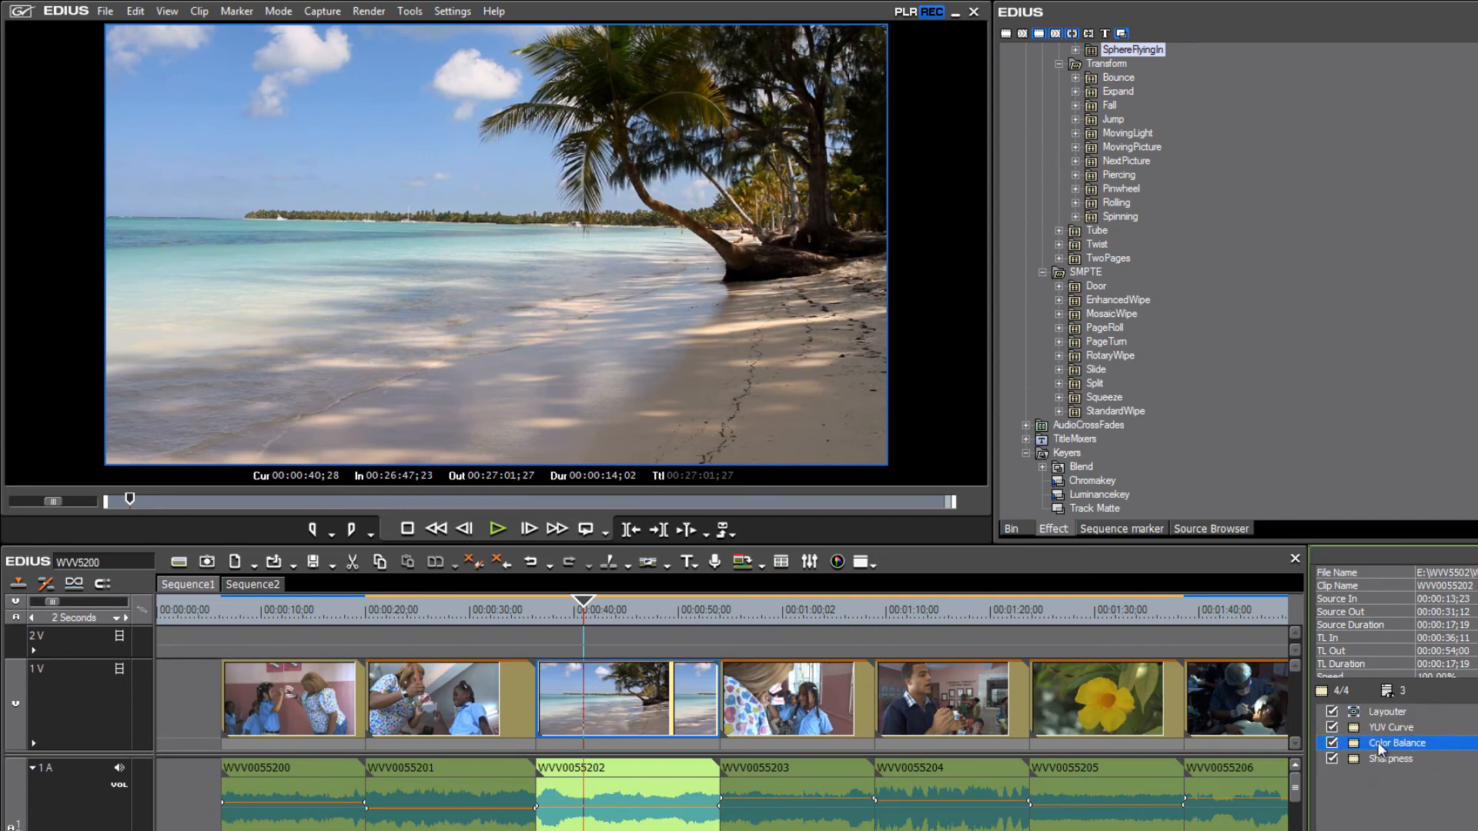
double_click(1396, 743)
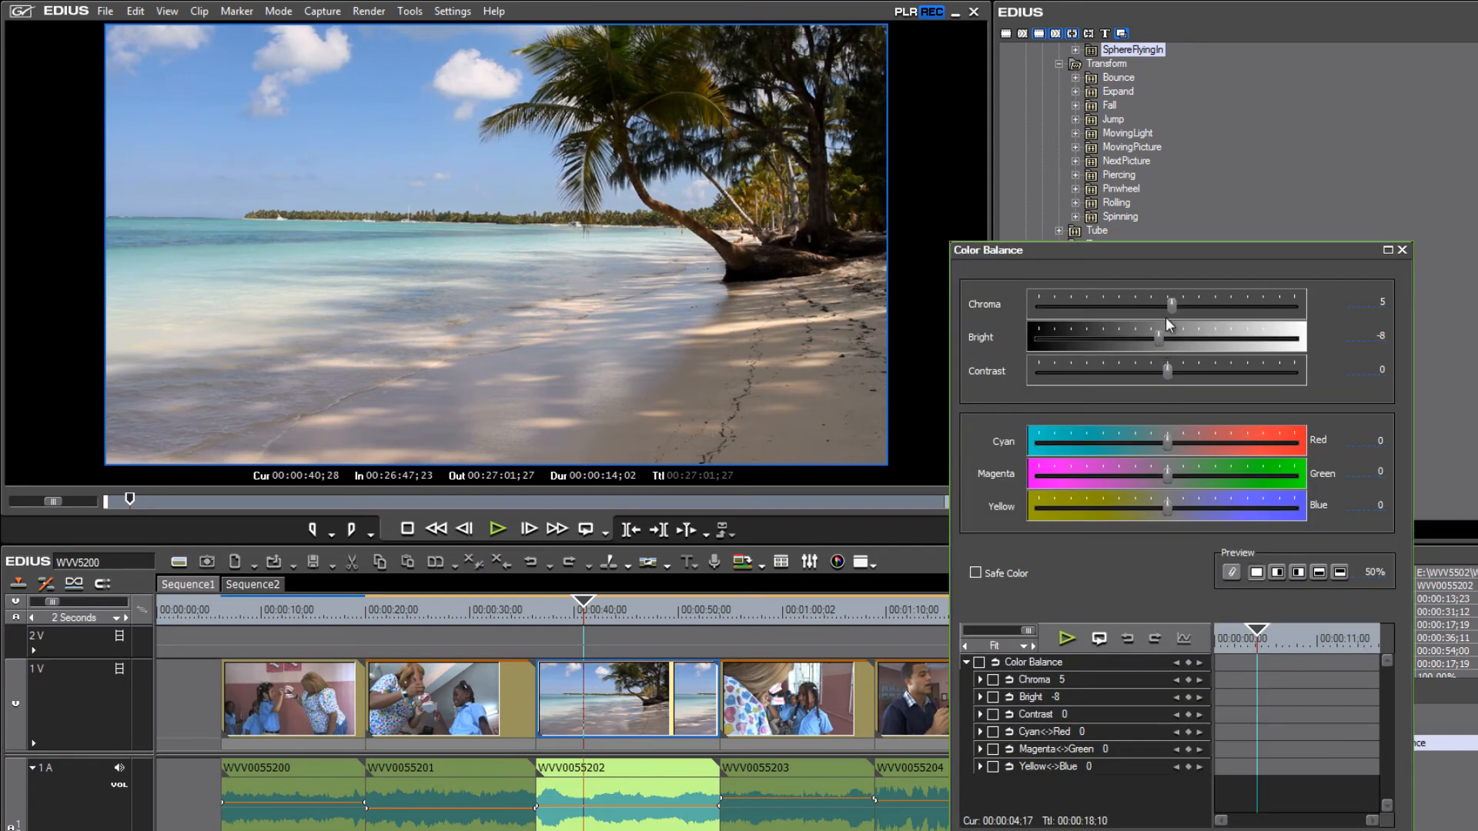
drag(1173, 305, 1167, 304)
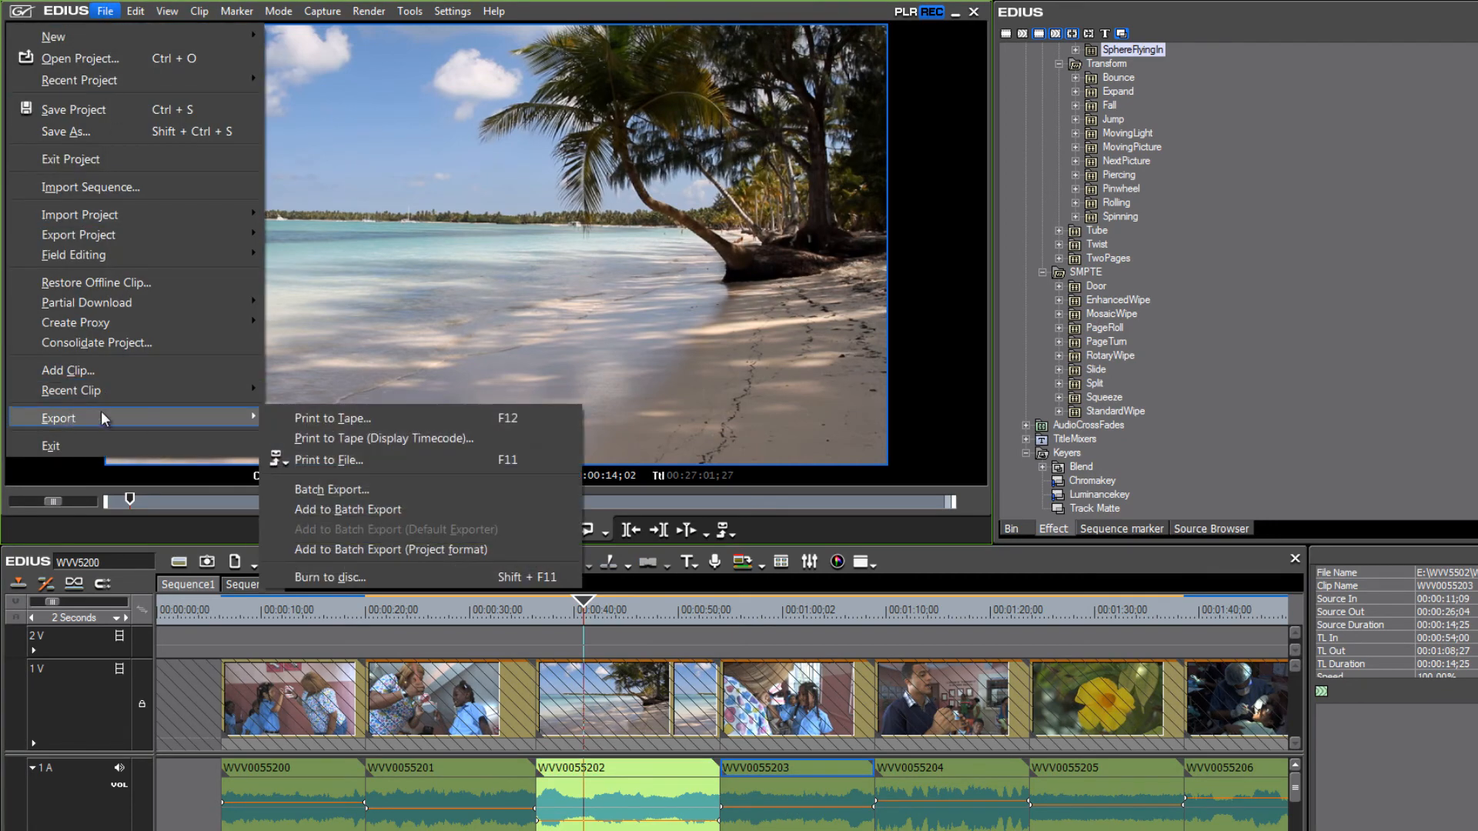
- Bring up the Batch Export list and start exporting all queued clips
click(331, 490)
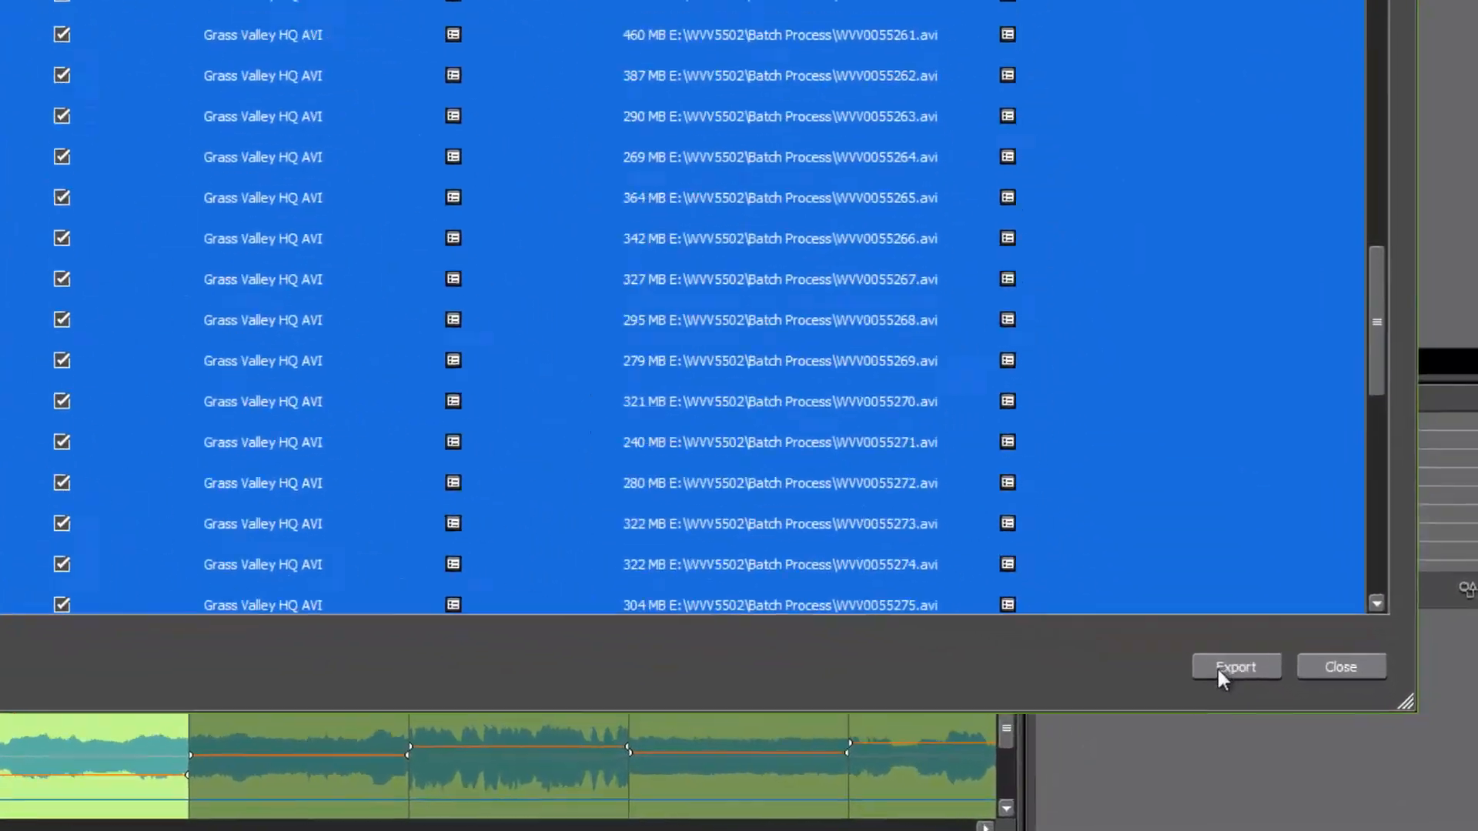
click(1235, 667)
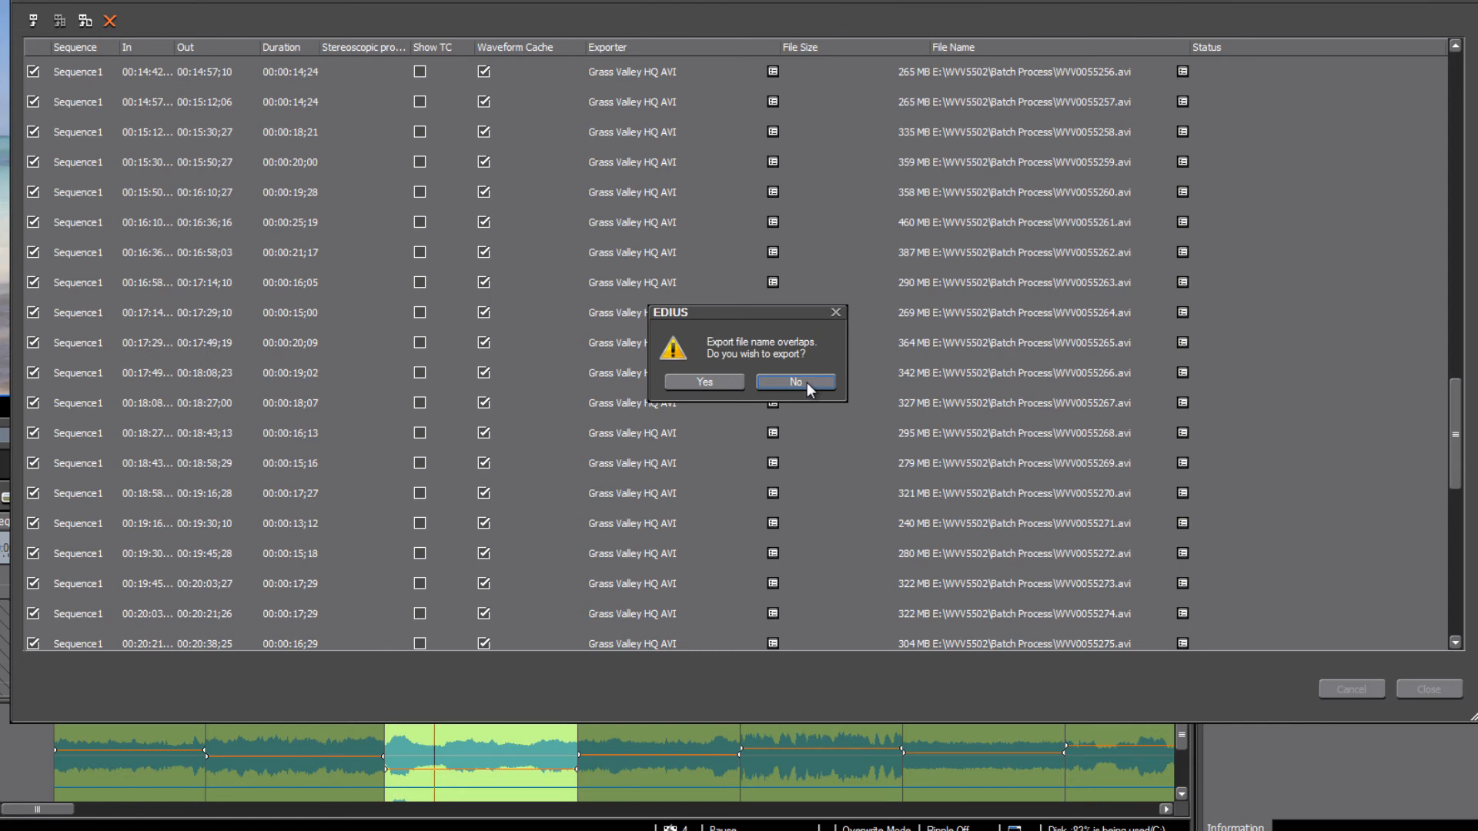
- Decline the overlap warning so the duplicate WVV0055212.avi entries can be fixed
click(793, 382)
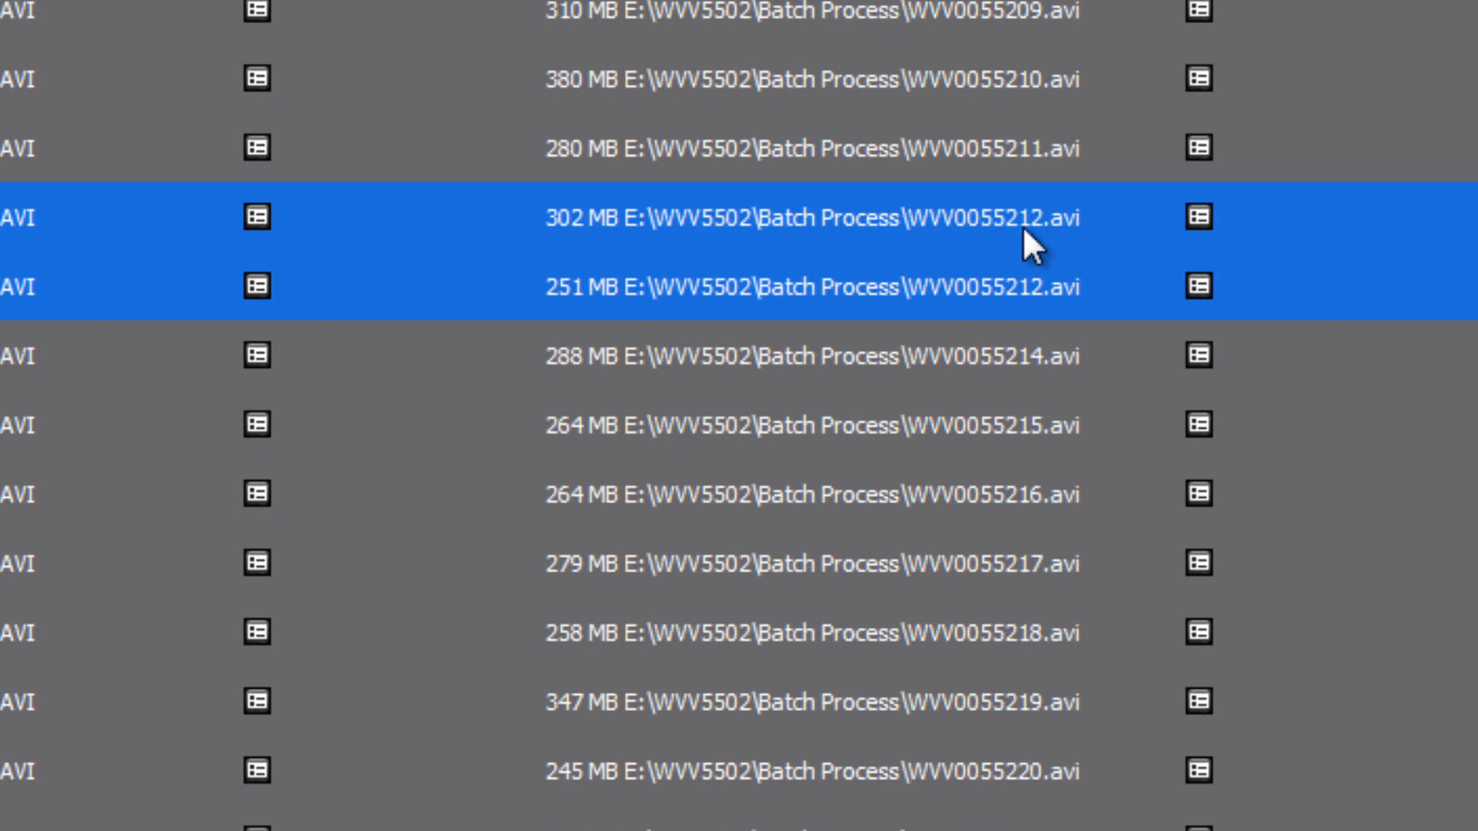
mouse_move(1051, 335)
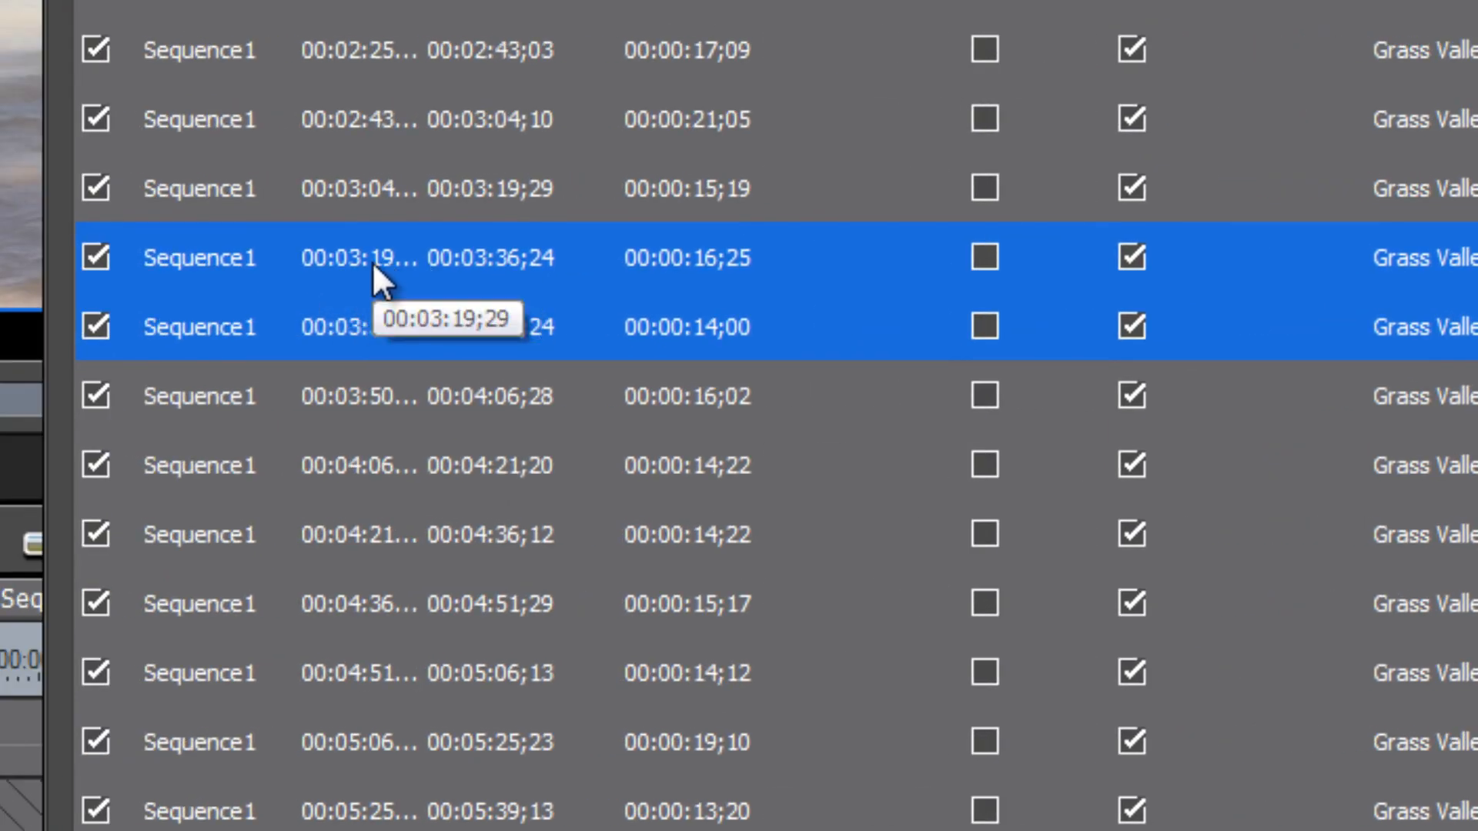
mouse_move(516, 269)
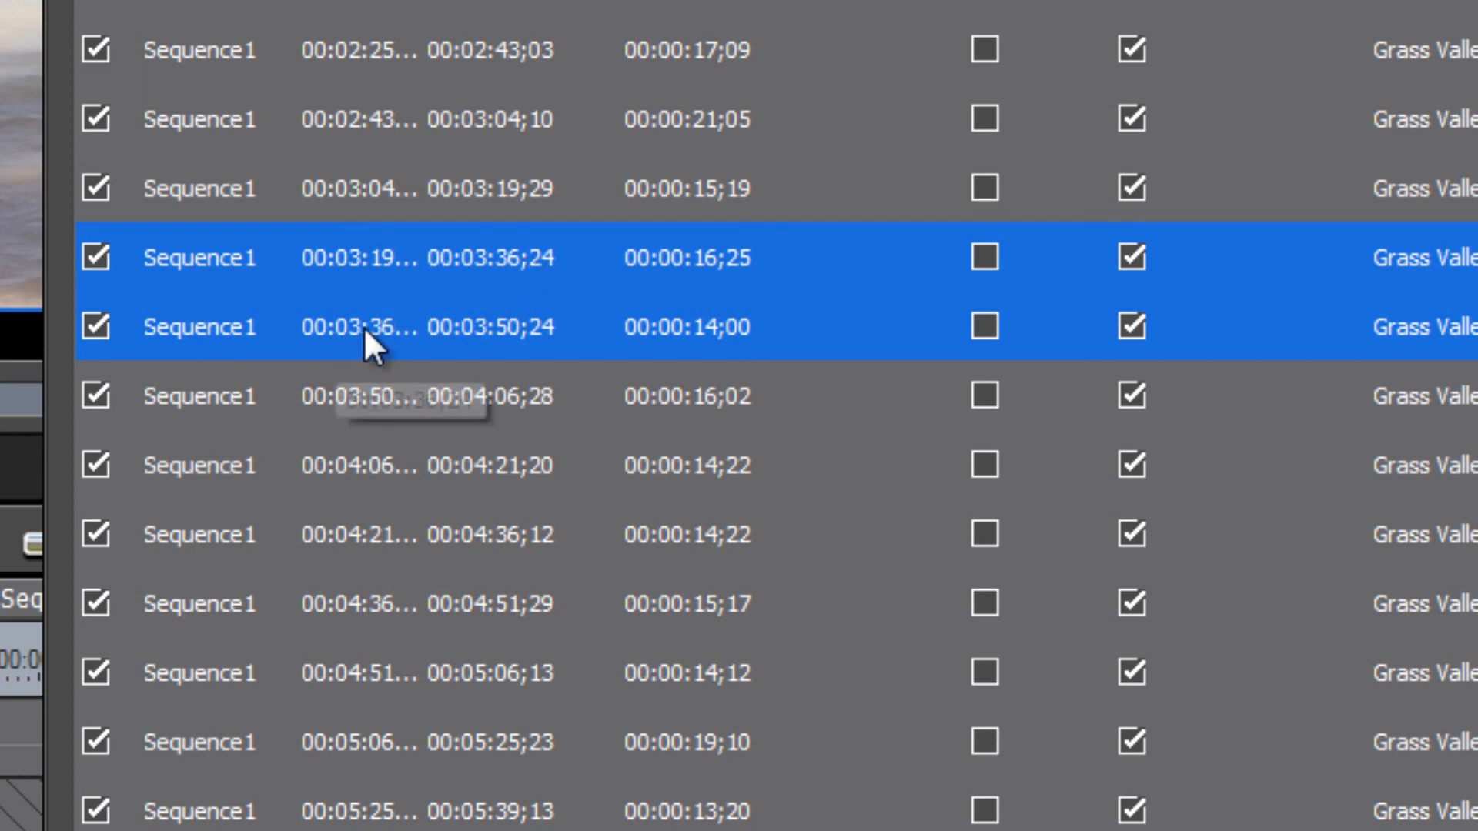
mouse_move(391, 352)
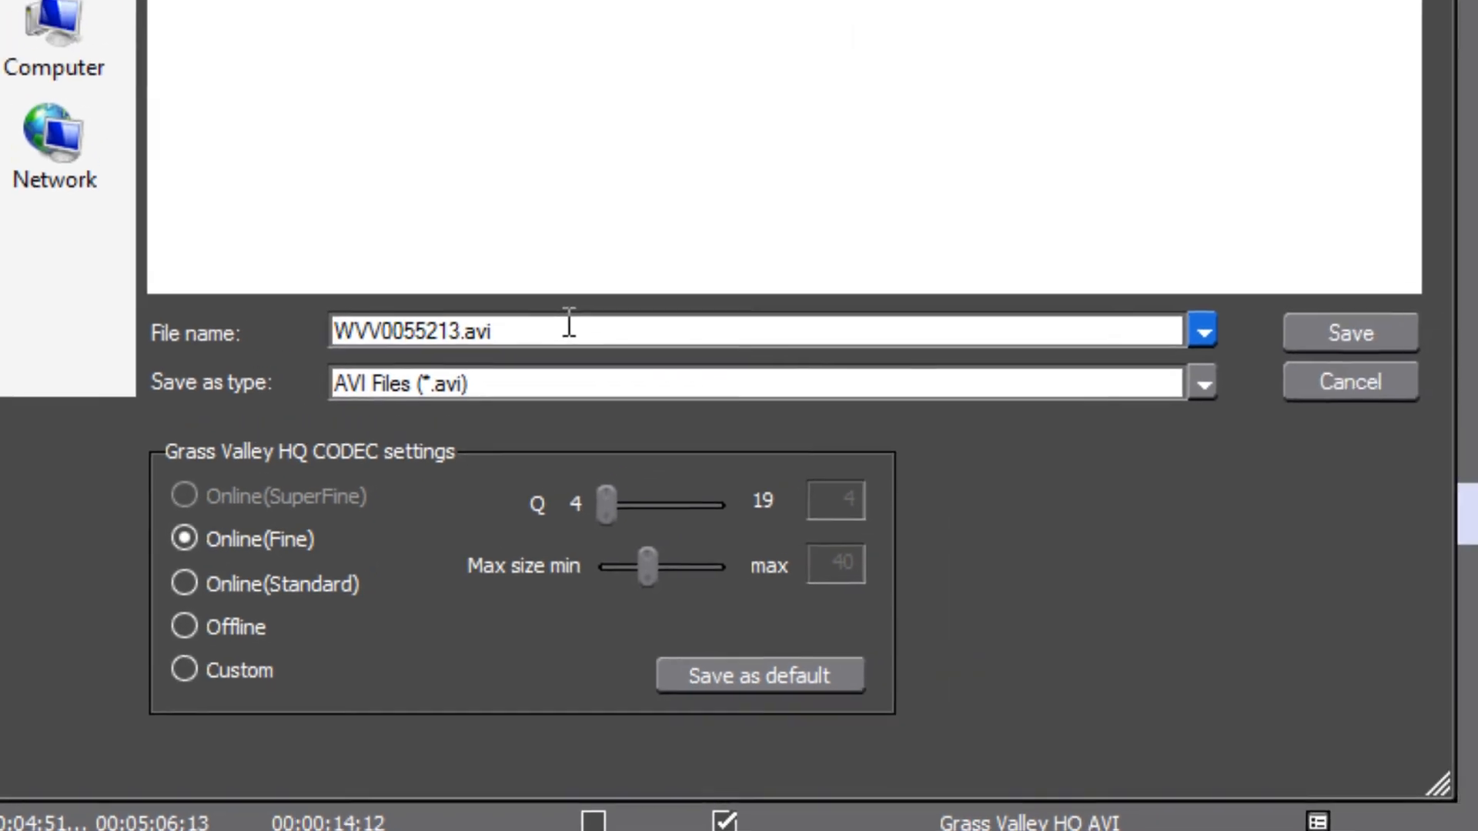
- Save the WVV0055213.avi name and export all queued clips
click(1348, 332)
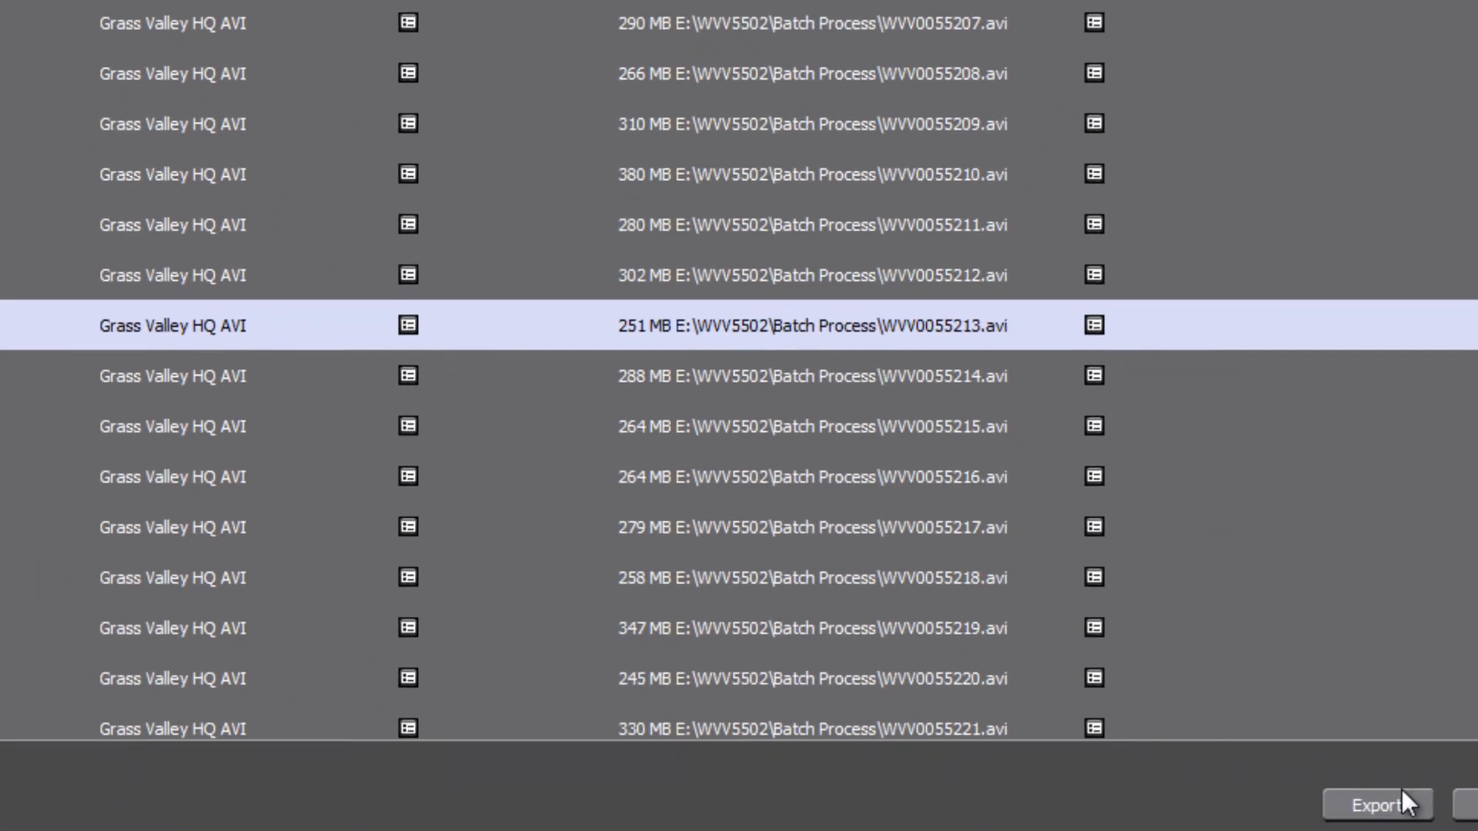
click(1377, 804)
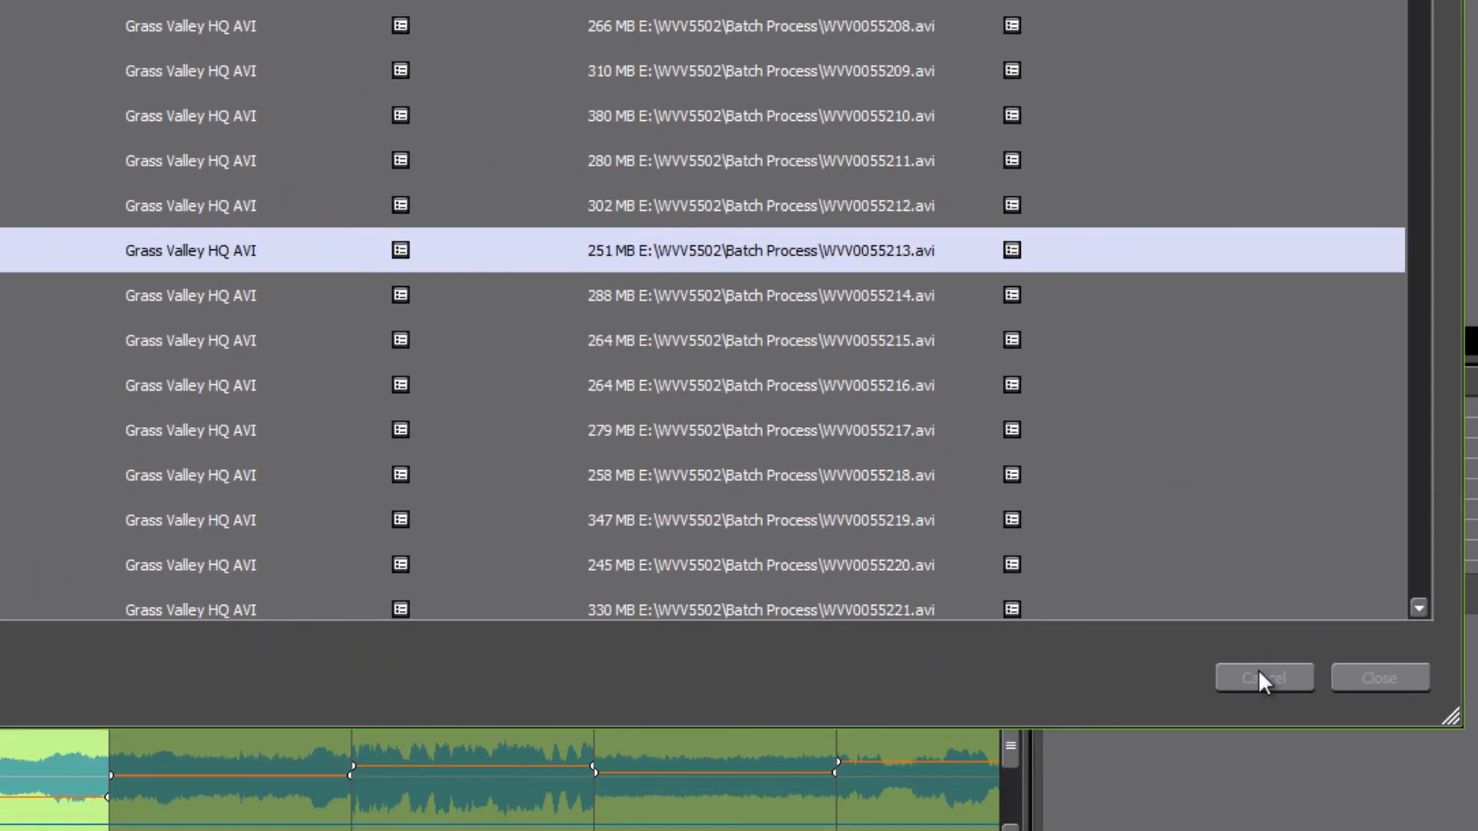